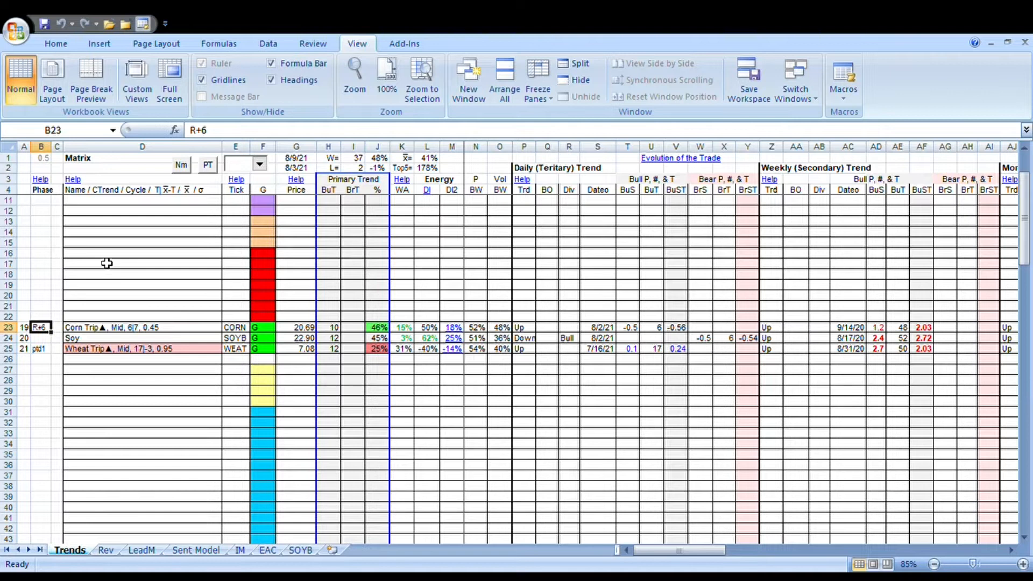
pyautogui.moveTo(120, 261)
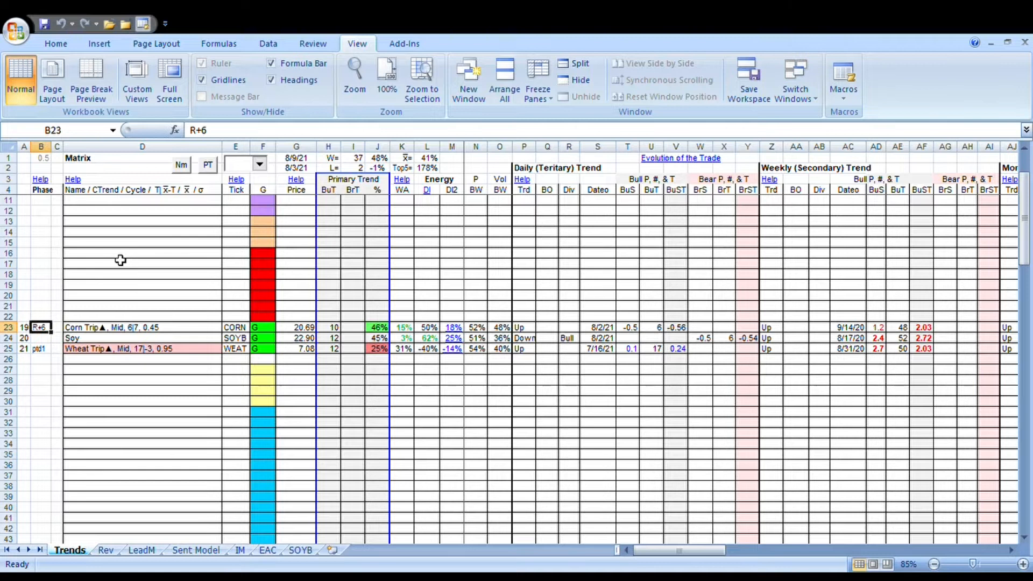
pyautogui.moveTo(421, 241)
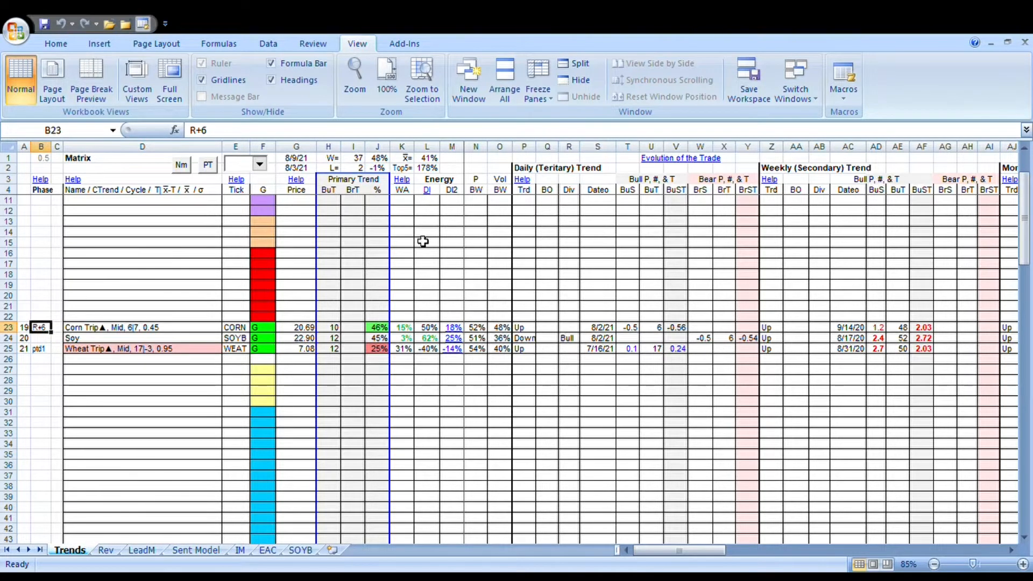
pyautogui.moveTo(121, 293)
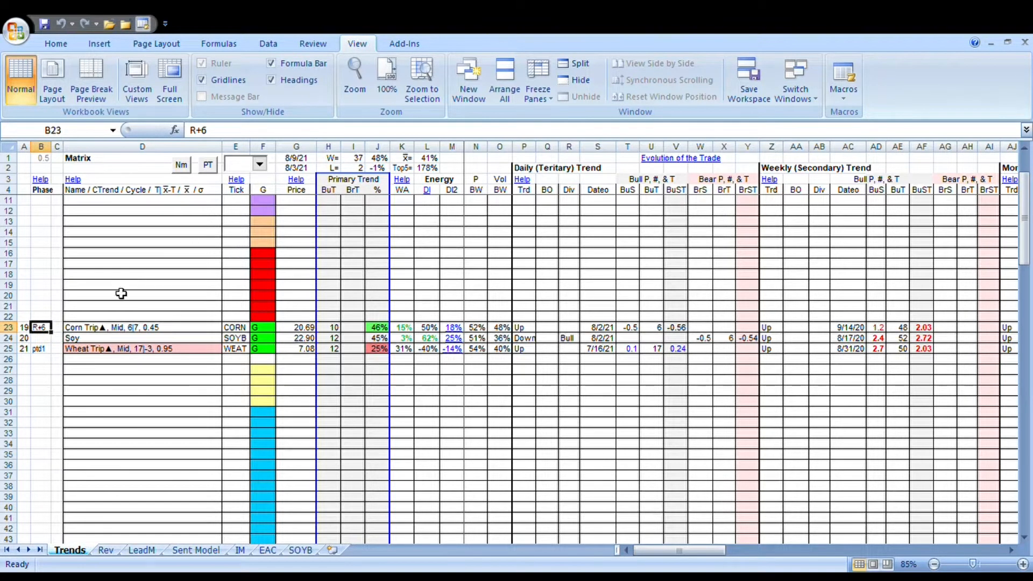
pyautogui.moveTo(155, 255)
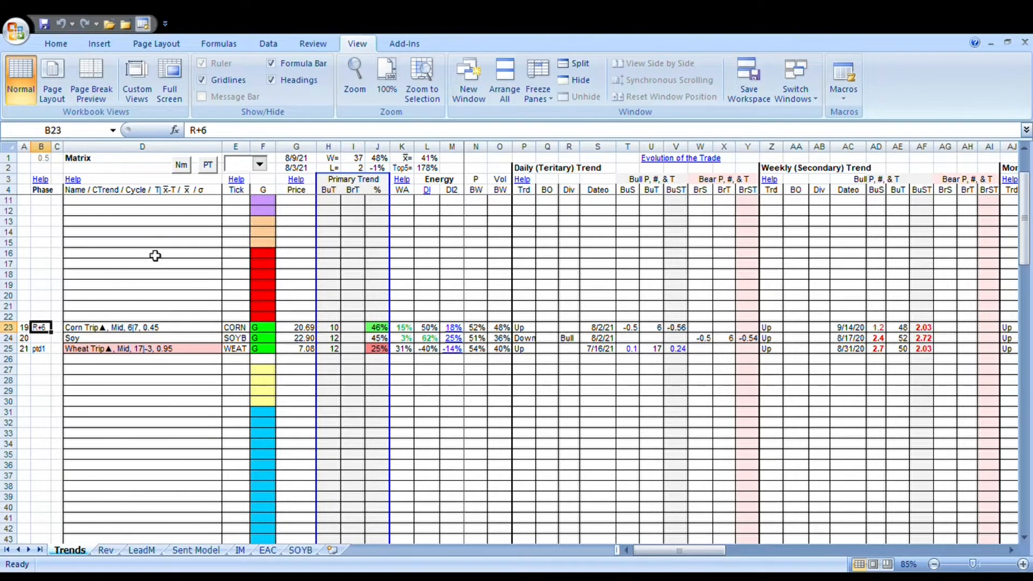
pyautogui.moveTo(147, 242)
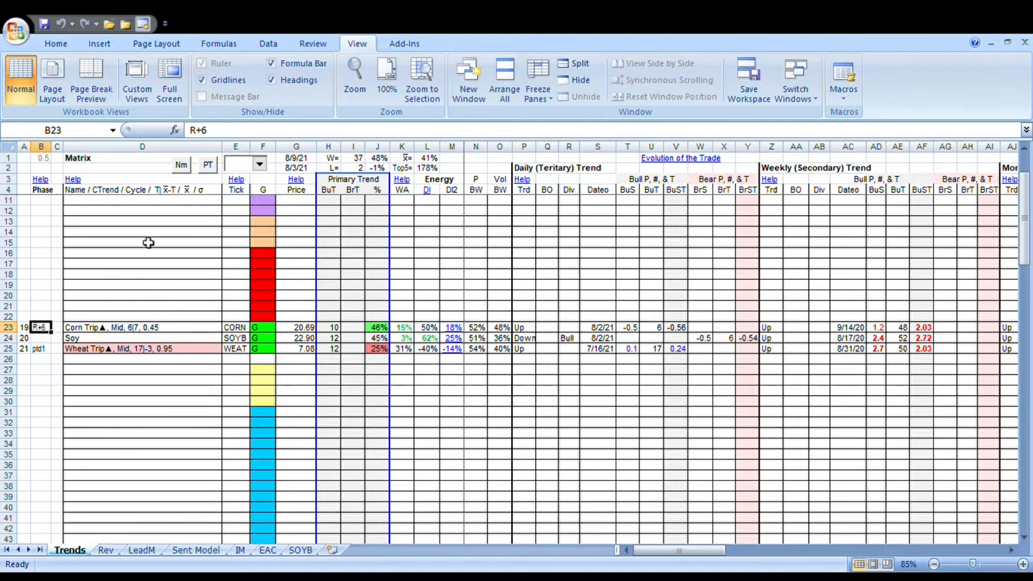
pyautogui.moveTo(437, 193)
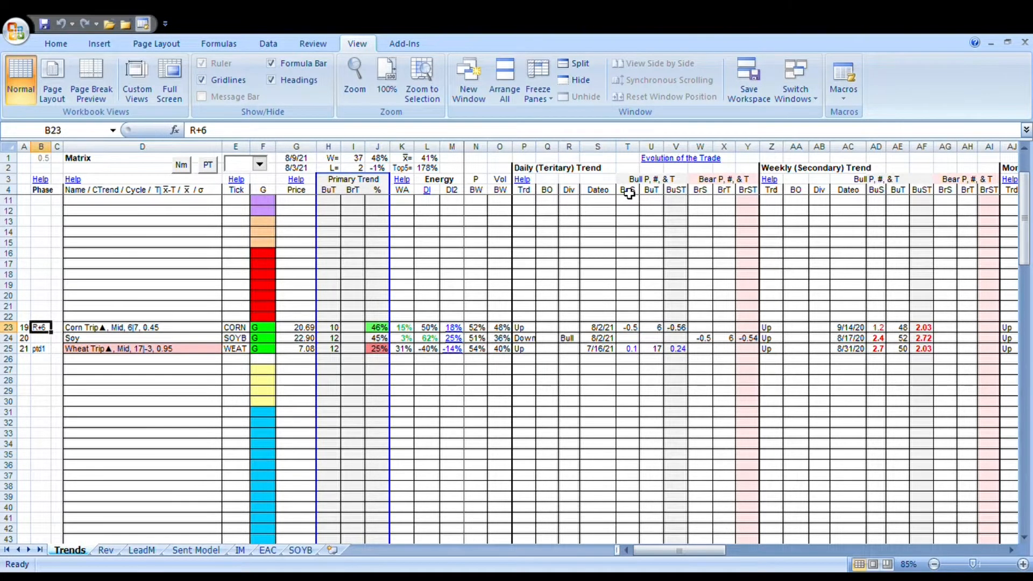
pyautogui.moveTo(616, 208)
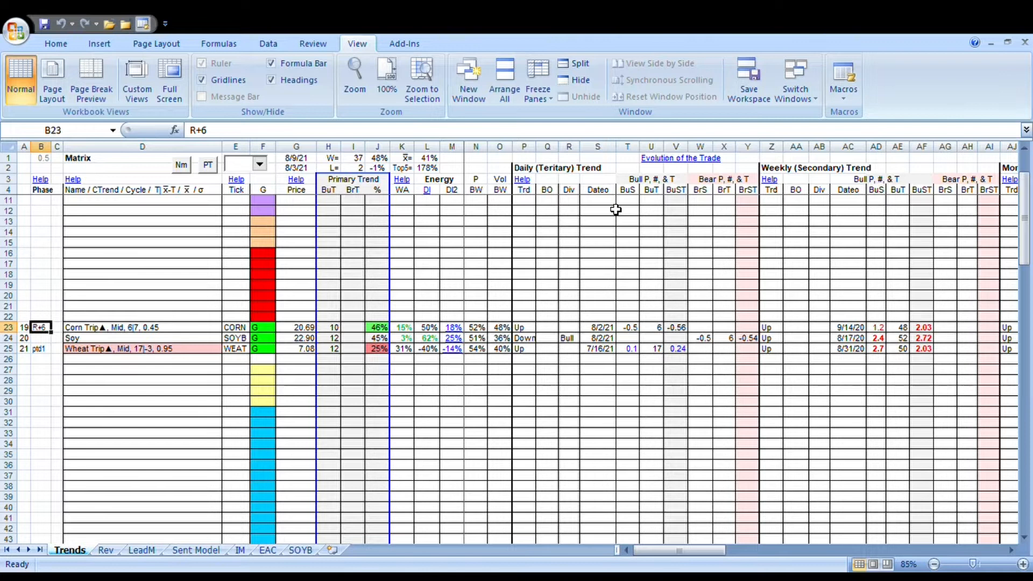
pyautogui.moveTo(497, 175)
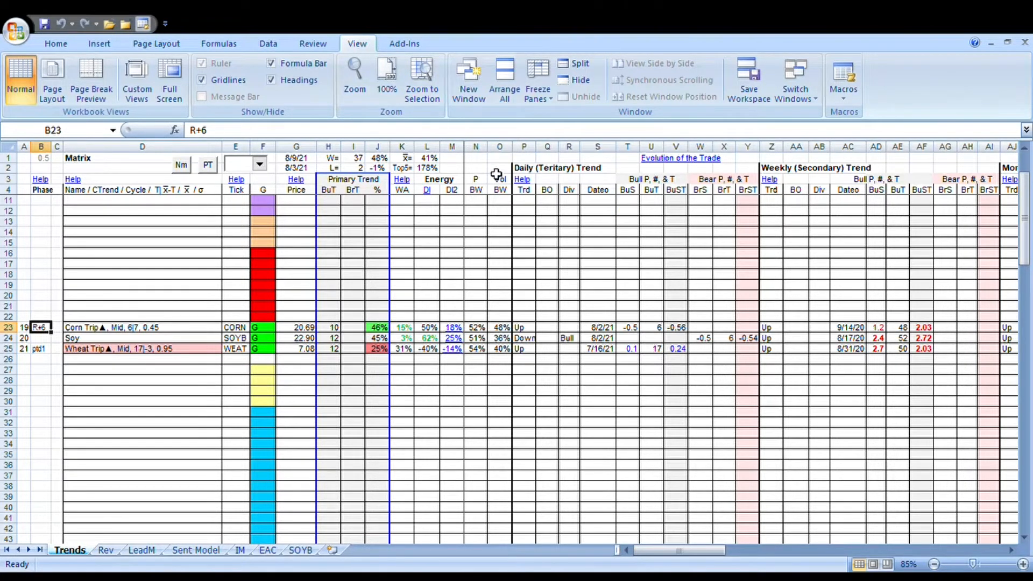
pyautogui.moveTo(478, 192)
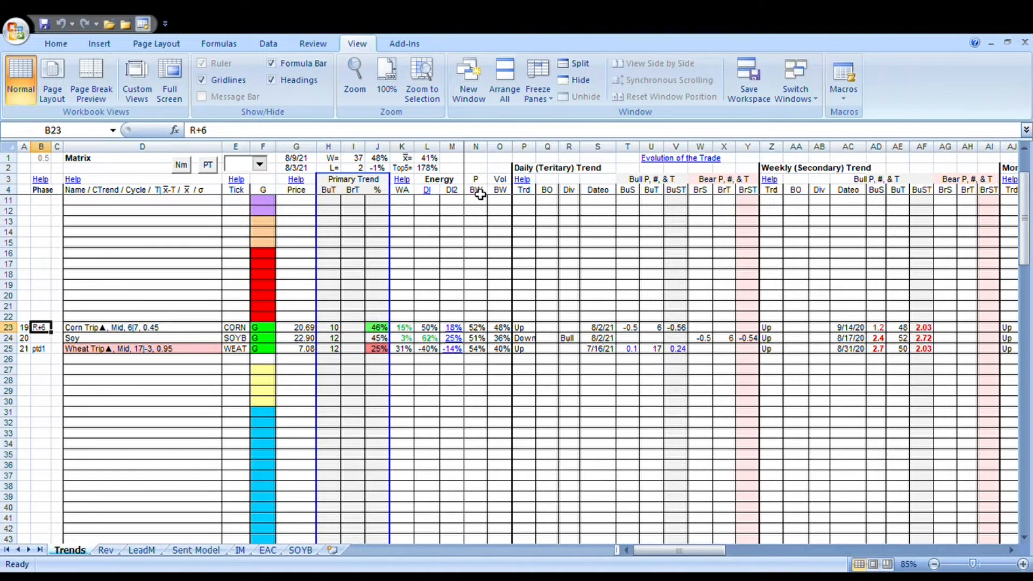
pyautogui.moveTo(342, 361)
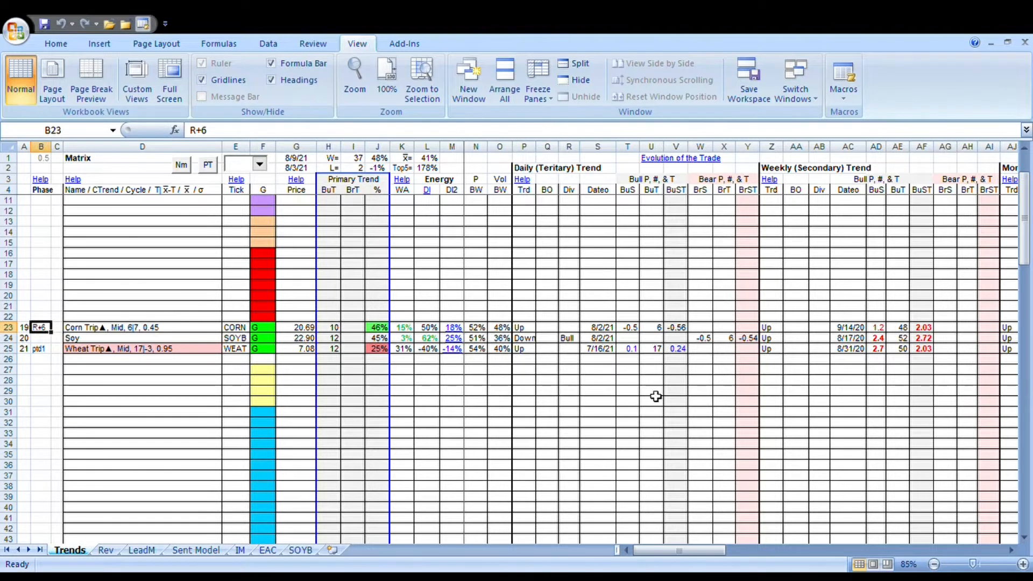
pyautogui.moveTo(717, 351)
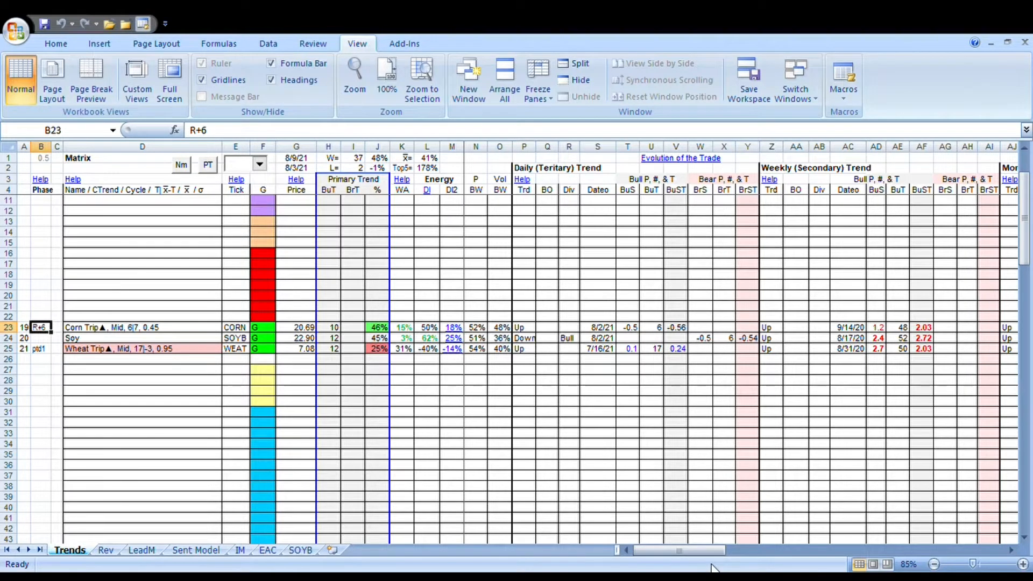
# Inspect Soy's weekly bull setup value and total in AD24 and AF24.
pyautogui.hscroll(3)
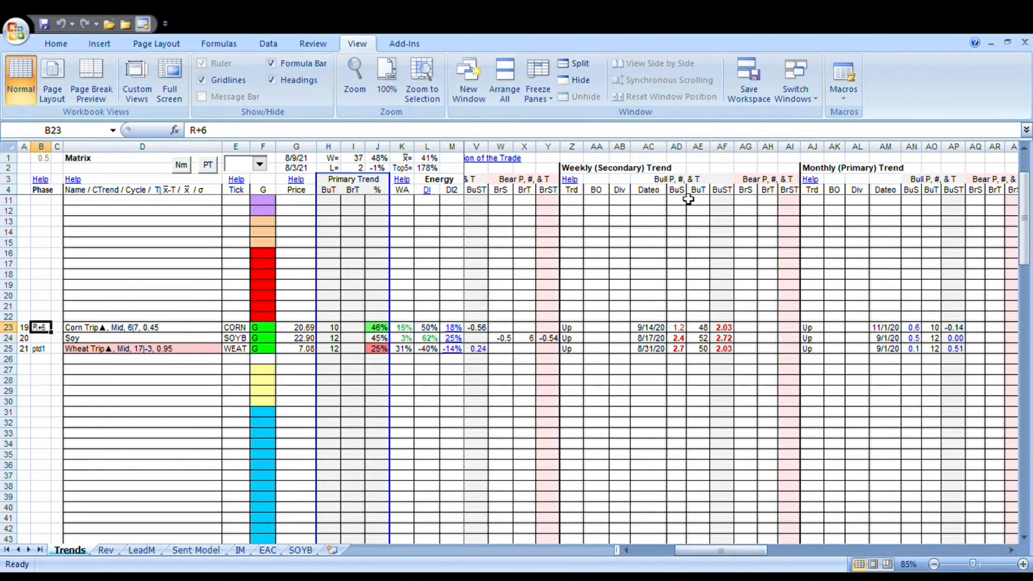
pyautogui.click(676, 338)
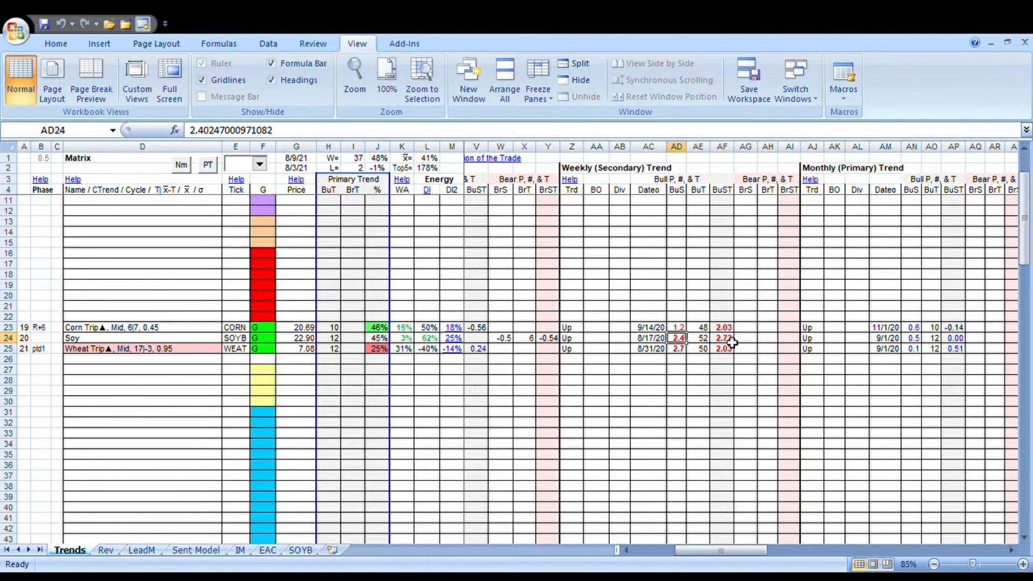
pyautogui.click(722, 338)
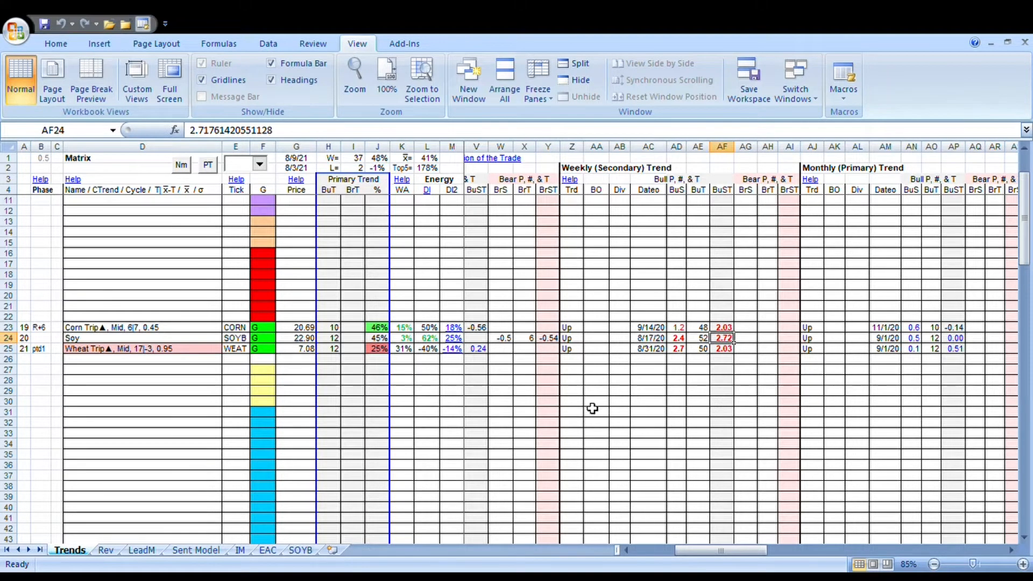
pyautogui.moveTo(588, 410)
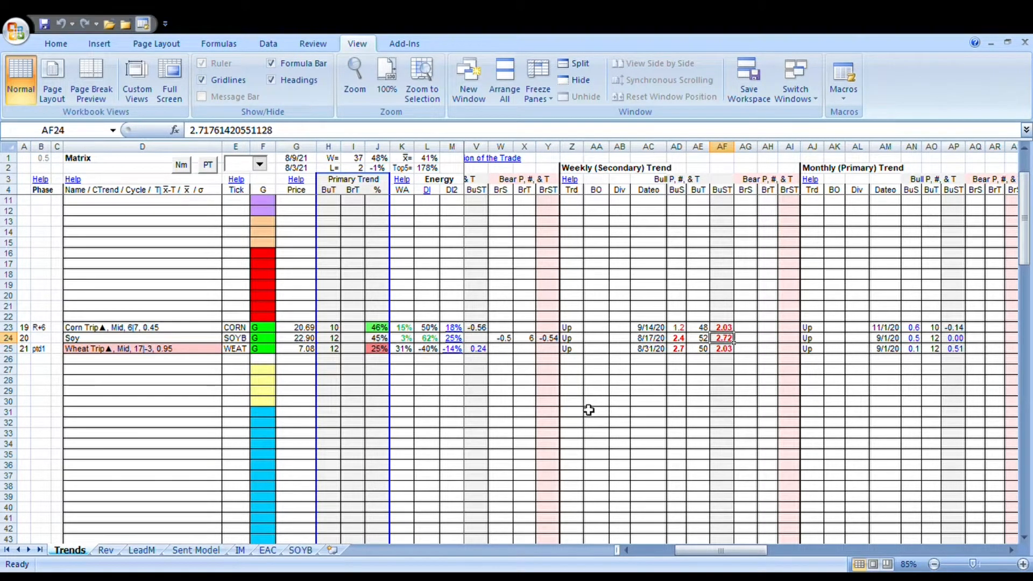
pyautogui.moveTo(487, 338)
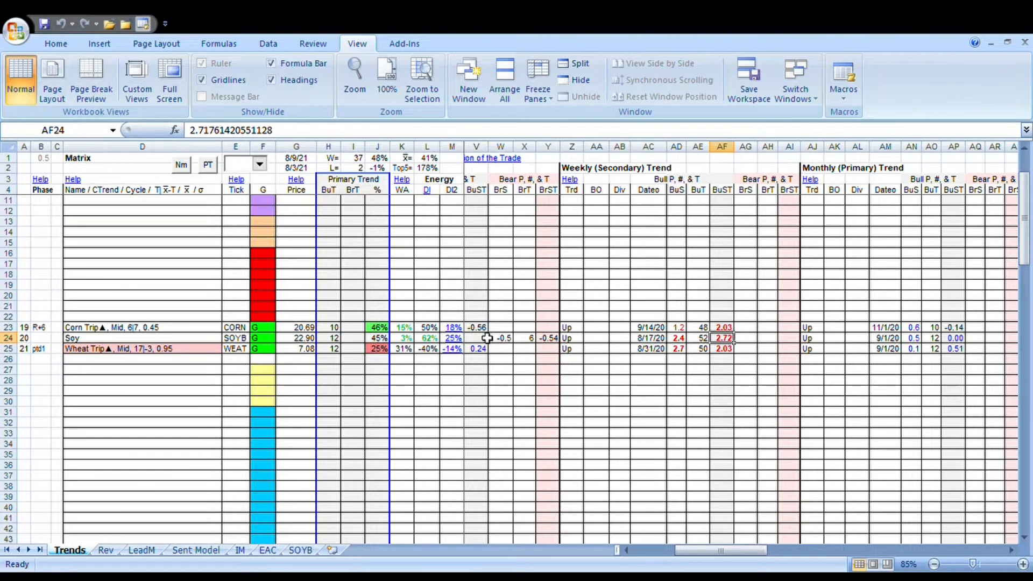
pyautogui.moveTo(539, 216)
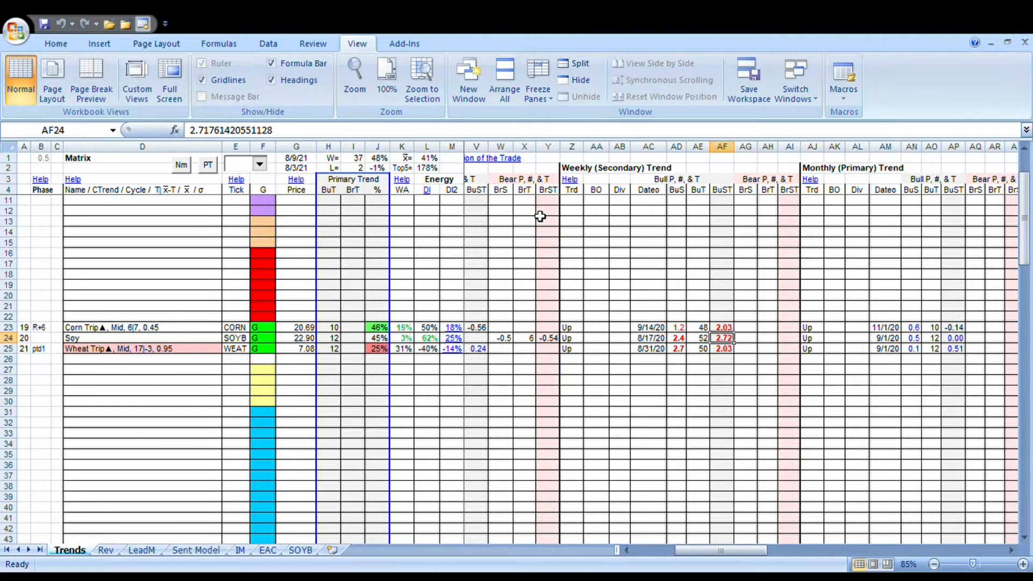
pyautogui.moveTo(551, 239)
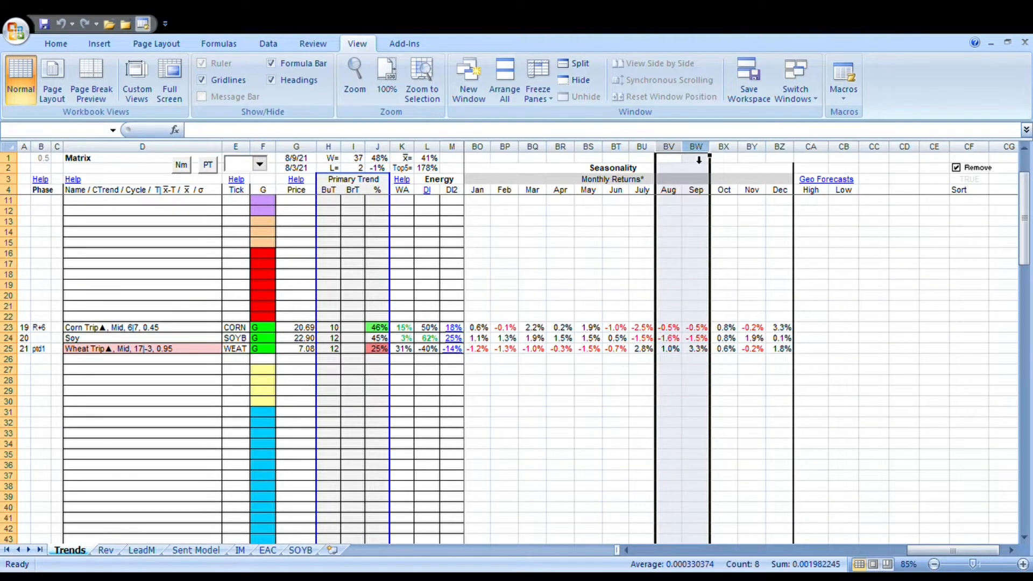
# Select Soy's August and September returns BV24:BW24 to read the −3.1% status-bar sum.
pyautogui.click(668, 158)
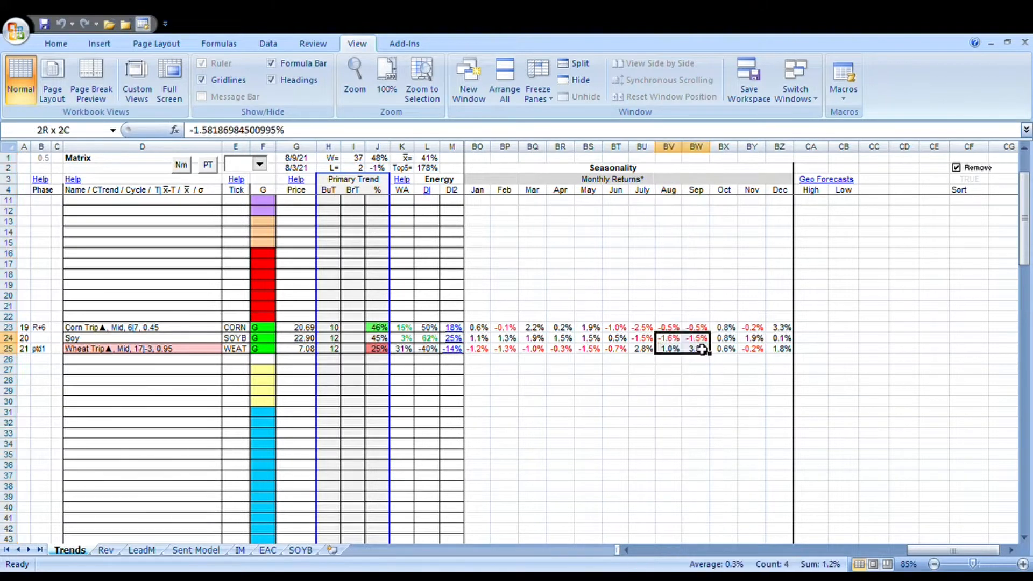
pyautogui.click(668, 338)
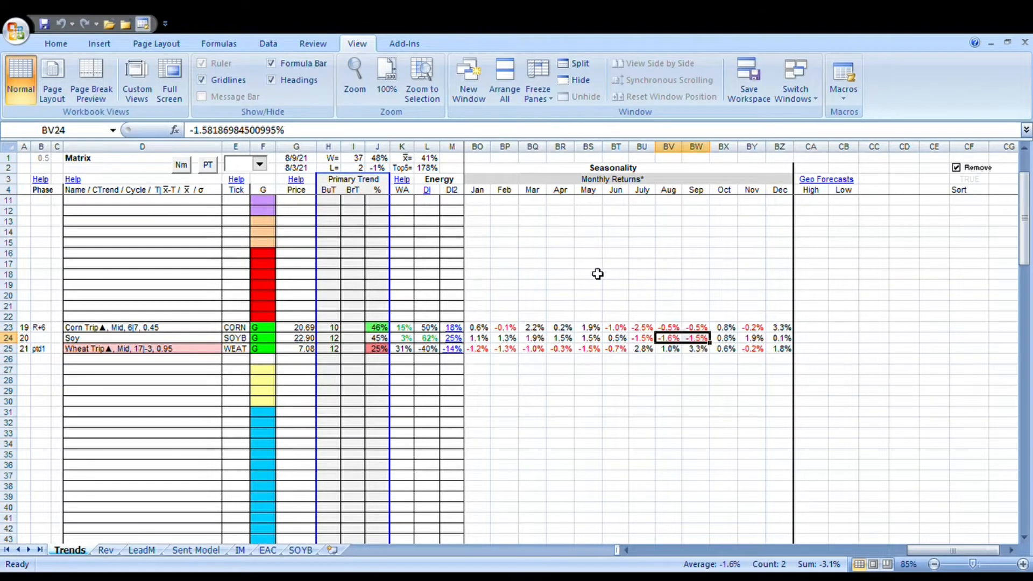
pyautogui.moveTo(599, 277)
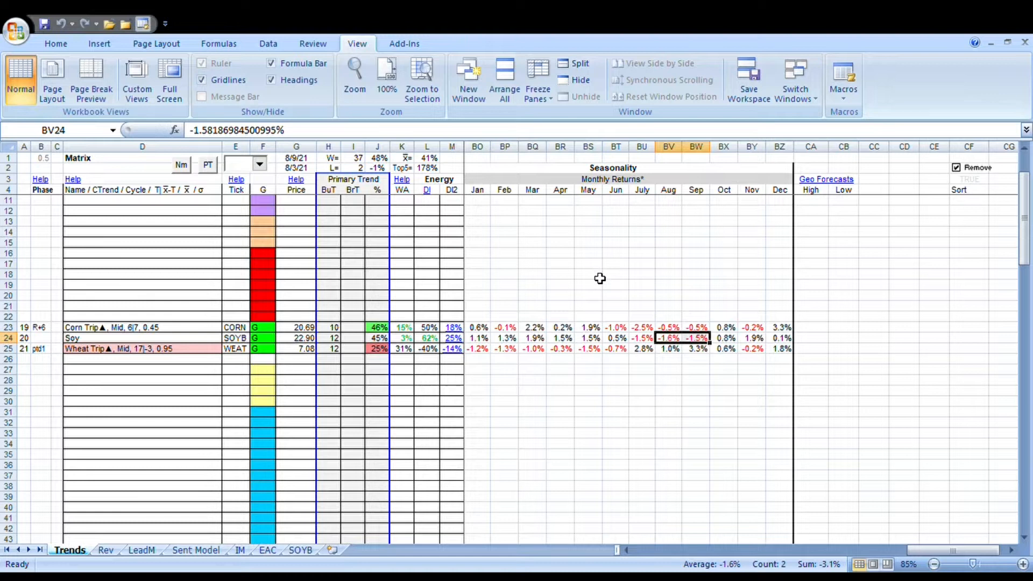
pyautogui.moveTo(611, 261)
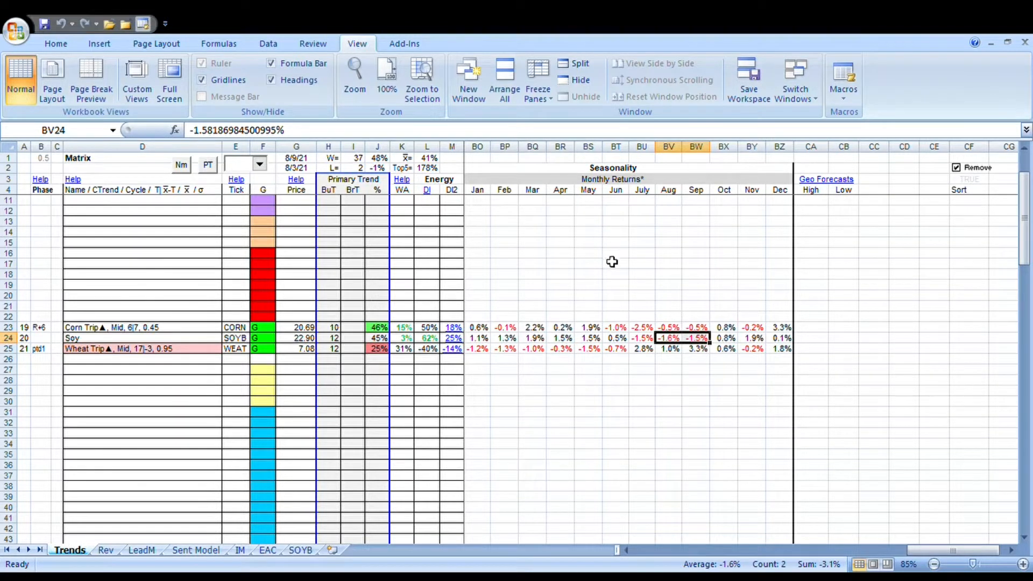
pyautogui.moveTo(608, 266)
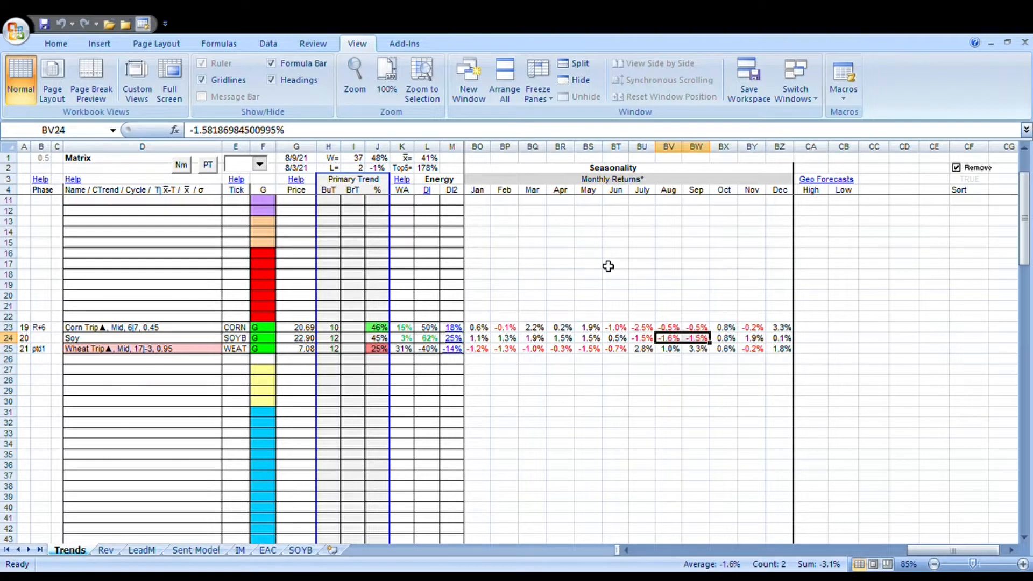
pyautogui.moveTo(640, 289)
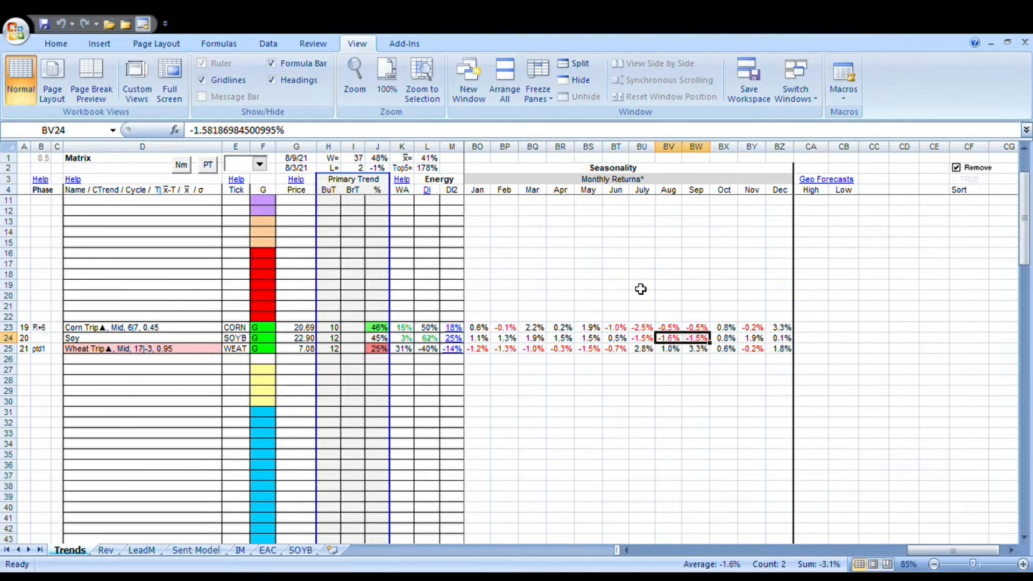
pyautogui.moveTo(750, 281)
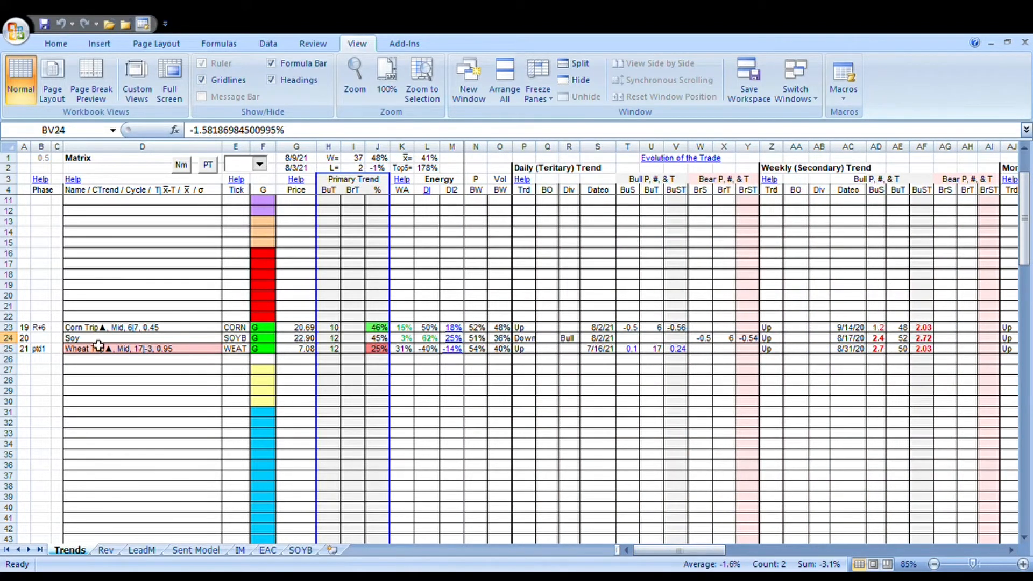
pyautogui.moveTo(353, 341)
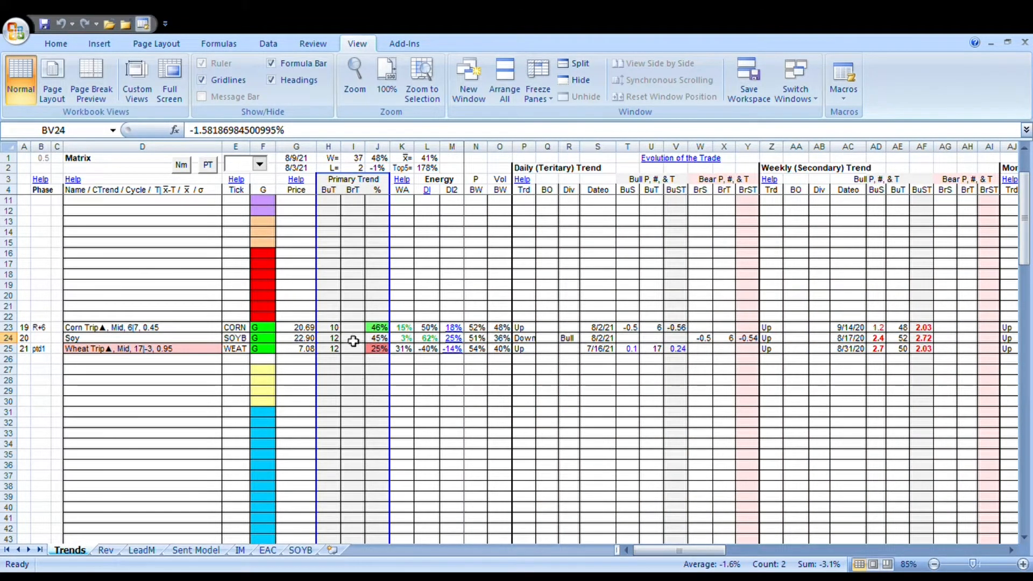
pyautogui.click(327, 338)
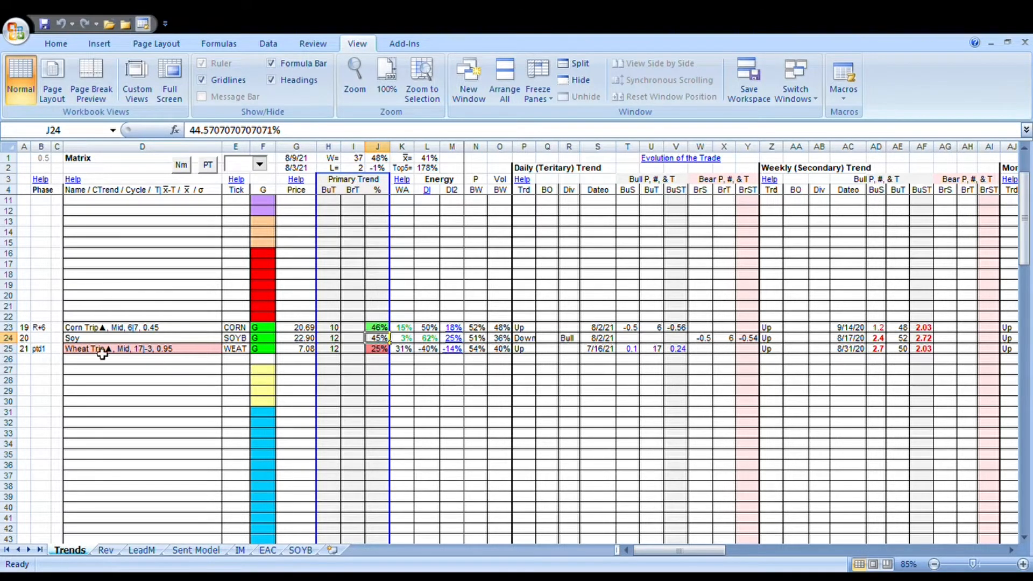
pyautogui.moveTo(390, 375)
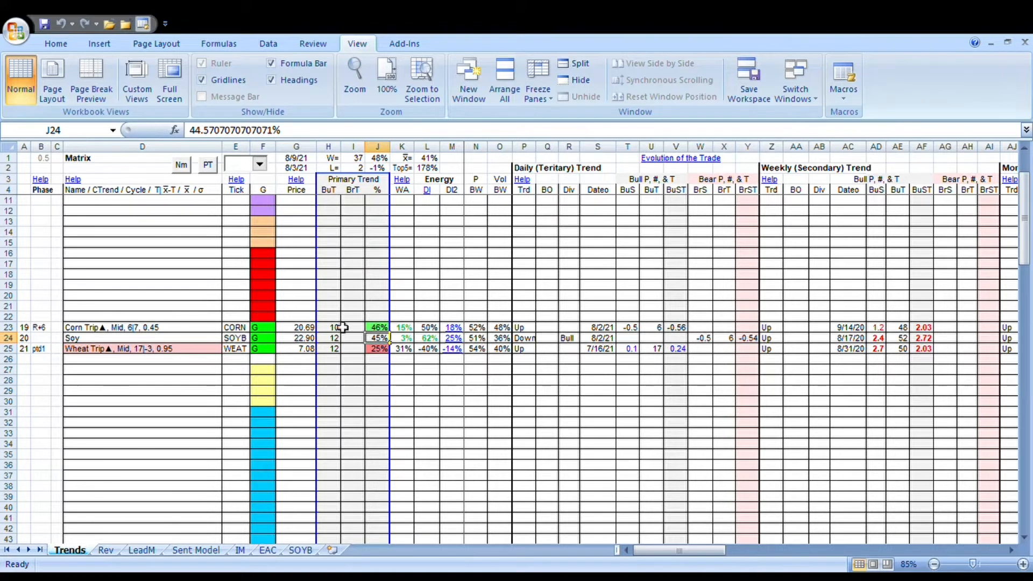
pyautogui.moveTo(392, 338)
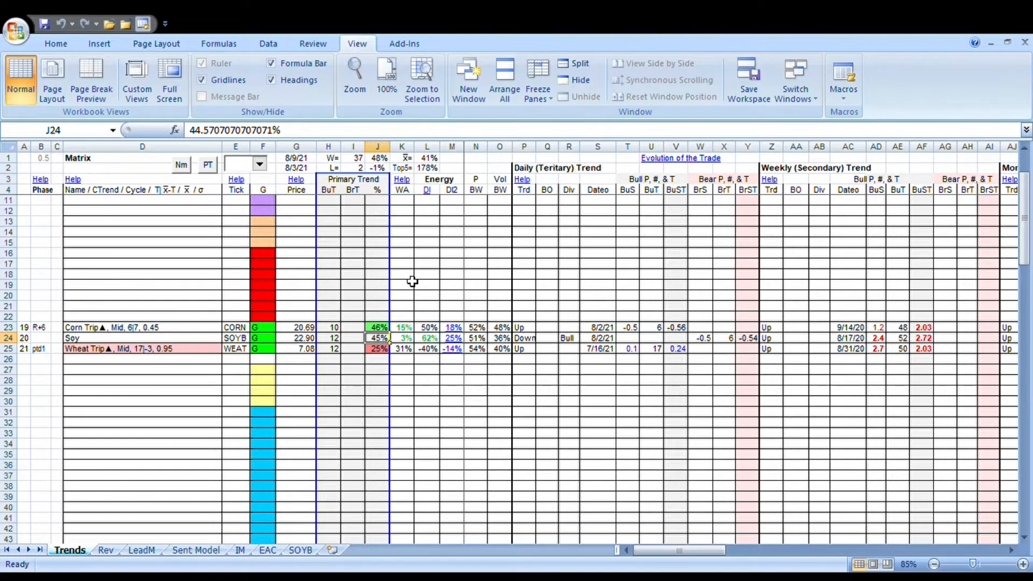
pyautogui.moveTo(421, 278)
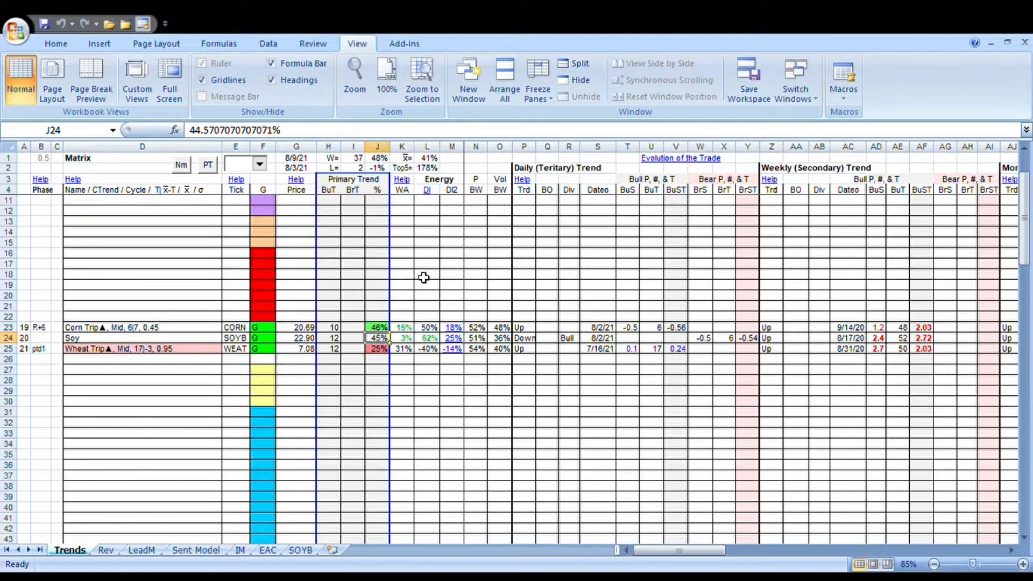
pyautogui.moveTo(934, 379)
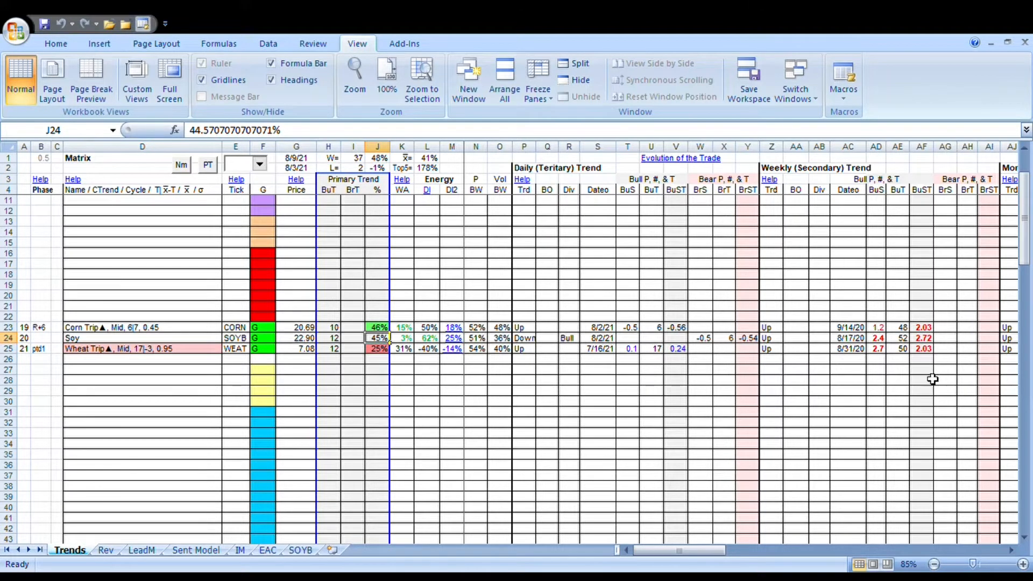
pyautogui.moveTo(449, 296)
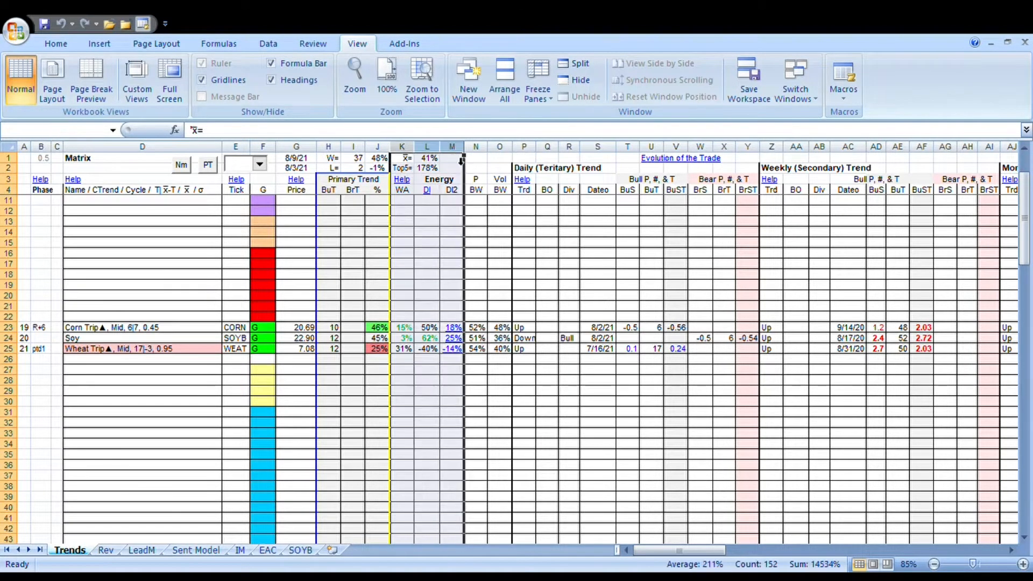
pyautogui.click(402, 157)
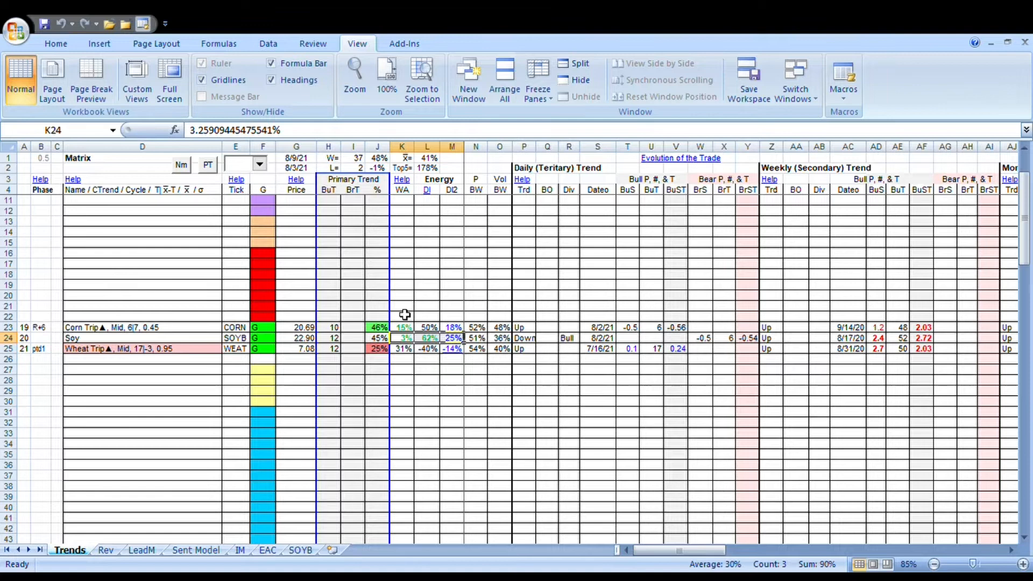
pyautogui.moveTo(454, 347)
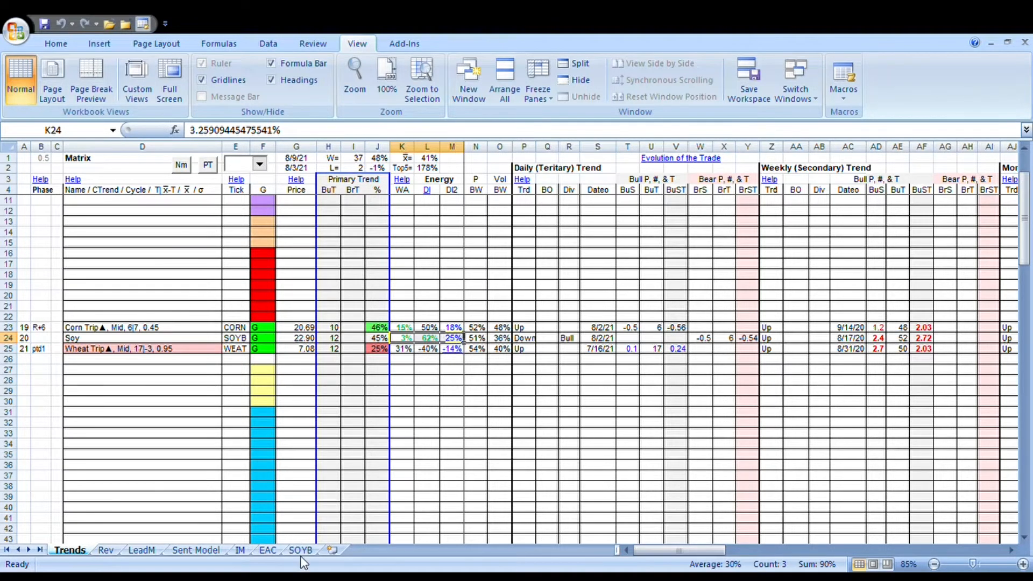
# Switch to the SOYB sheet and bring its diffusion-index chart into view.
pyautogui.click(300, 550)
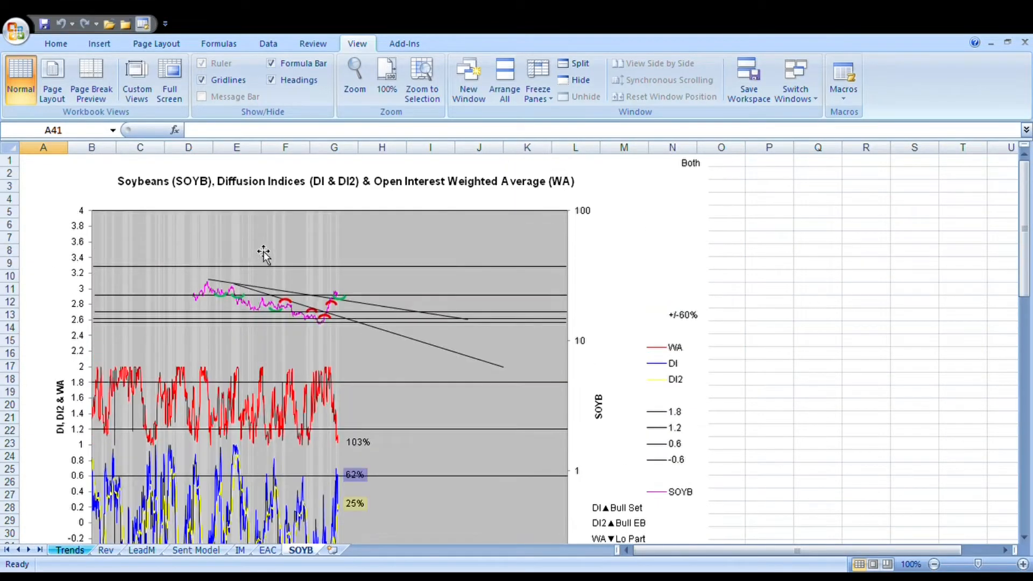
pyautogui.scroll(-3)
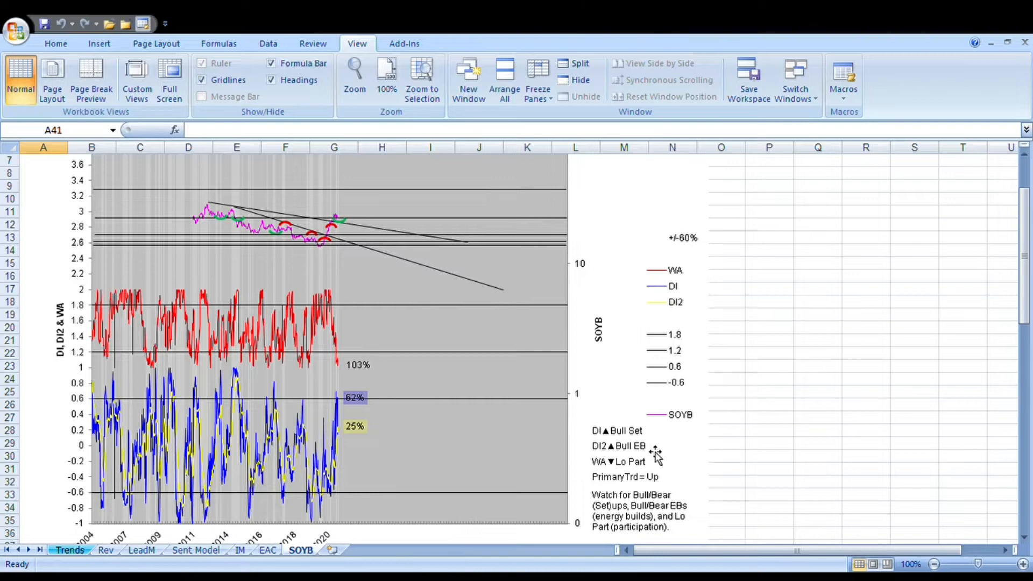
pyautogui.moveTo(553, 497)
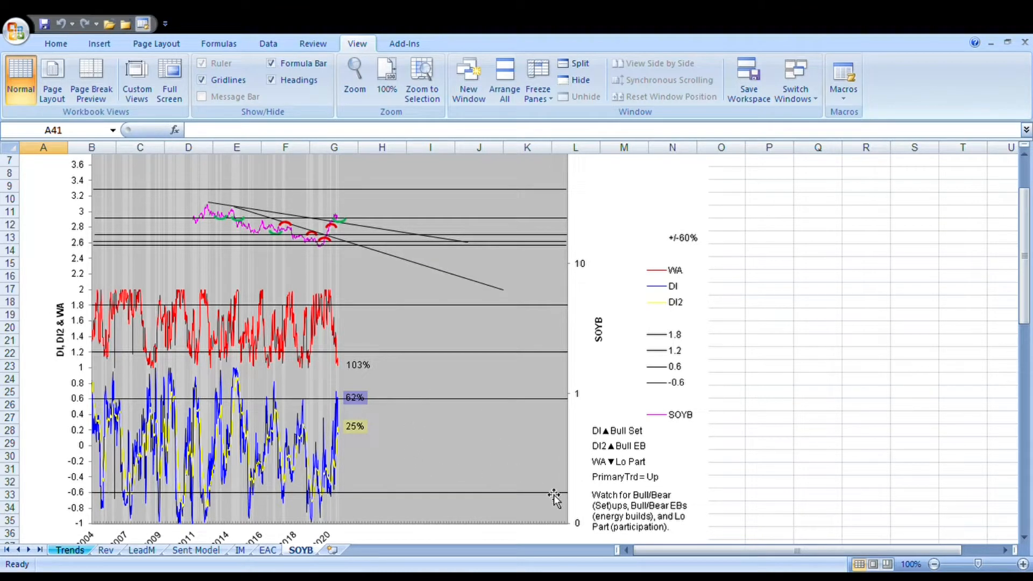
pyautogui.moveTo(646, 468)
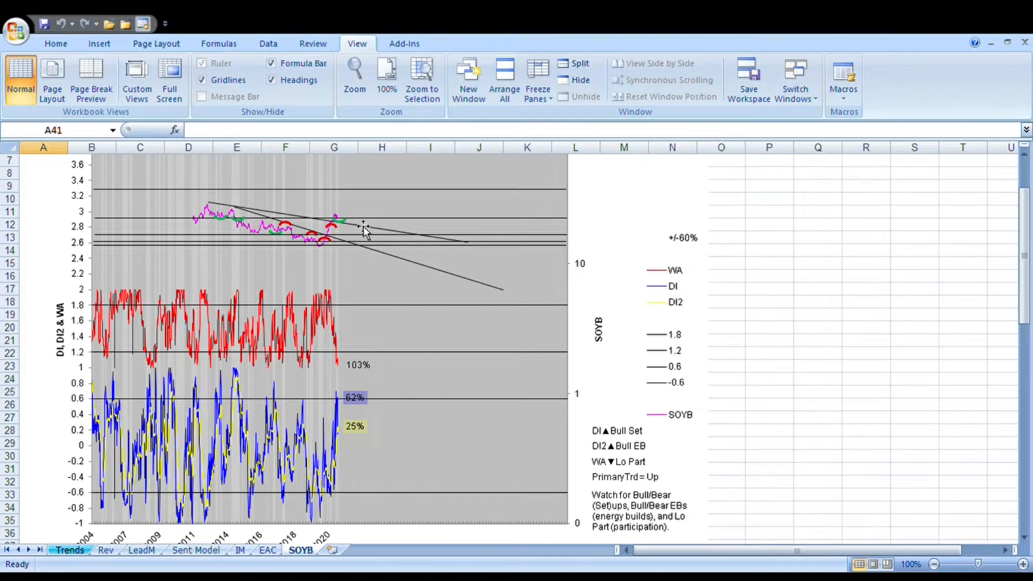
pyautogui.moveTo(363, 233)
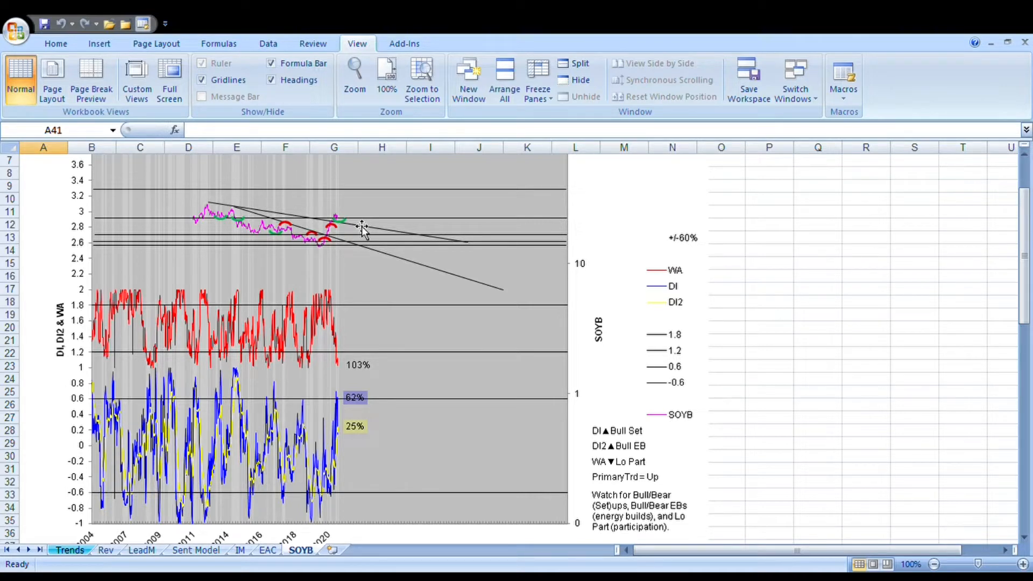
pyautogui.moveTo(455, 404)
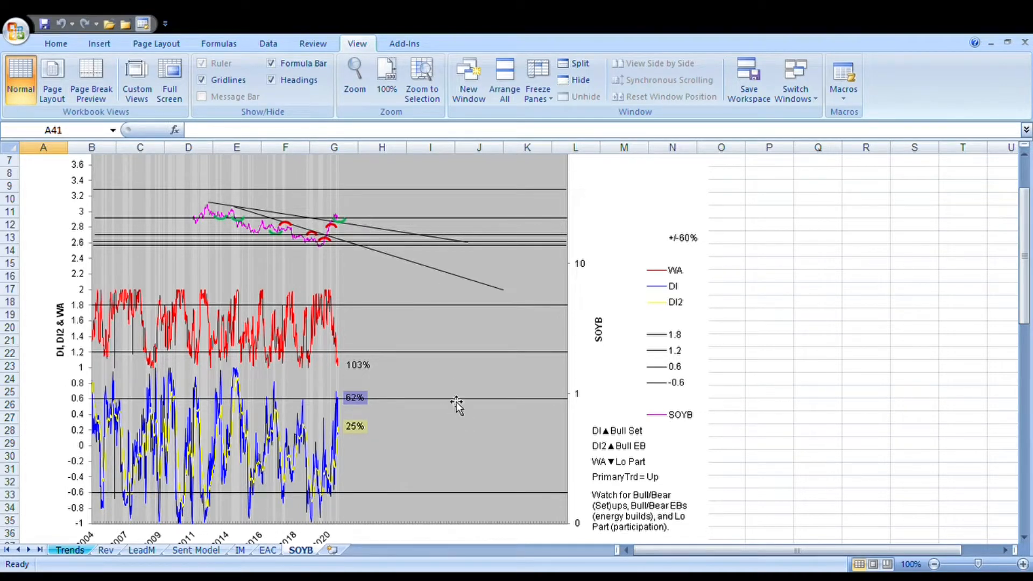
pyautogui.moveTo(351, 491)
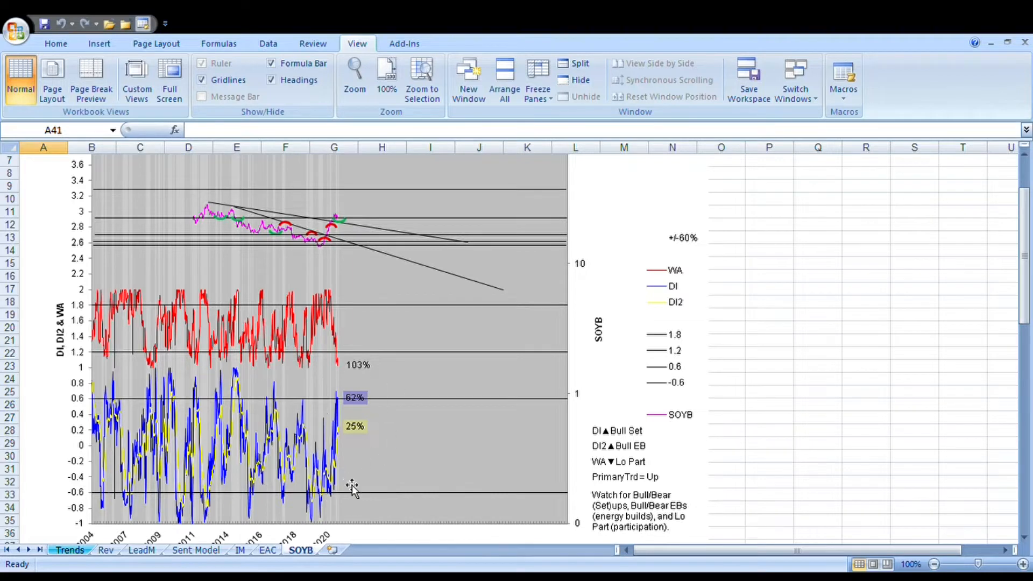
pyautogui.moveTo(254, 412)
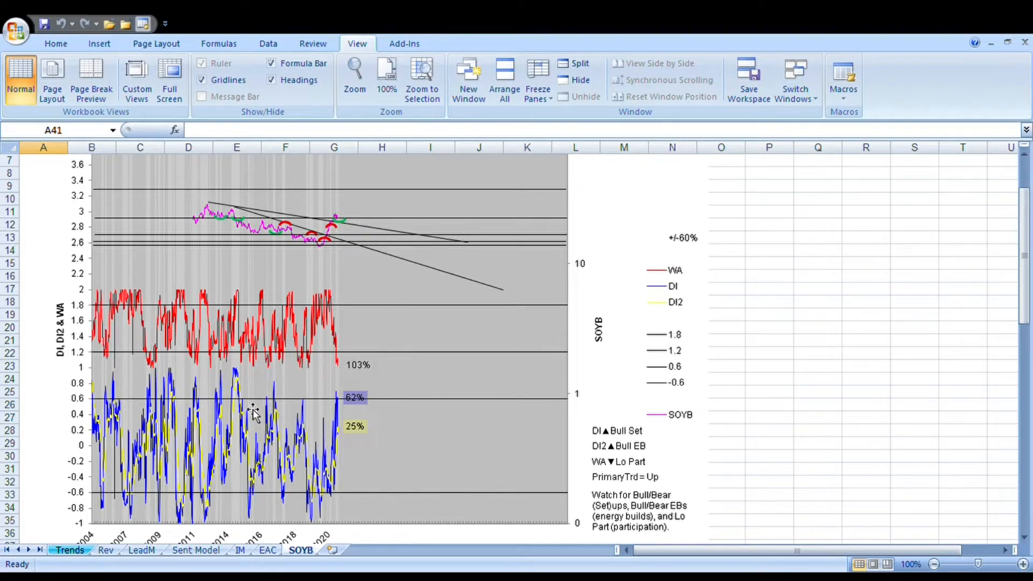
pyautogui.moveTo(372, 406)
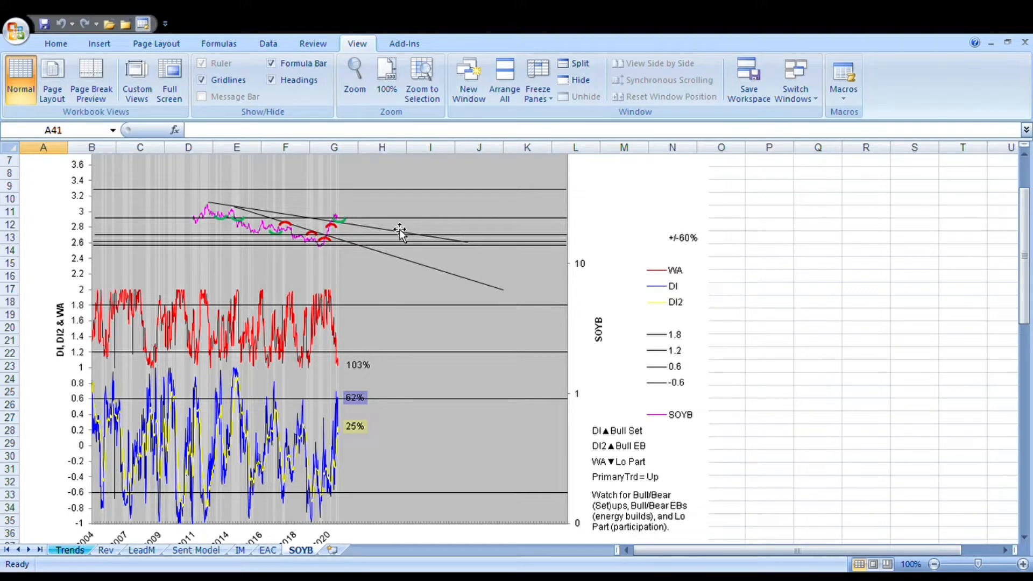
pyautogui.moveTo(363, 238)
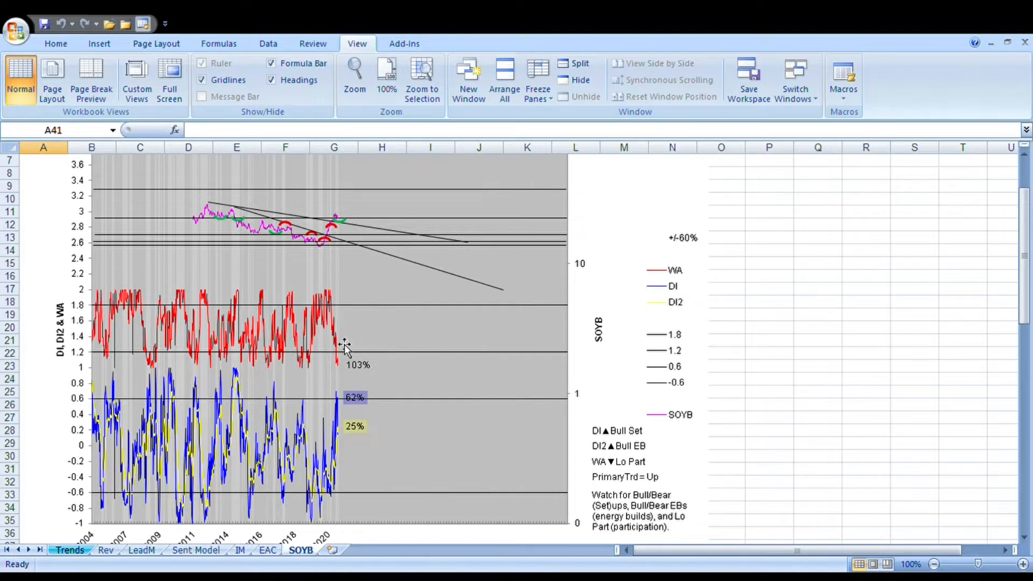
pyautogui.moveTo(359, 230)
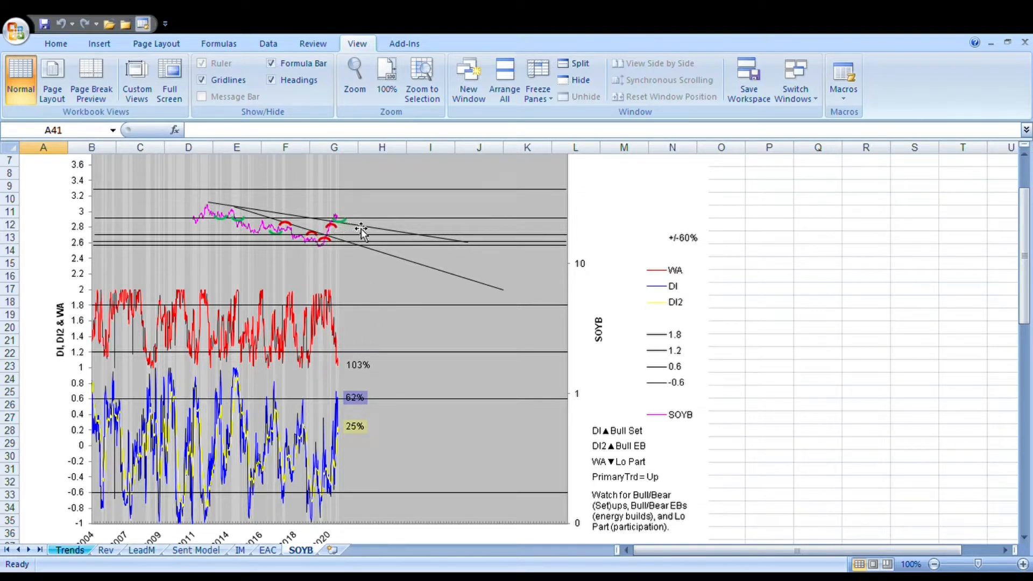
pyautogui.moveTo(351, 248)
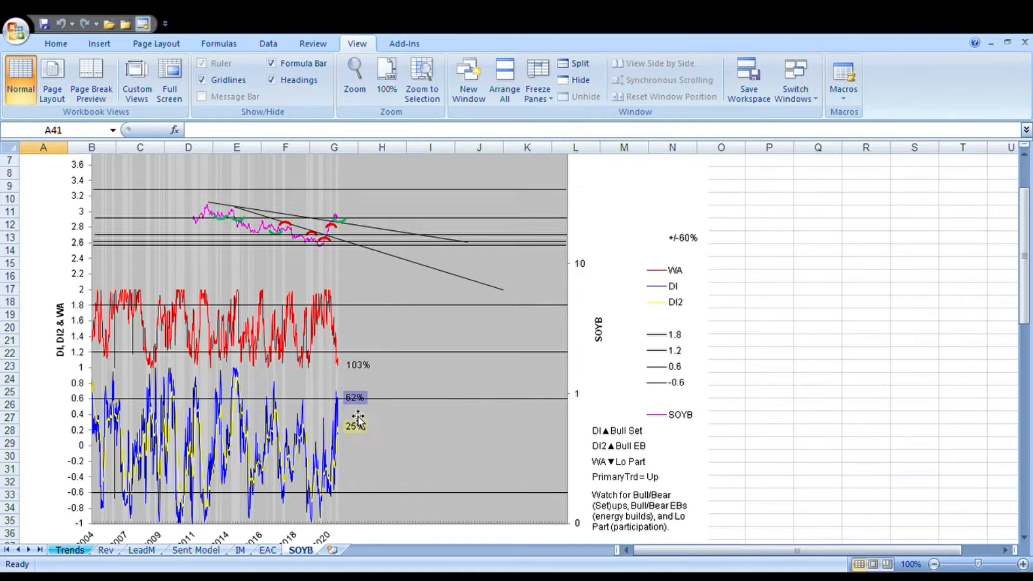
pyautogui.moveTo(372, 369)
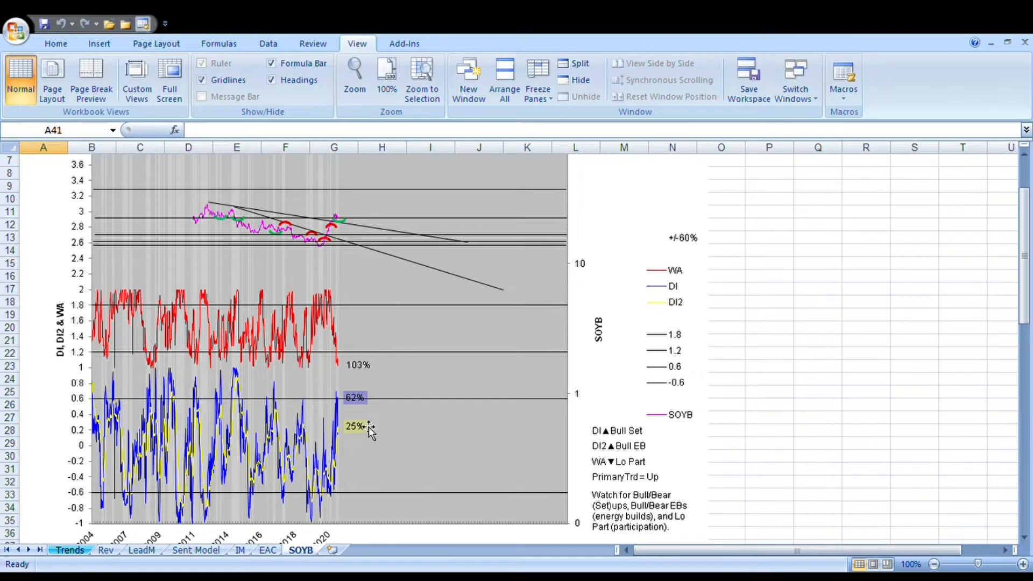
pyautogui.moveTo(366, 366)
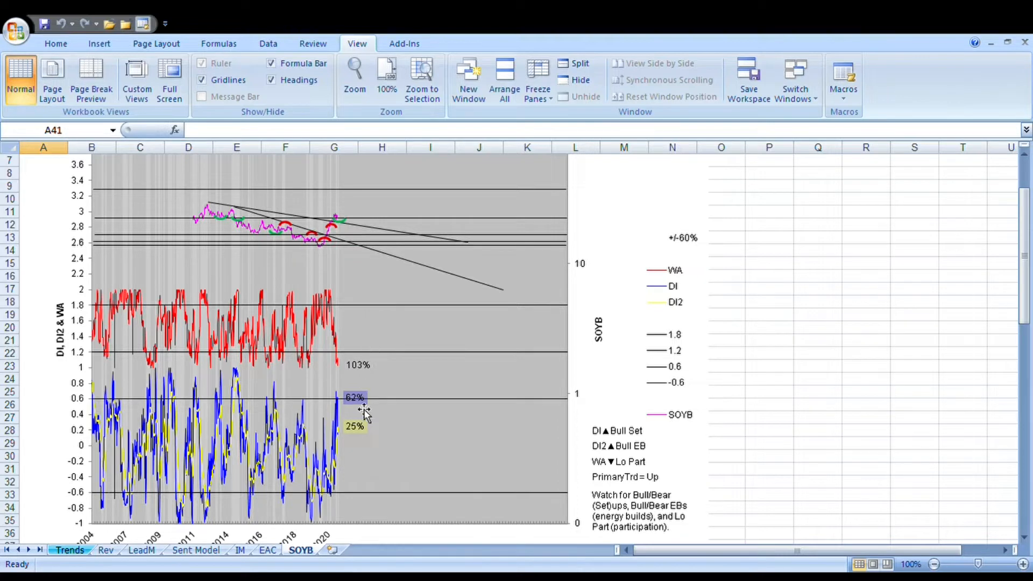
pyautogui.moveTo(363, 405)
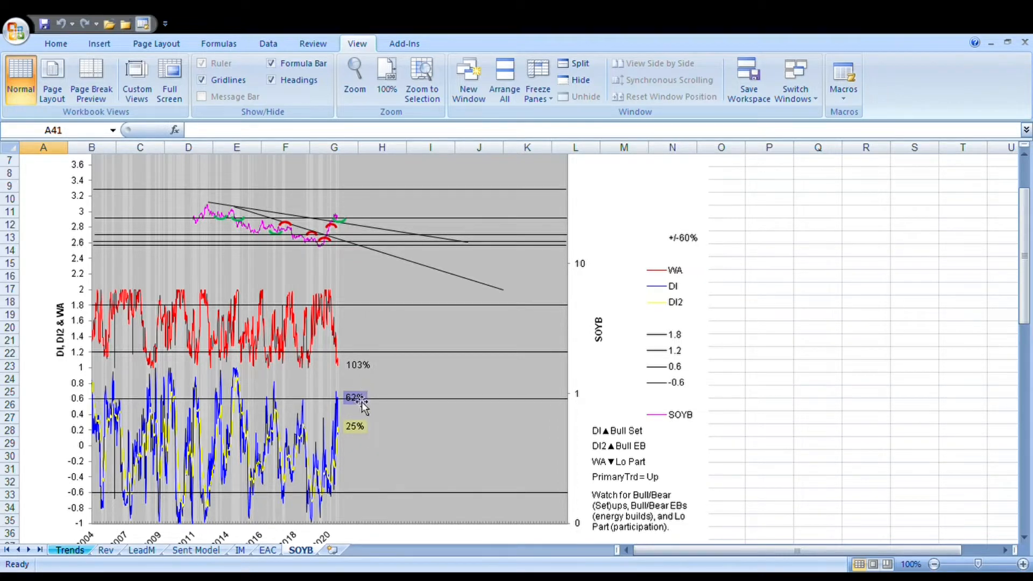
pyautogui.moveTo(346, 425)
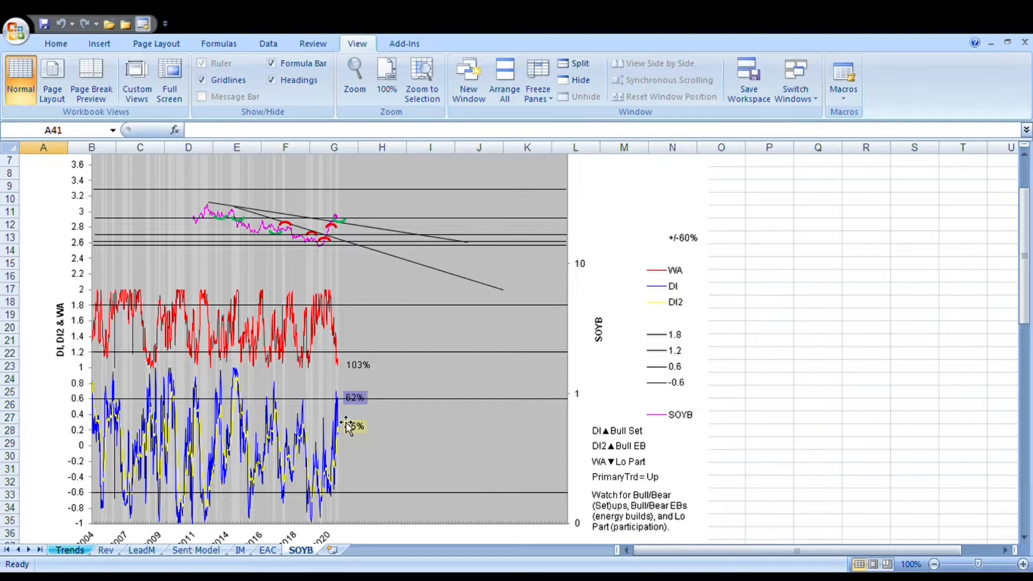
pyautogui.moveTo(326, 518)
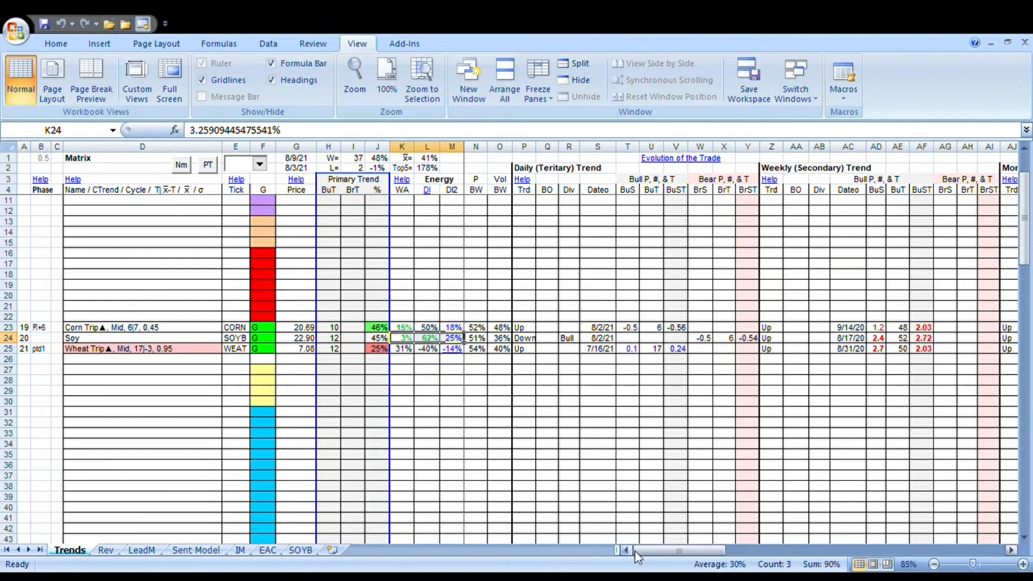
# Scan right to the Composite Trend columns, then select soybean's DI and DI2 readings in L24:M24.
pyautogui.hscroll(3)
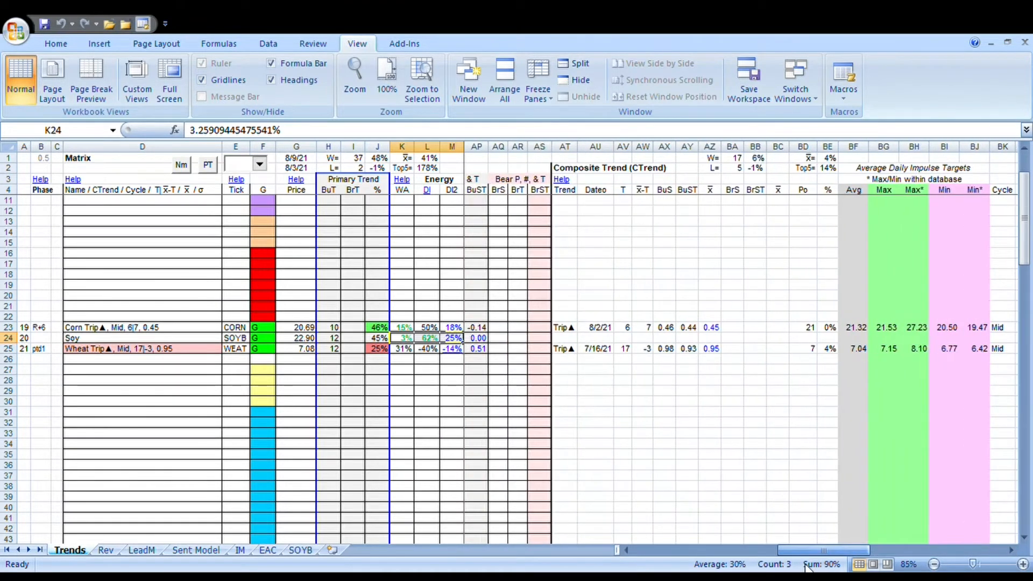
pyautogui.hscroll(3)
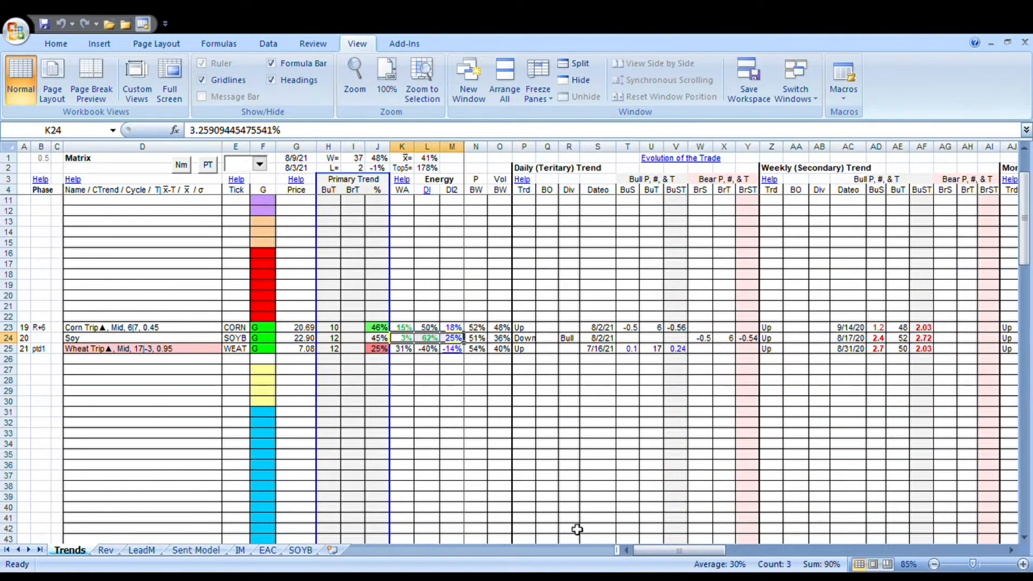
pyautogui.moveTo(486, 400)
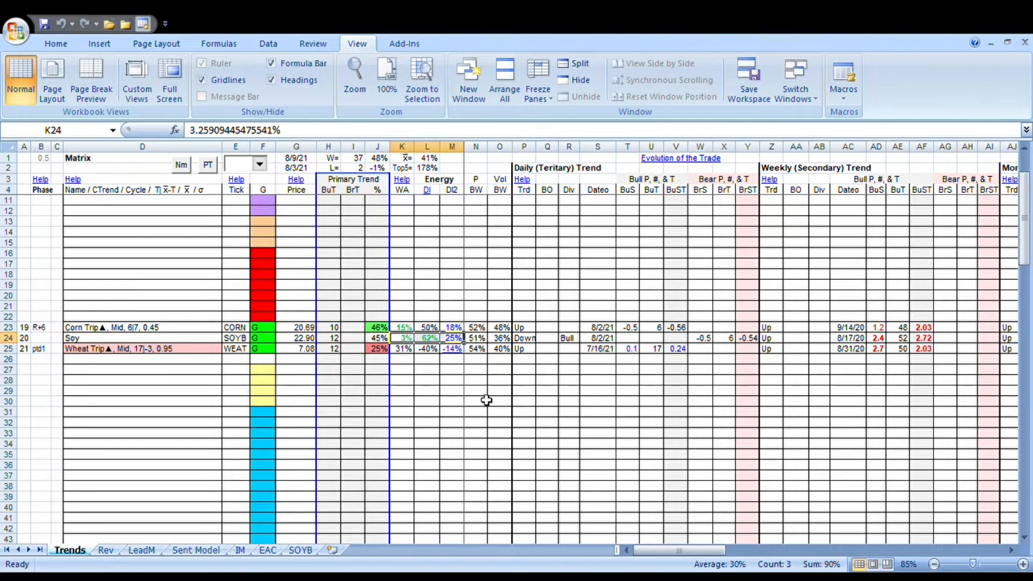
pyautogui.moveTo(518, 358)
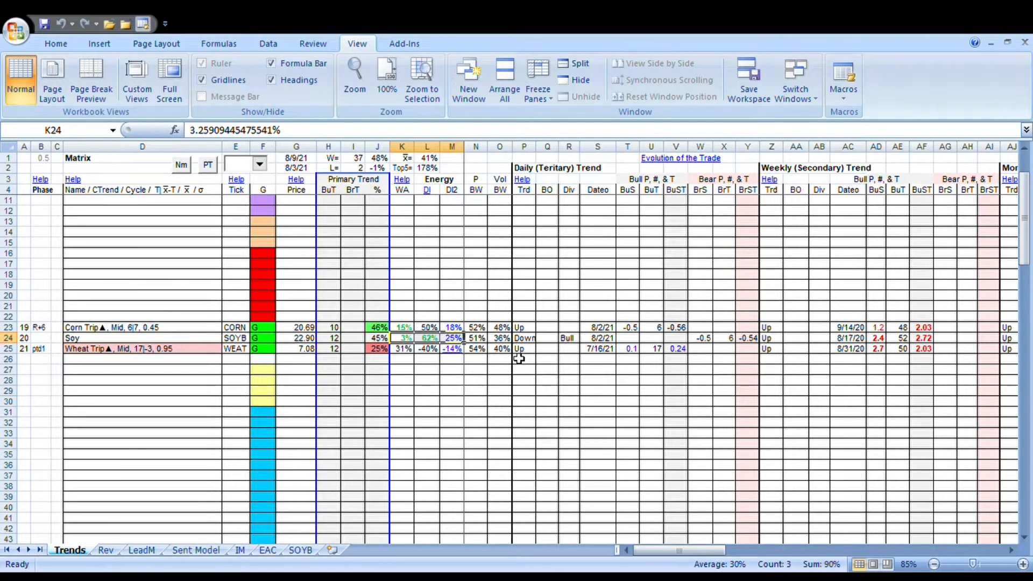
pyautogui.moveTo(428, 353)
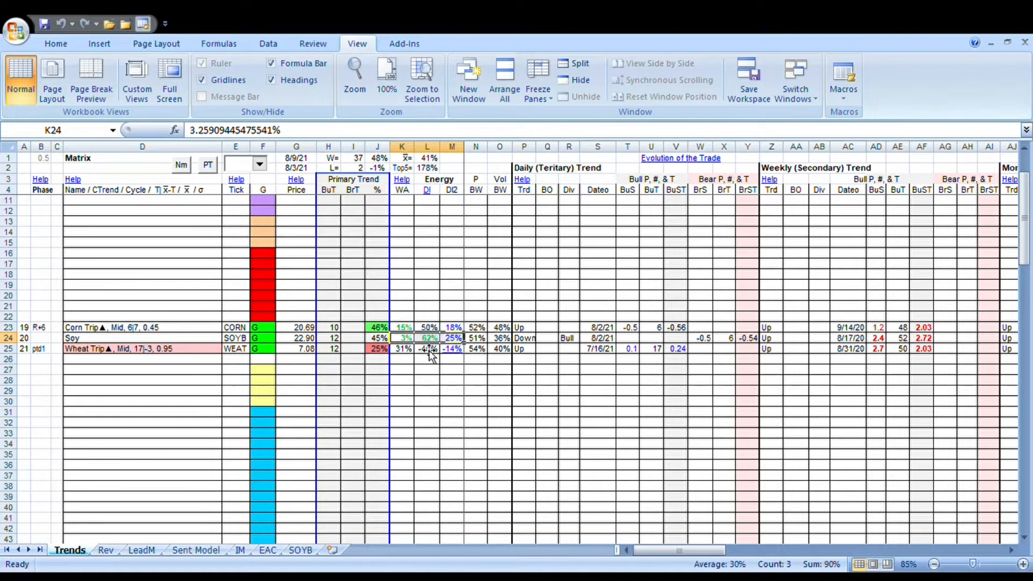
pyautogui.click(427, 338)
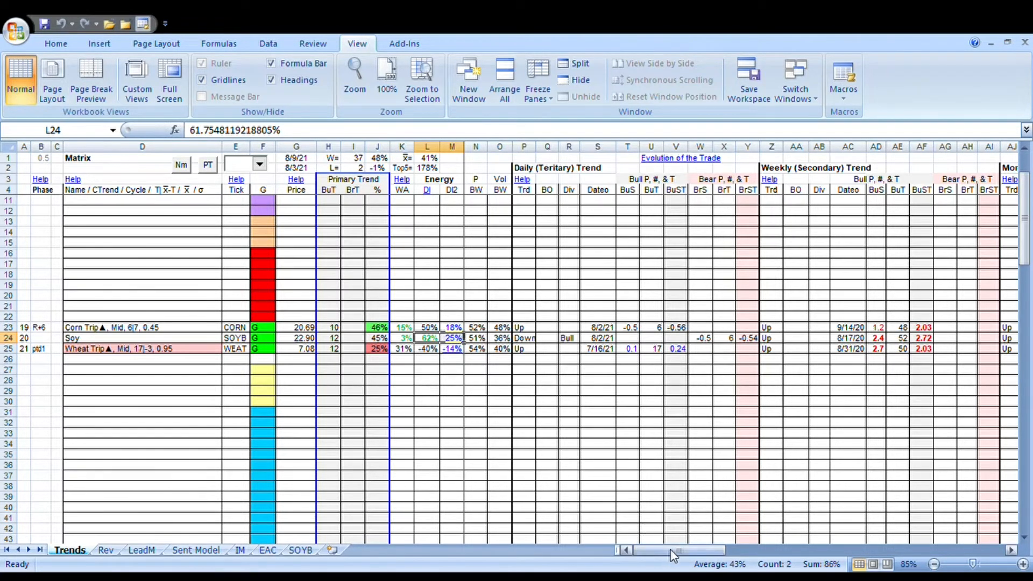
pyautogui.hscroll(3)
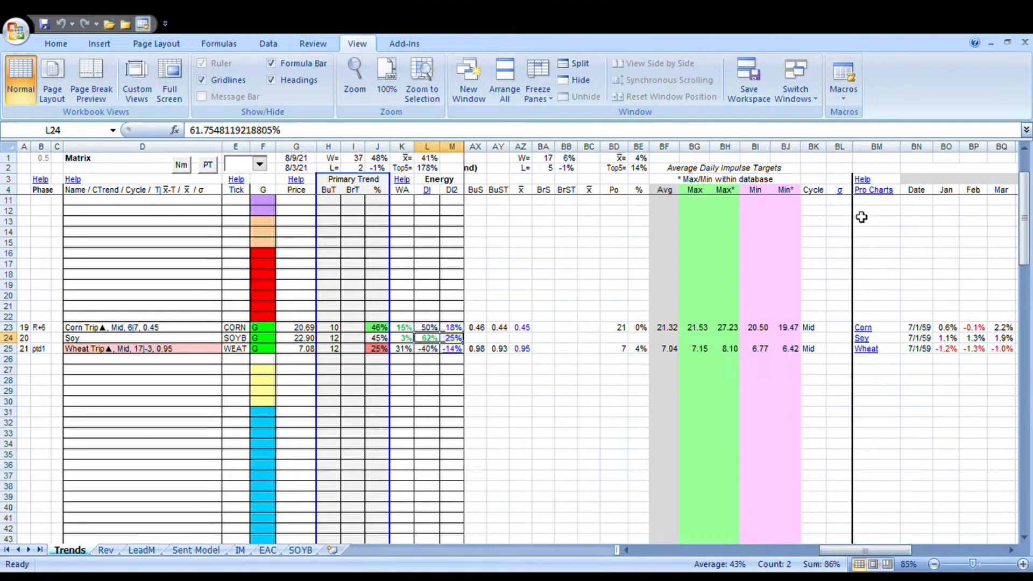
pyautogui.moveTo(780, 219)
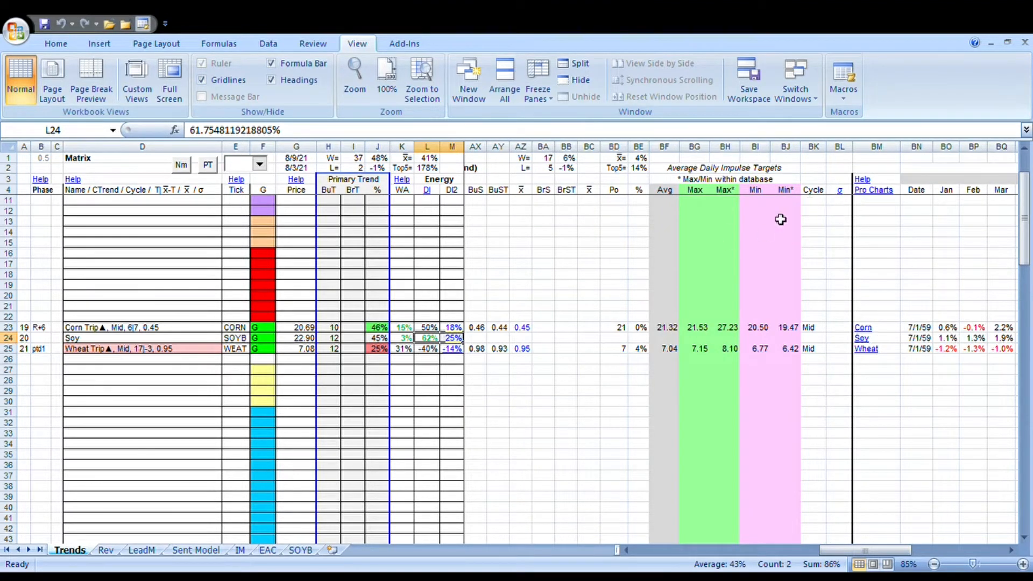
pyautogui.moveTo(422, 297)
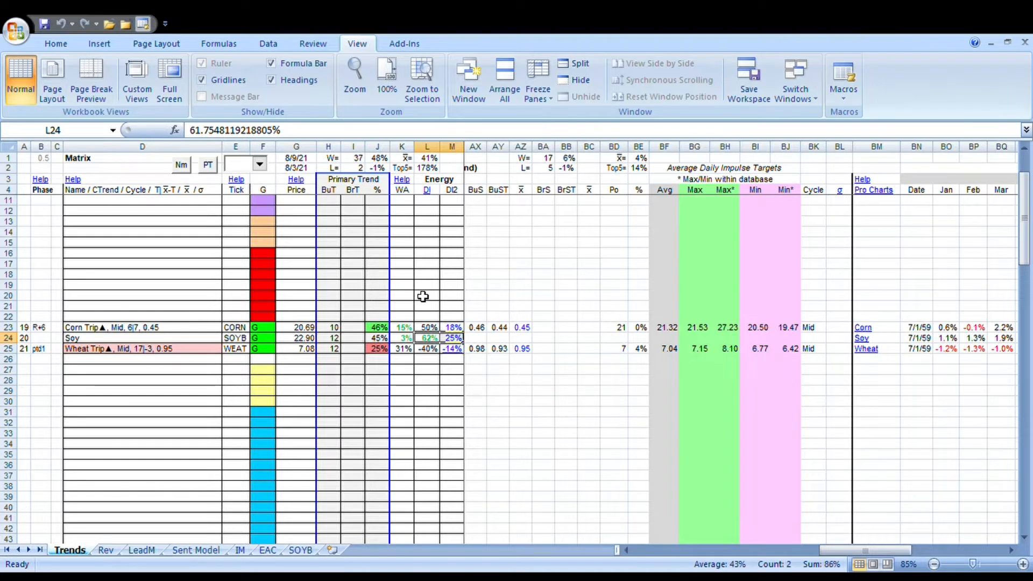
pyautogui.moveTo(470, 341)
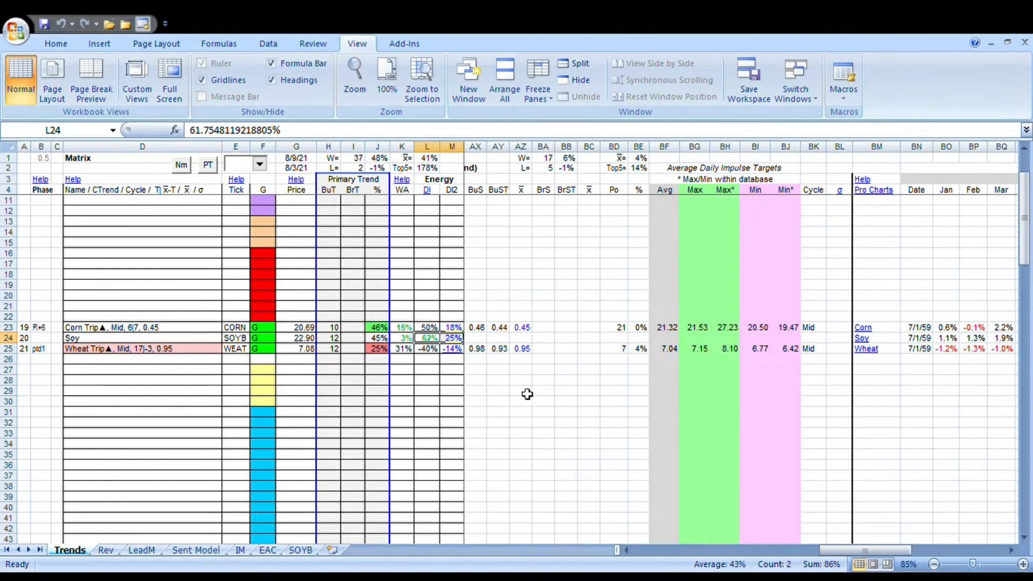
pyautogui.moveTo(362, 329)
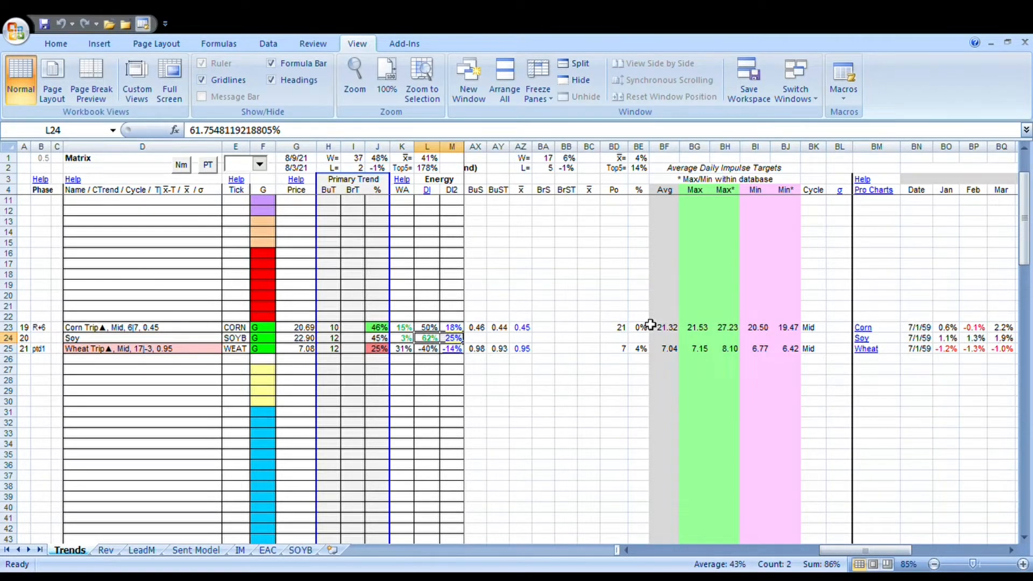
pyautogui.moveTo(732, 382)
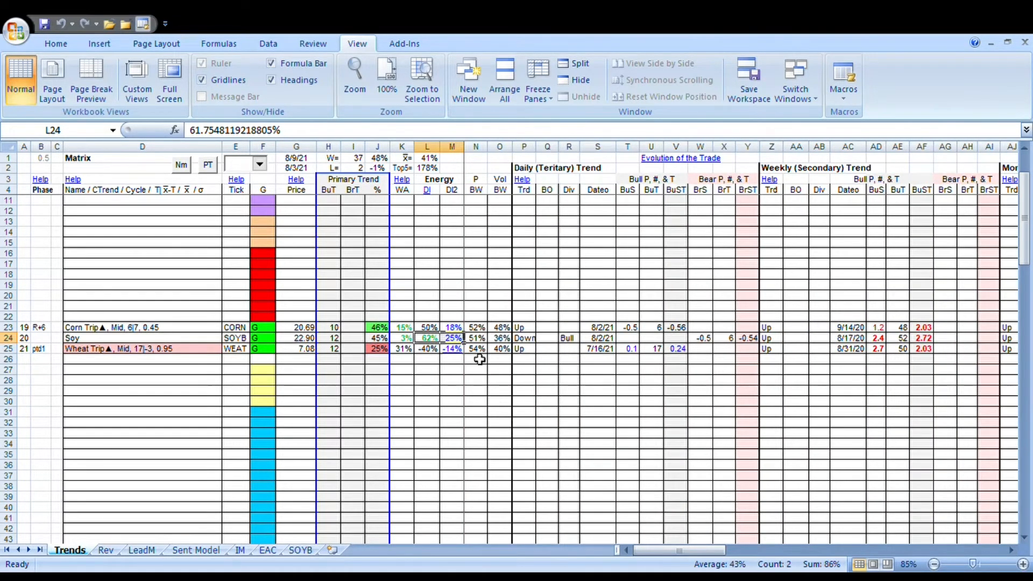
pyautogui.moveTo(371, 250)
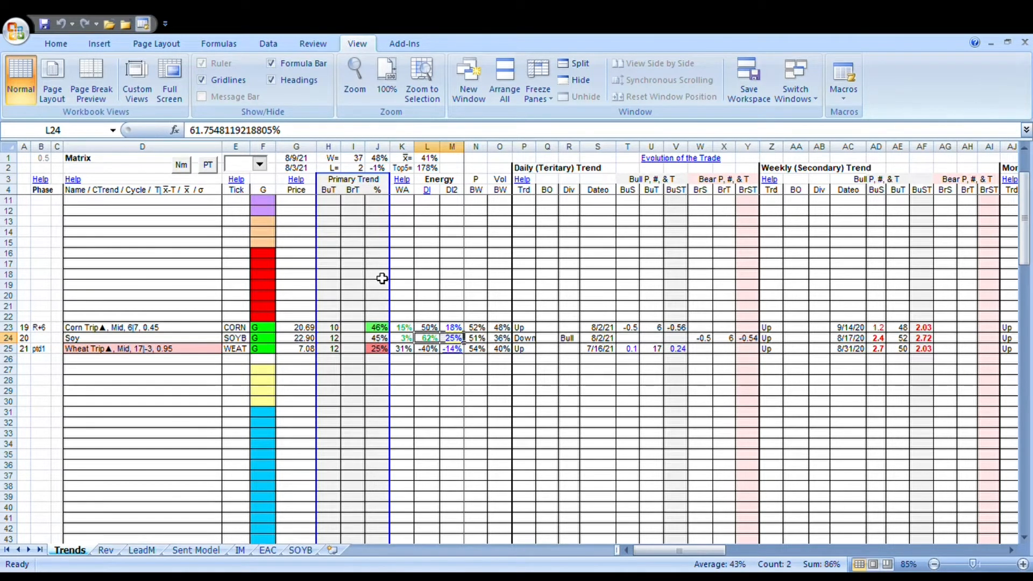
pyautogui.moveTo(455, 257)
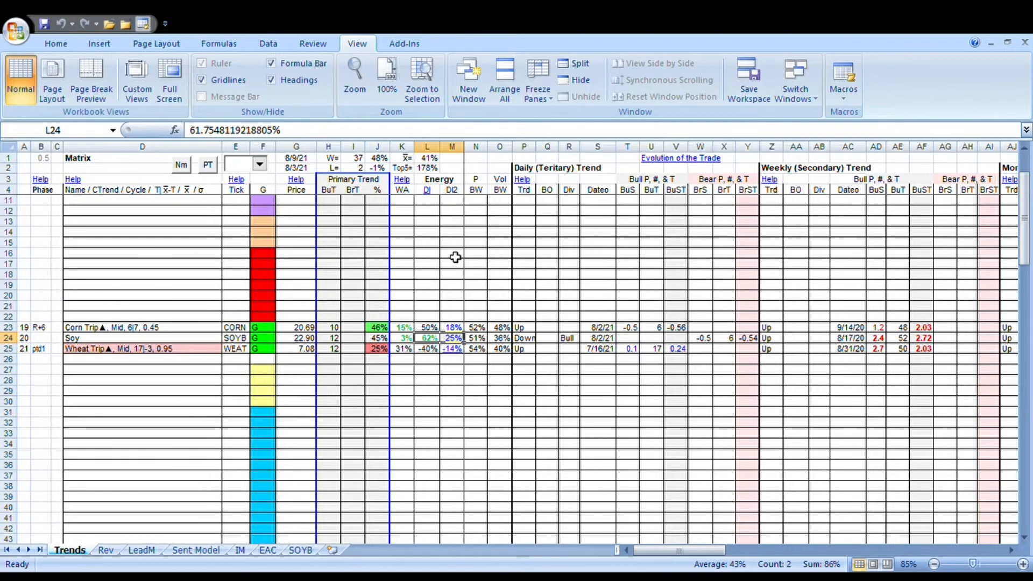
pyautogui.moveTo(460, 249)
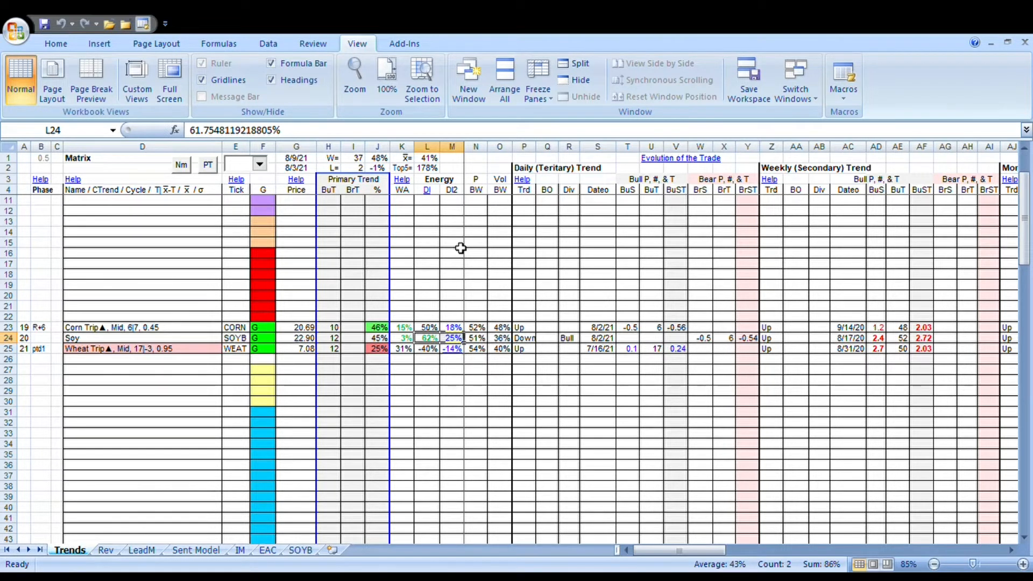
pyautogui.moveTo(422, 304)
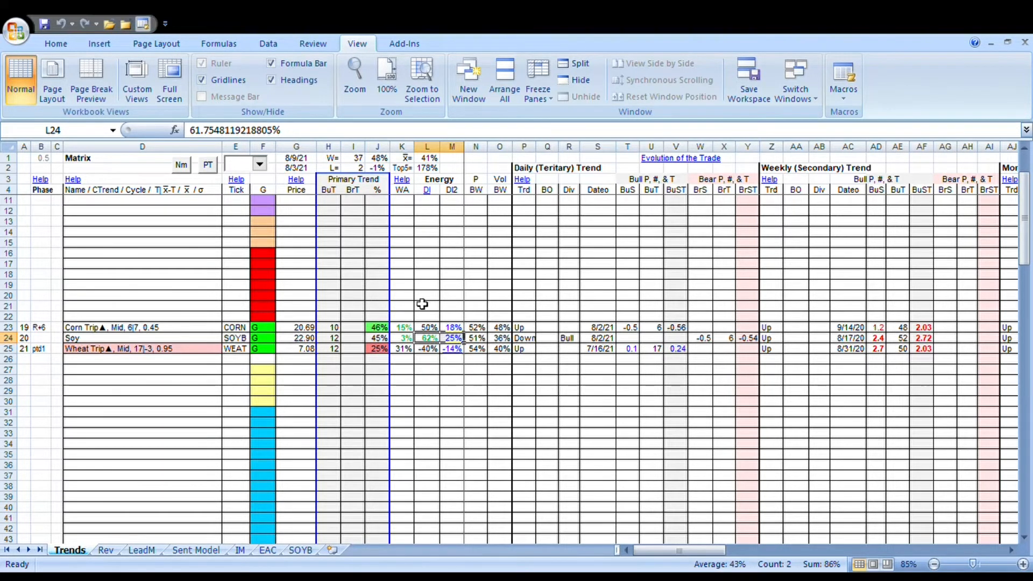
pyautogui.moveTo(480, 274)
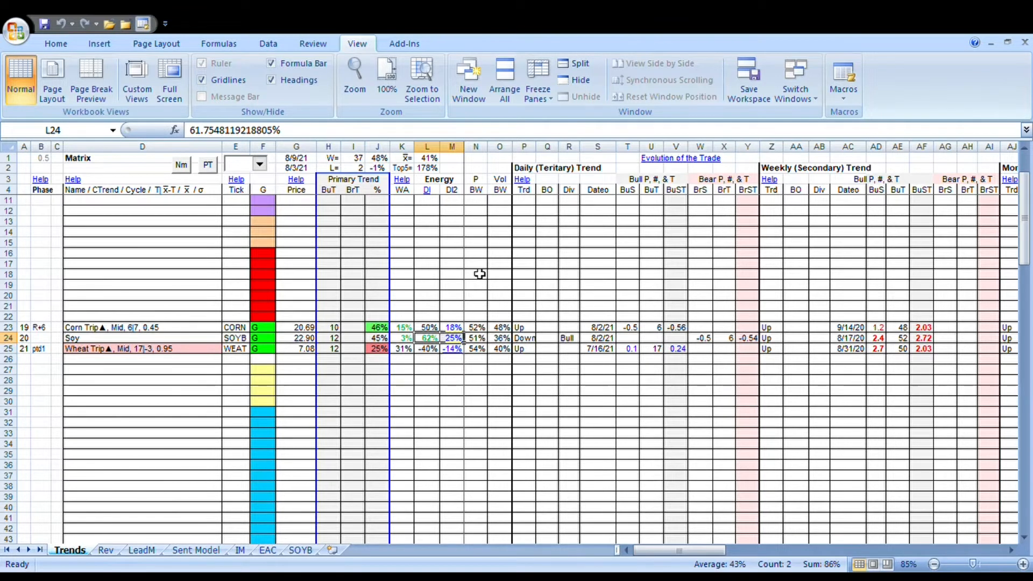
pyautogui.moveTo(565, 171)
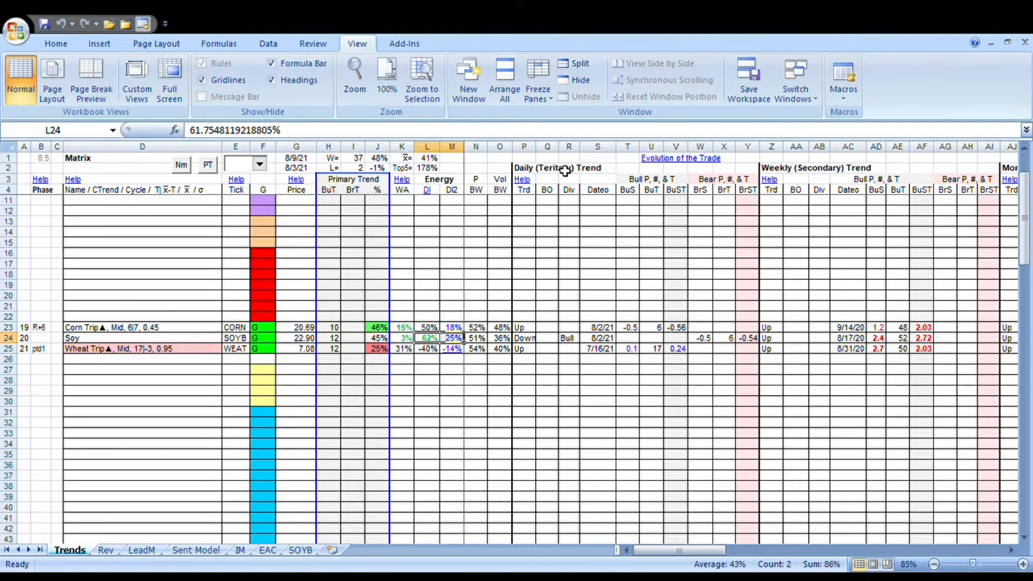
pyautogui.moveTo(413, 283)
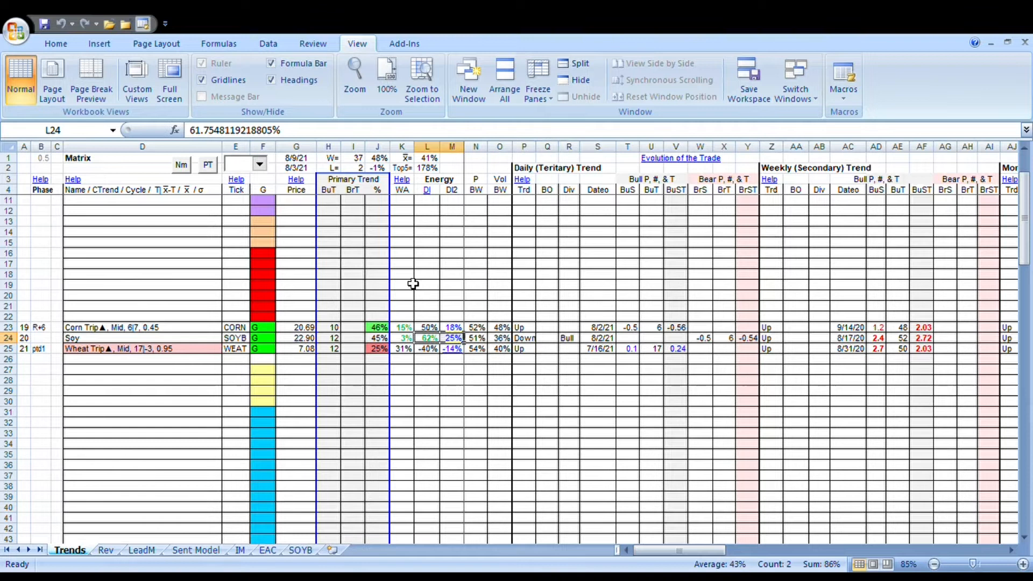
pyautogui.moveTo(454, 214)
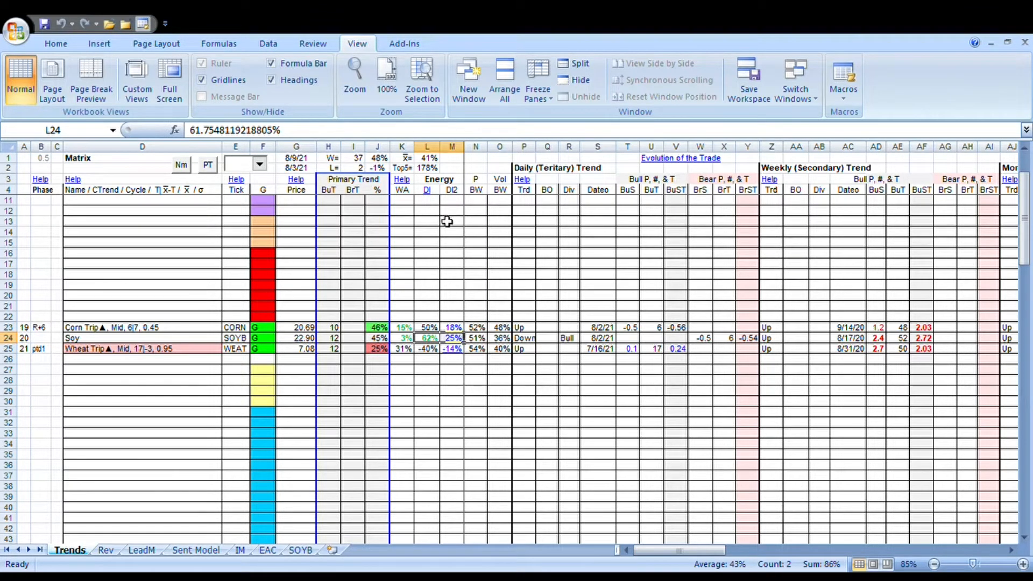
# Switch to the SOYB sheet showing DI at 62% and DI2 at 25%.
pyautogui.click(300, 550)
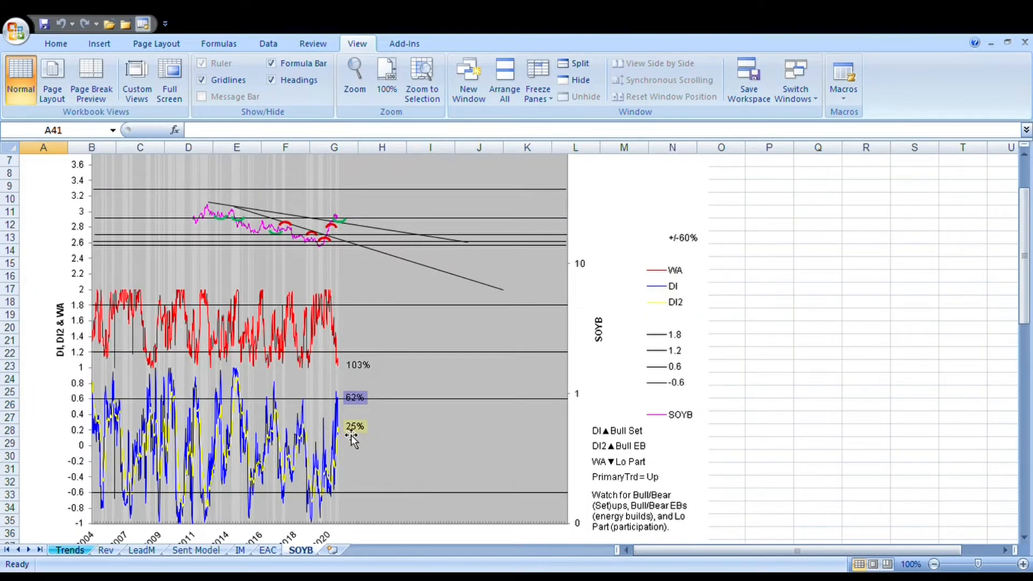
pyautogui.moveTo(357, 379)
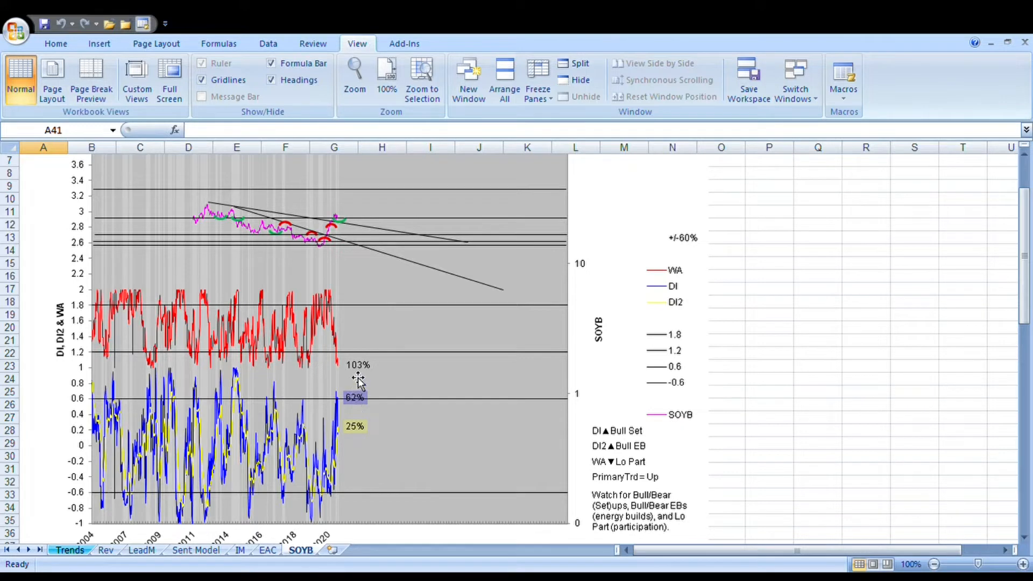
pyautogui.moveTo(323, 414)
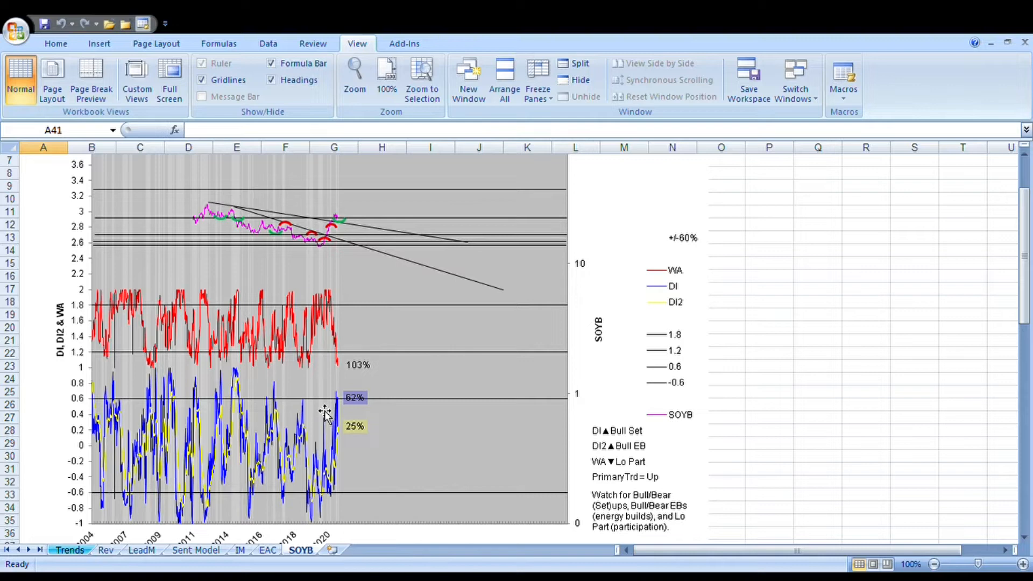
pyautogui.moveTo(316, 366)
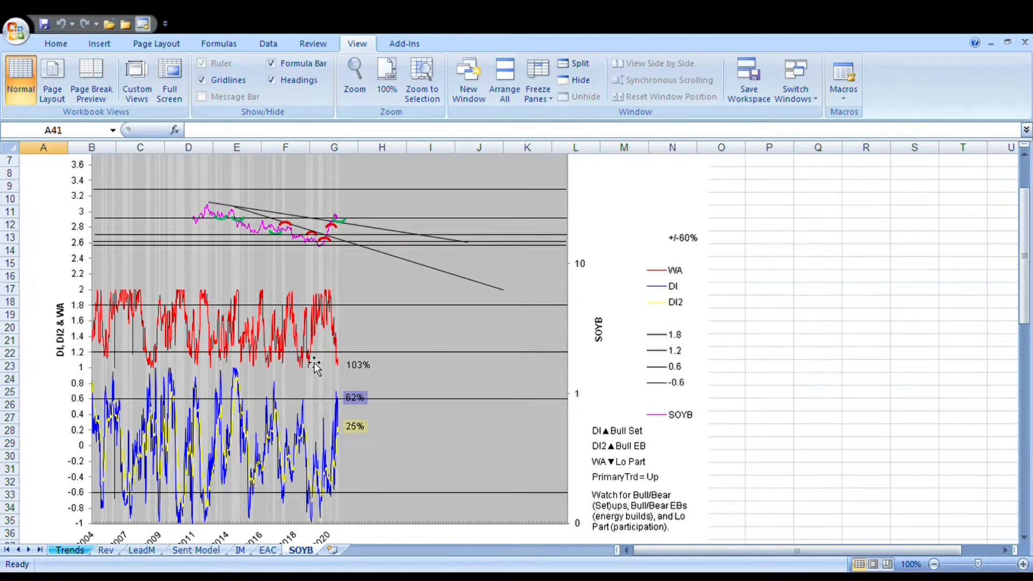
pyautogui.moveTo(345, 263)
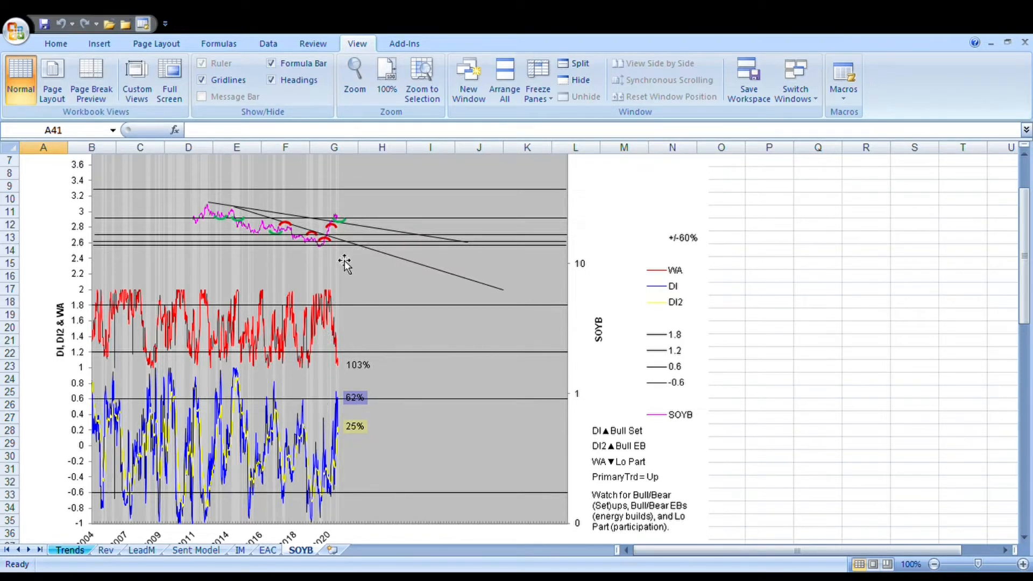
pyautogui.moveTo(343, 425)
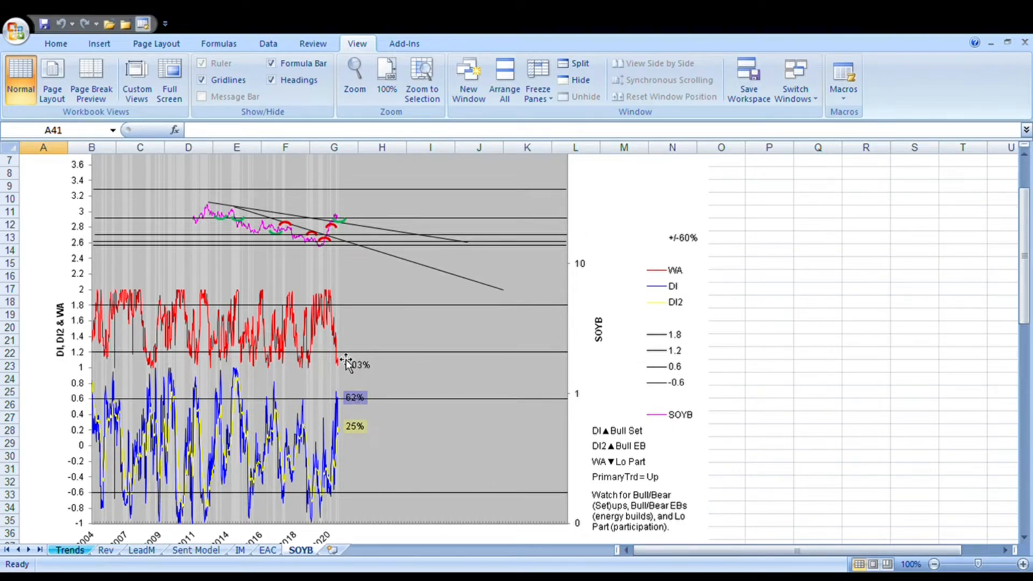
pyautogui.moveTo(370, 323)
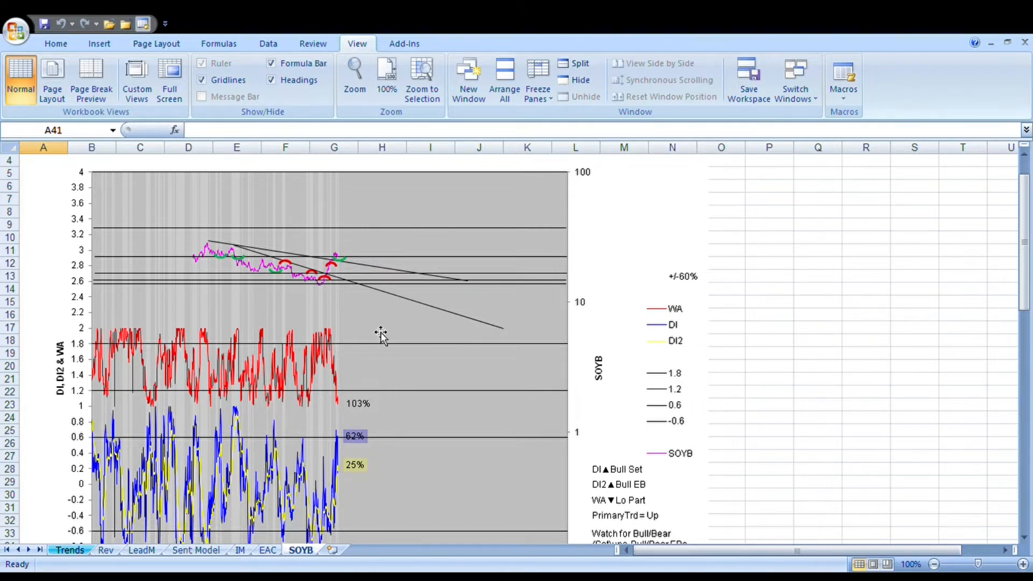
pyautogui.moveTo(342, 524)
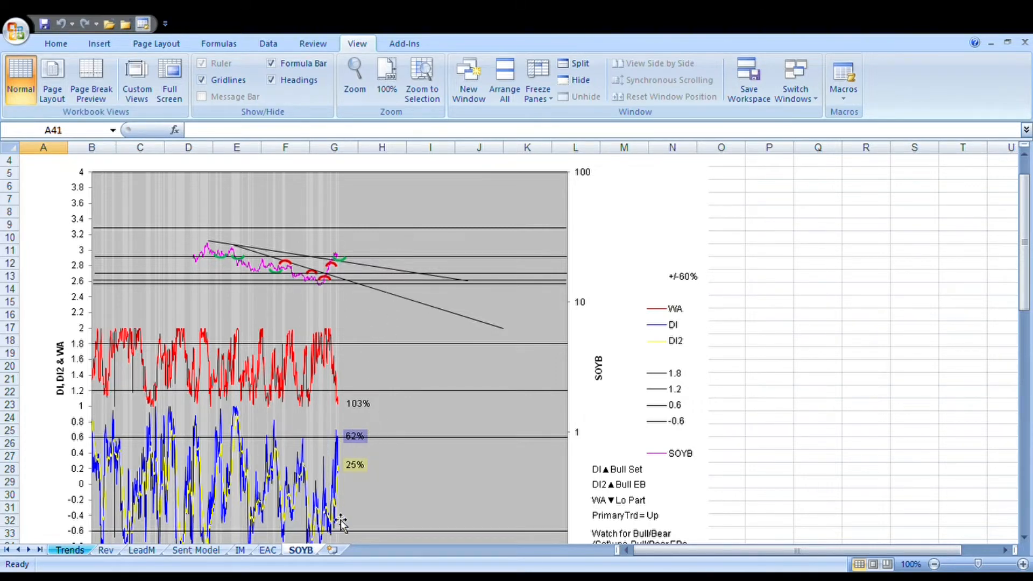
pyautogui.moveTo(438, 366)
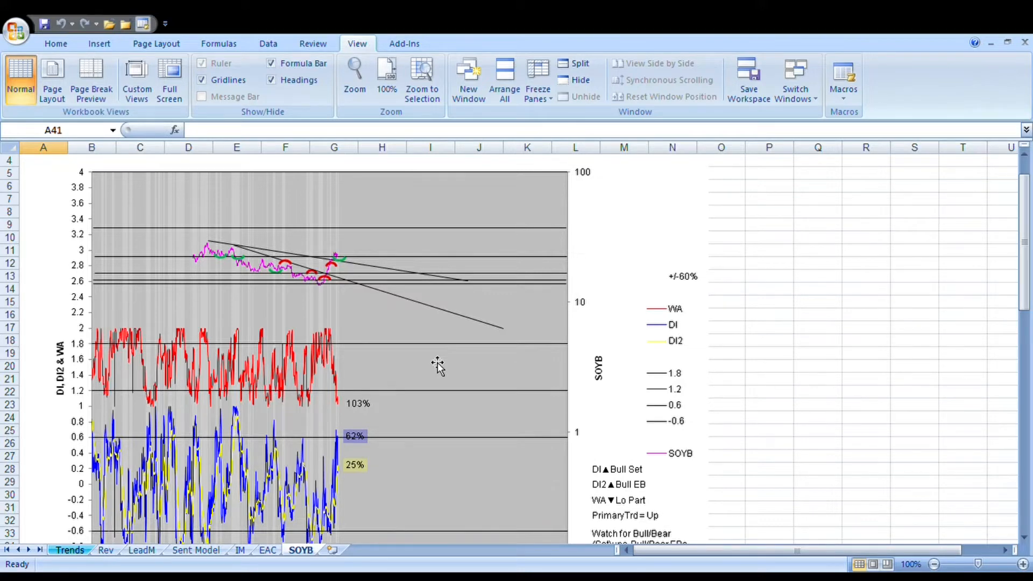
pyautogui.moveTo(438, 357)
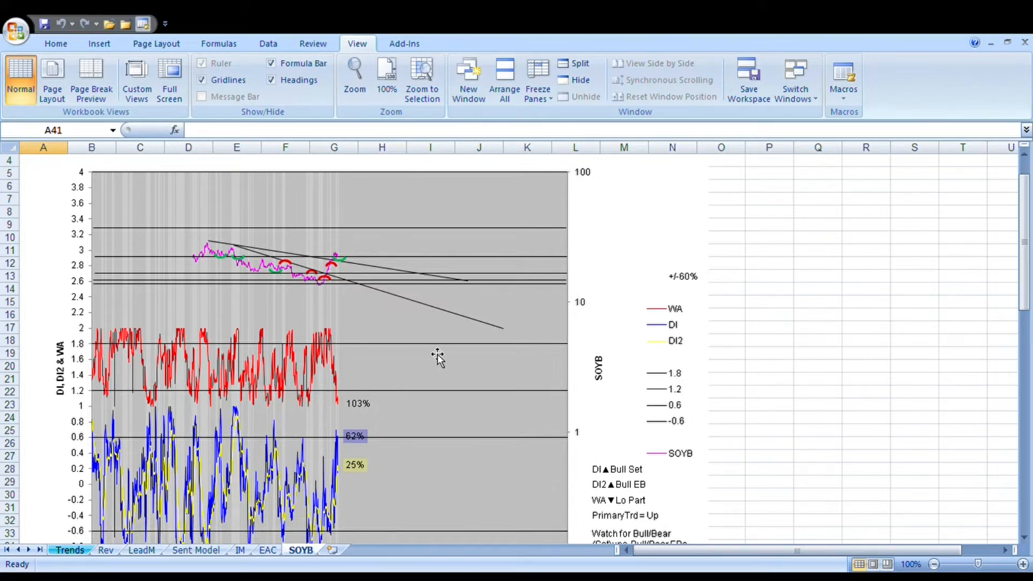
pyautogui.moveTo(646, 183)
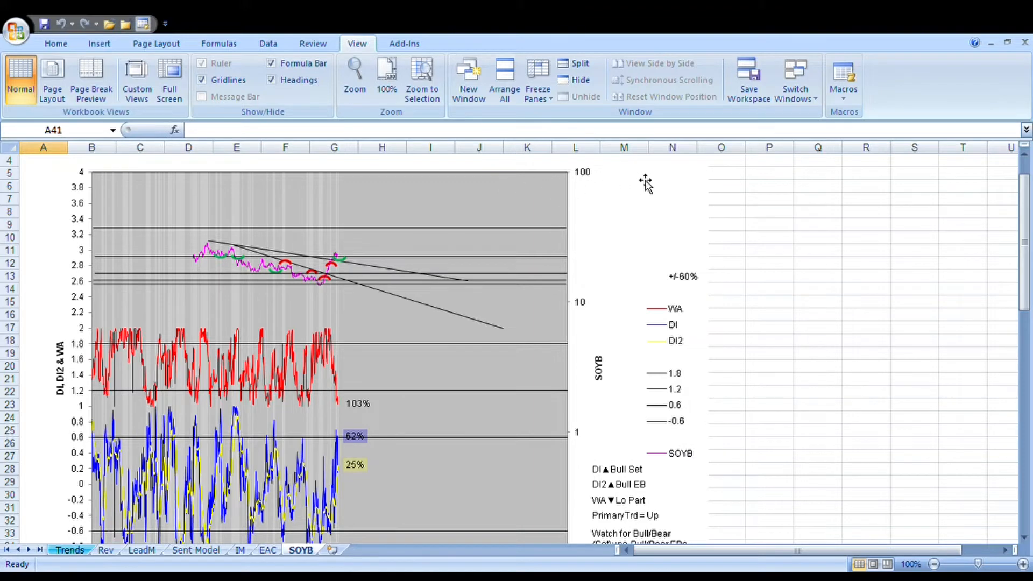
pyautogui.moveTo(606, 184)
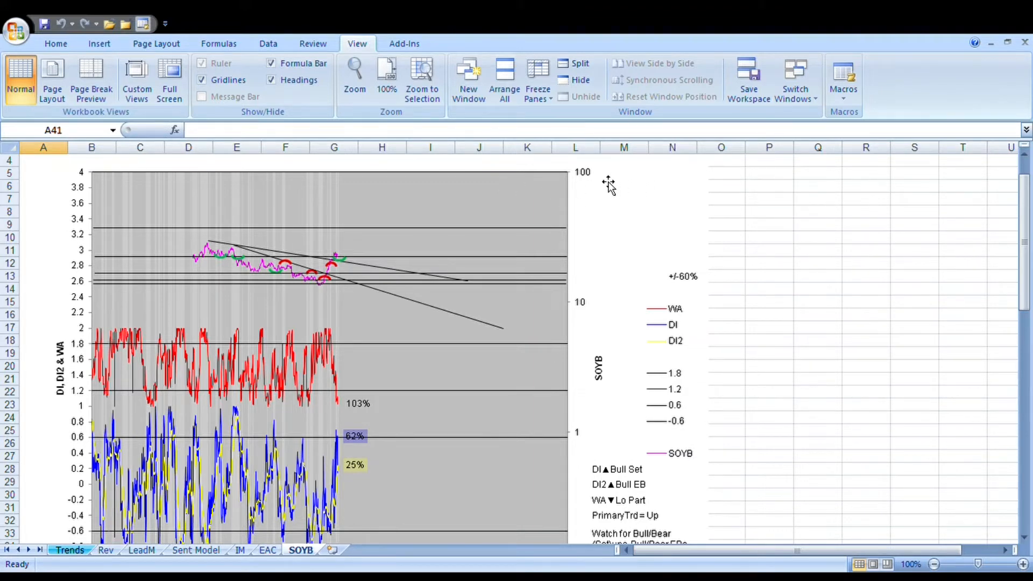
pyautogui.moveTo(618, 239)
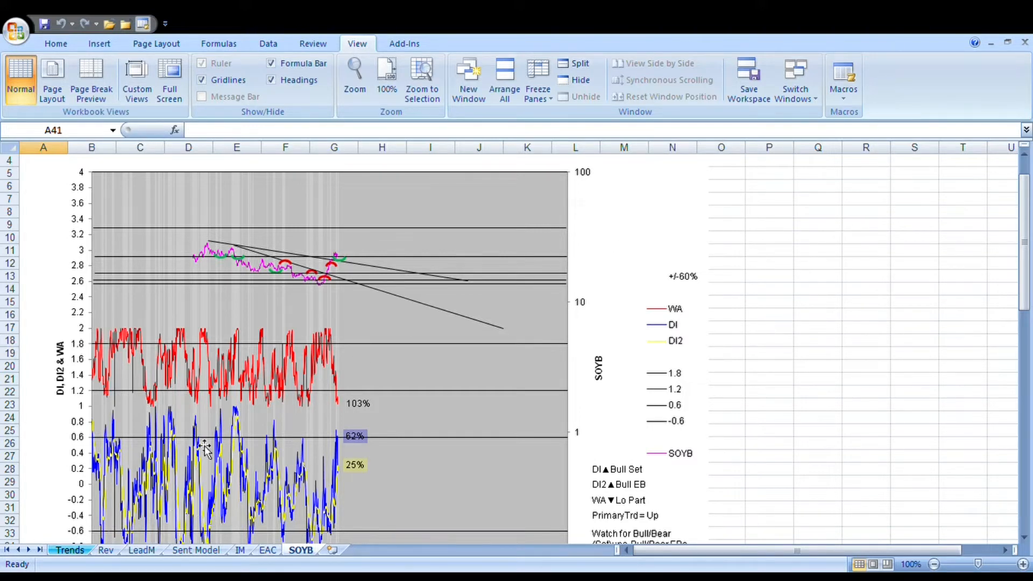
pyautogui.moveTo(276, 329)
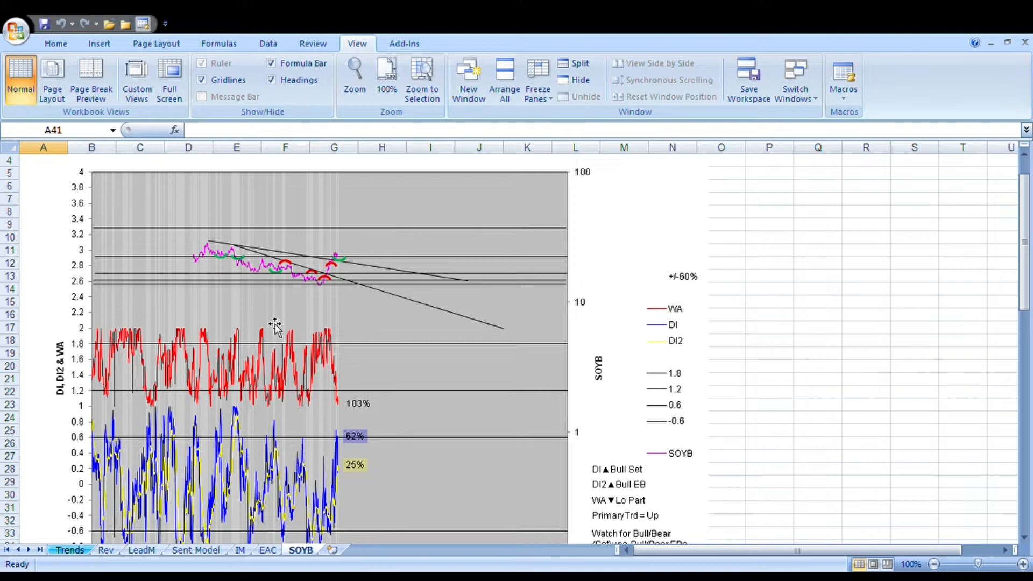
pyautogui.moveTo(276, 328)
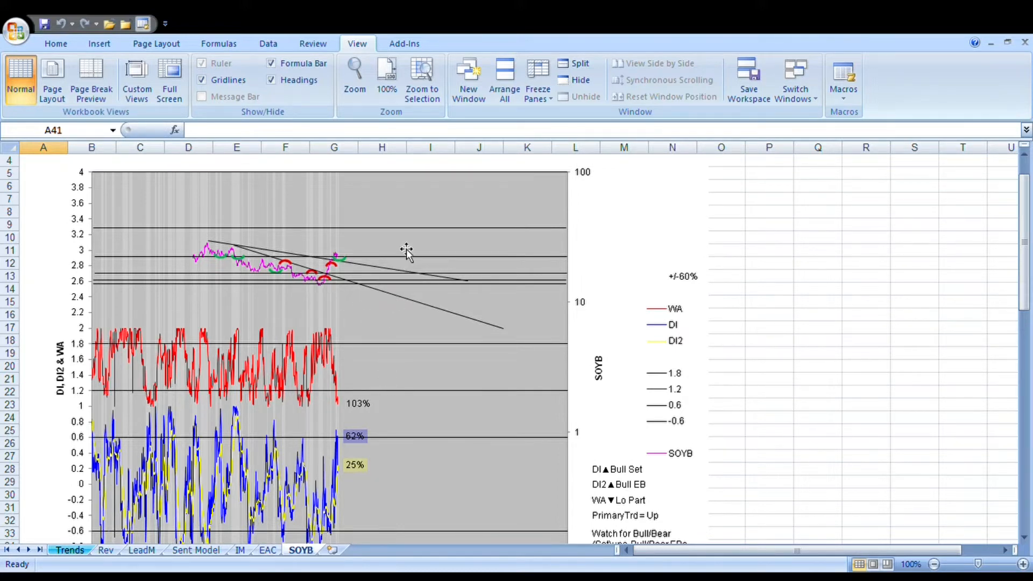
pyautogui.moveTo(363, 267)
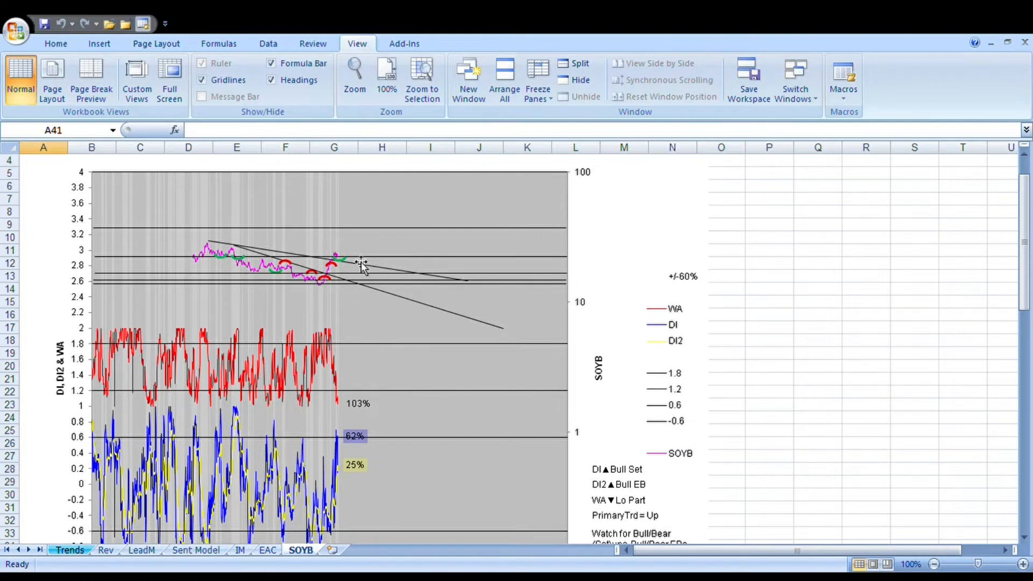
pyautogui.moveTo(338, 257)
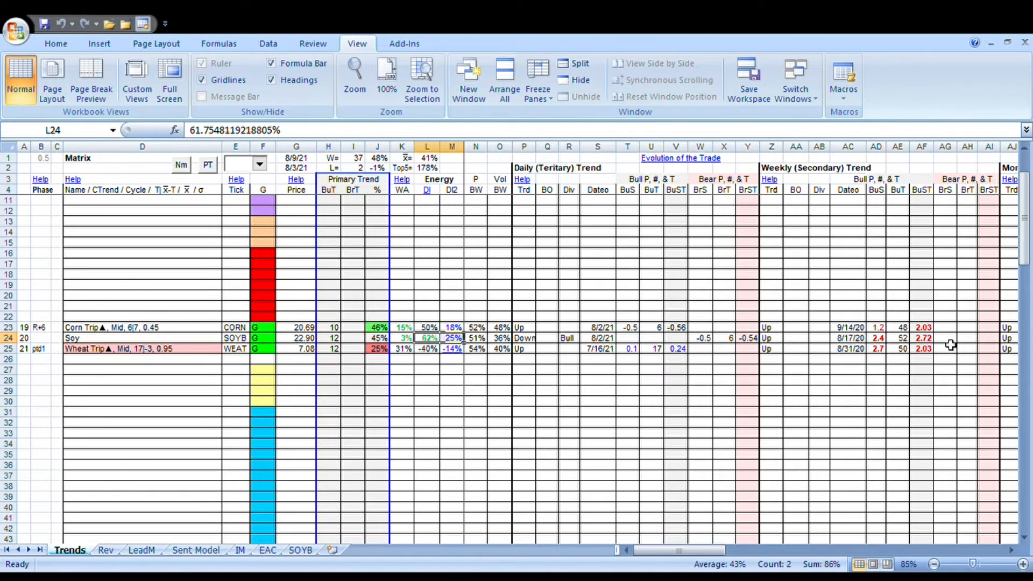
pyautogui.moveTo(680, 312)
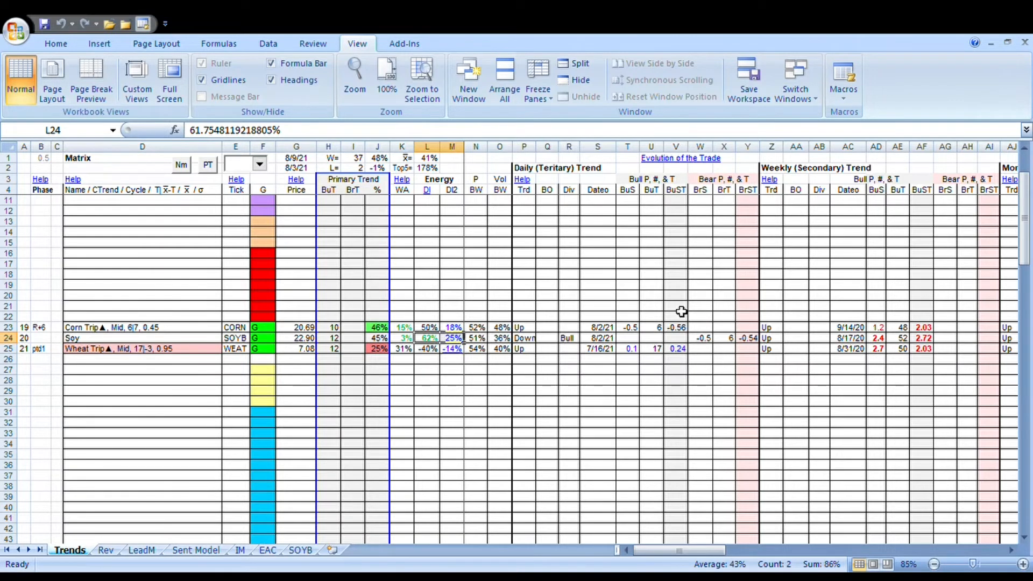
pyautogui.moveTo(881, 369)
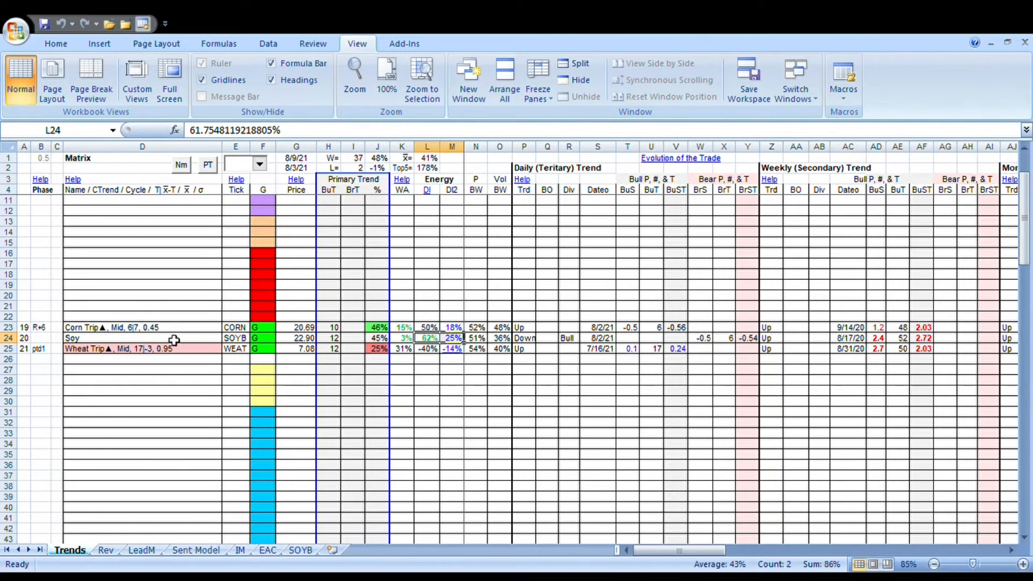
pyautogui.moveTo(824, 352)
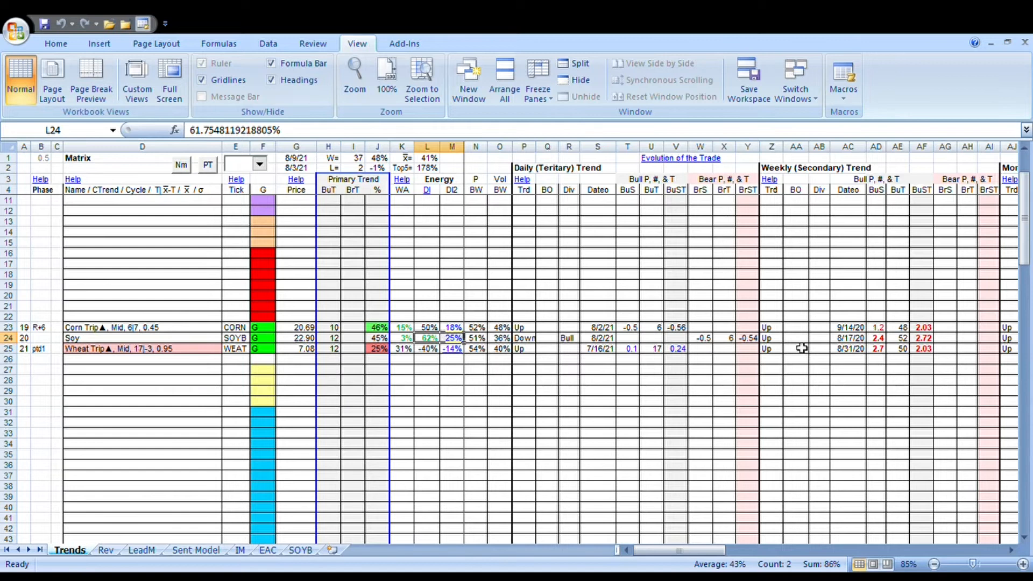
pyautogui.moveTo(561, 346)
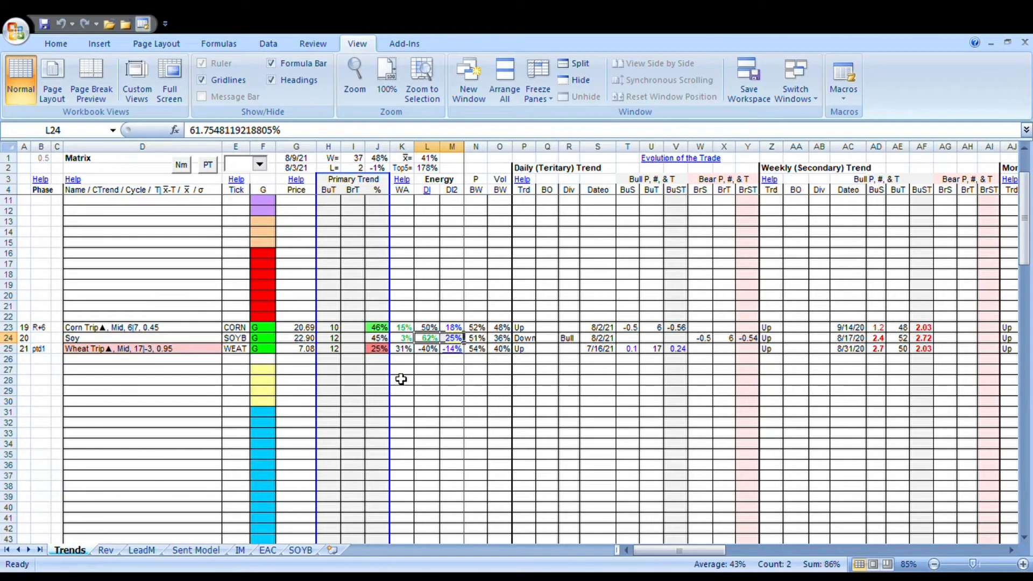
pyautogui.moveTo(409, 434)
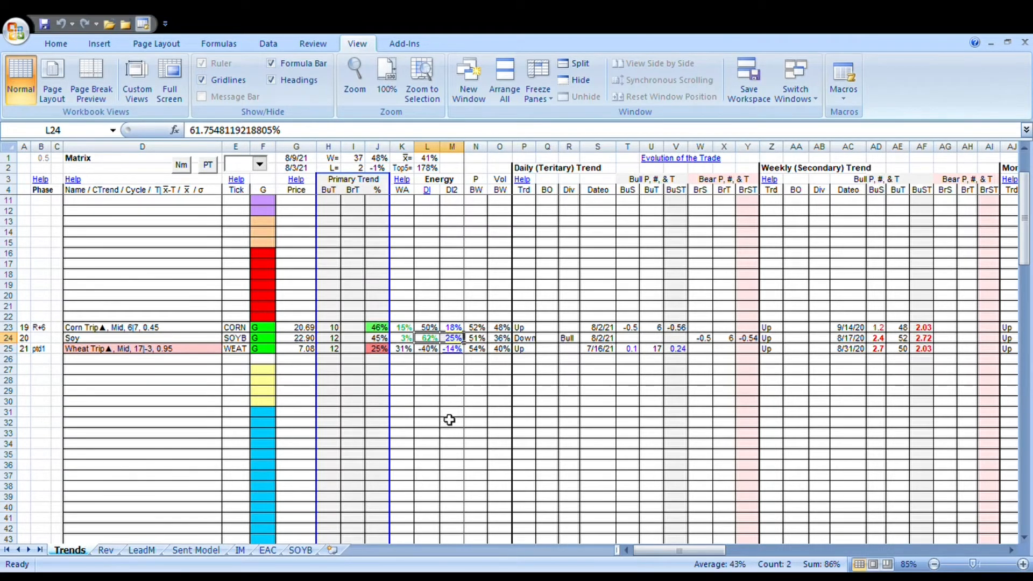
pyautogui.moveTo(462, 402)
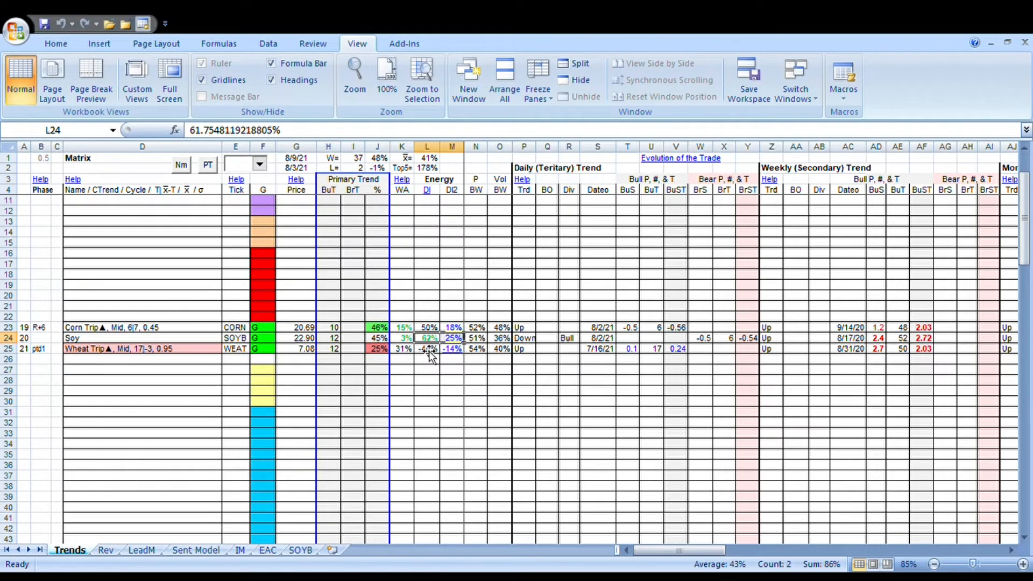
pyautogui.moveTo(444, 292)
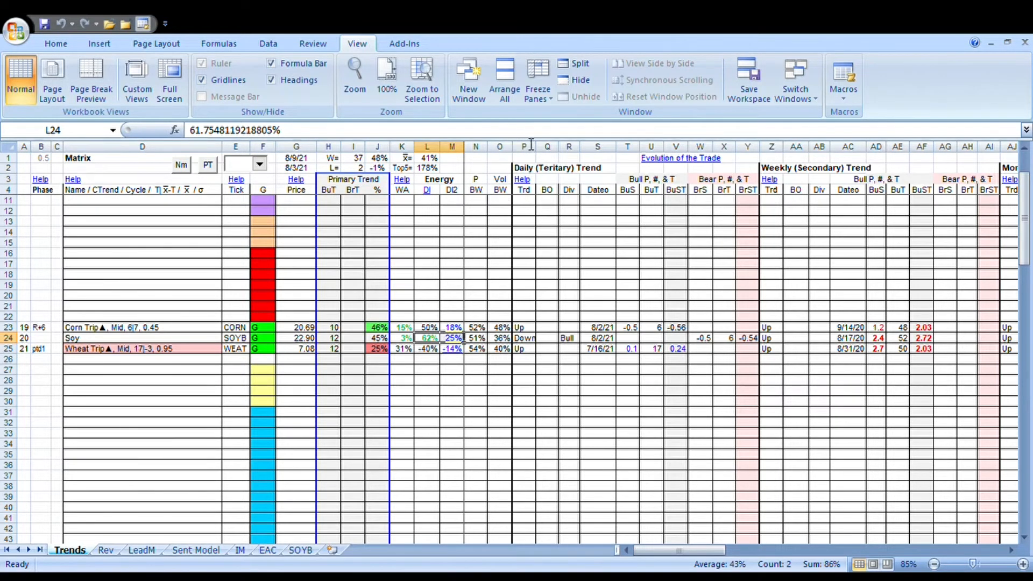
pyautogui.moveTo(498, 215)
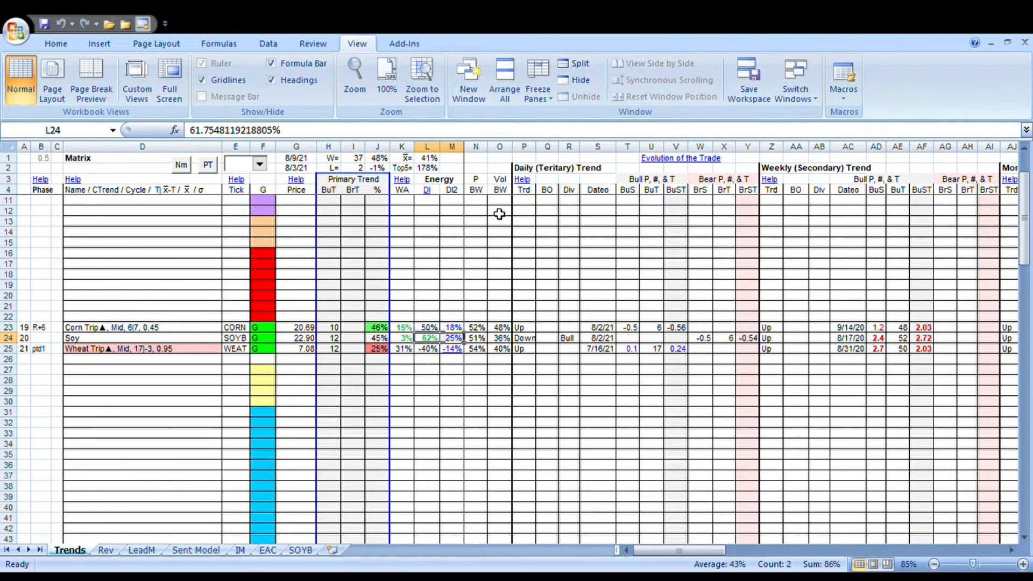
pyautogui.moveTo(640, 313)
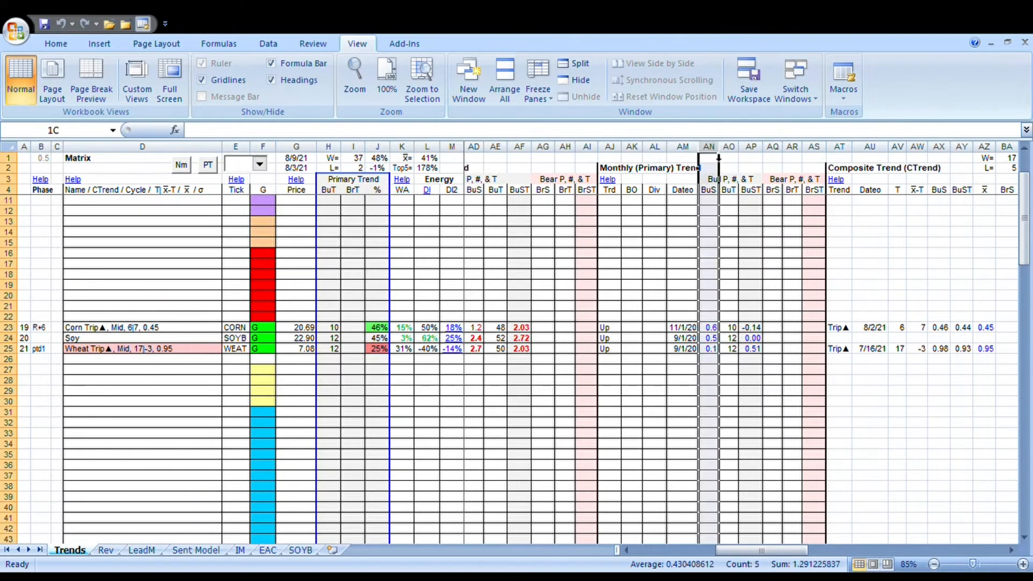
# Select the monthly trend BuST column AP and scan across the Composite Trend columns.
pyautogui.click(710, 157)
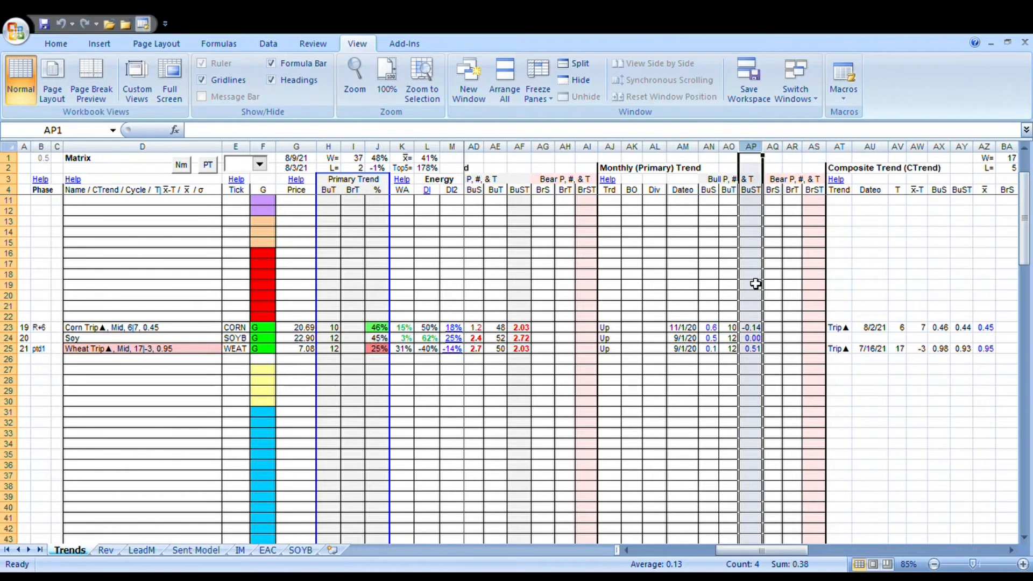
pyautogui.moveTo(725, 260)
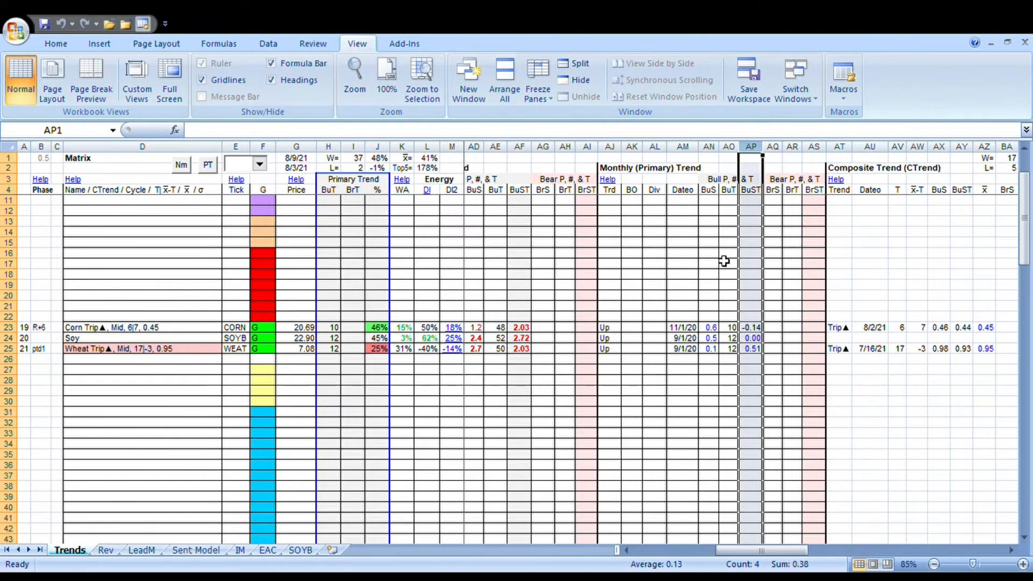
pyautogui.moveTo(687, 269)
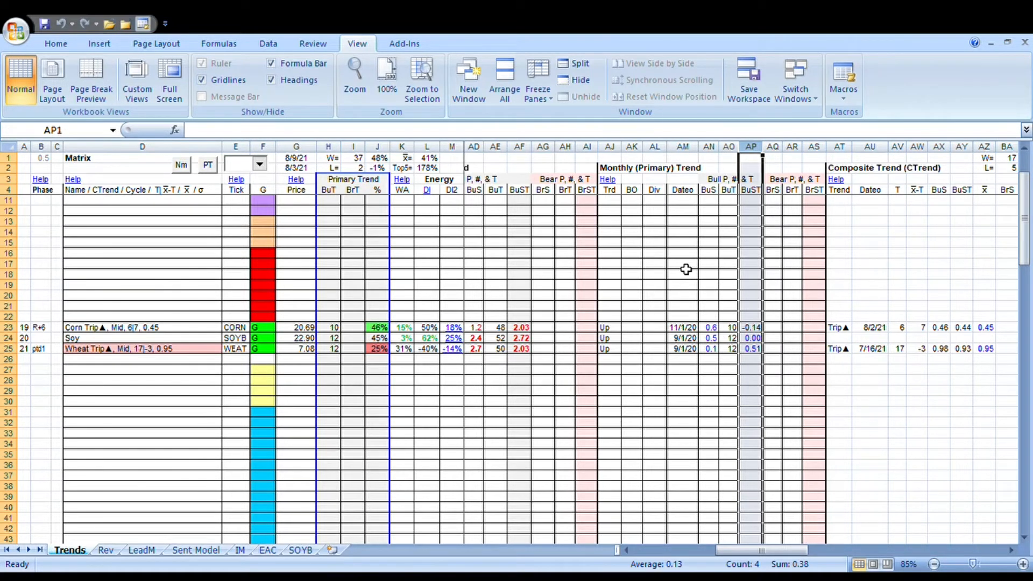
pyautogui.moveTo(614, 229)
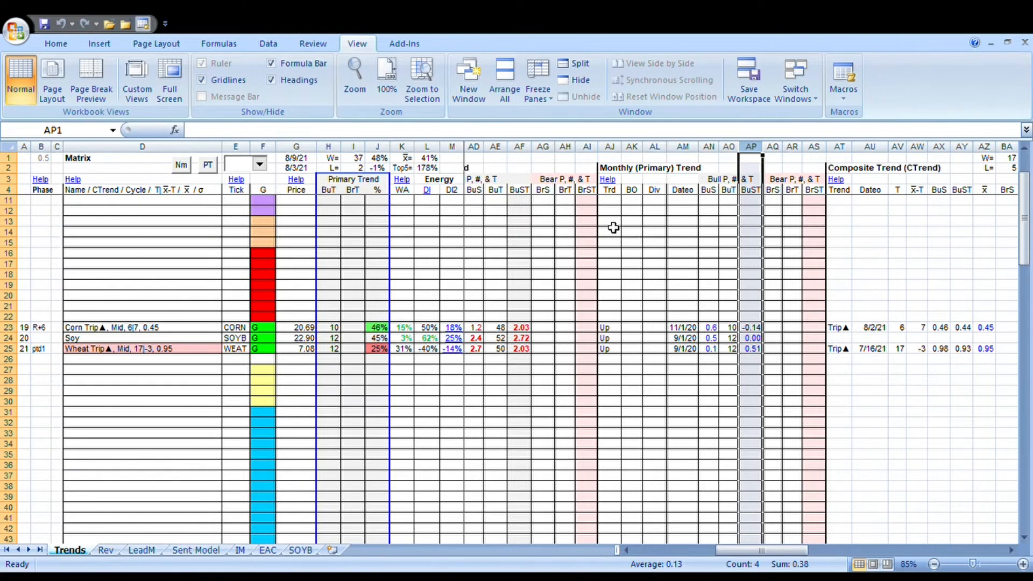
pyautogui.moveTo(702, 237)
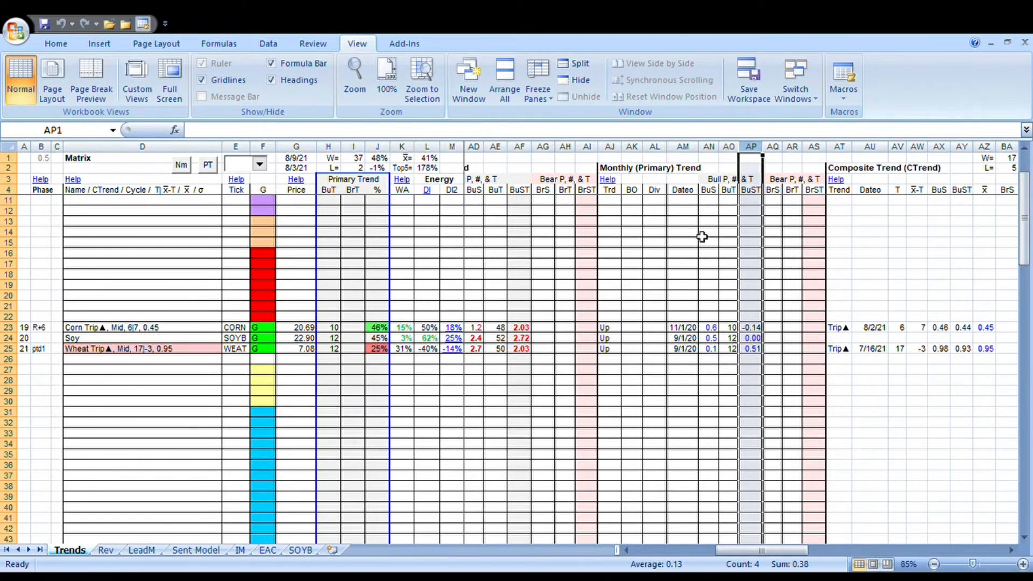
pyautogui.moveTo(439, 304)
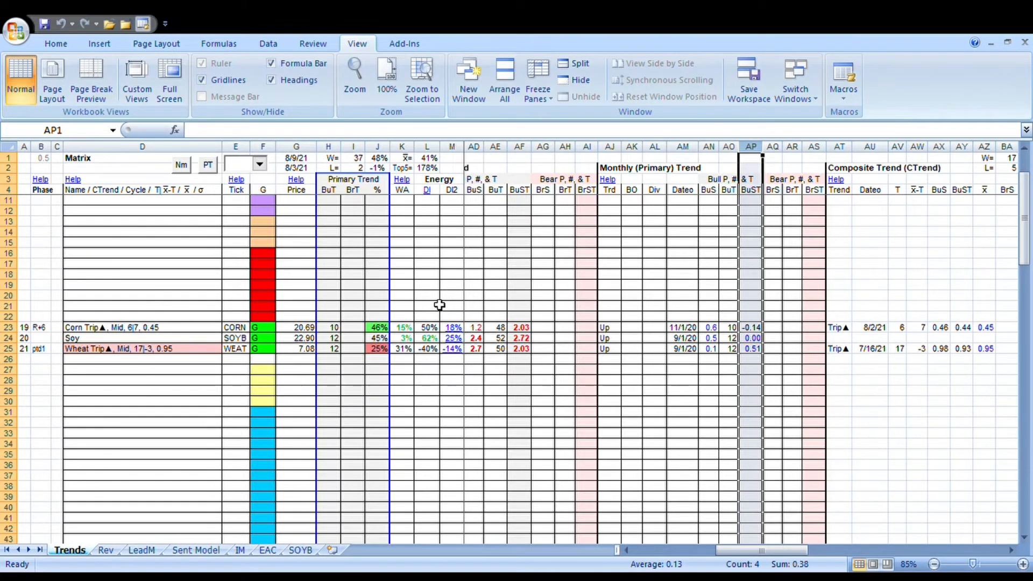
pyautogui.moveTo(536, 278)
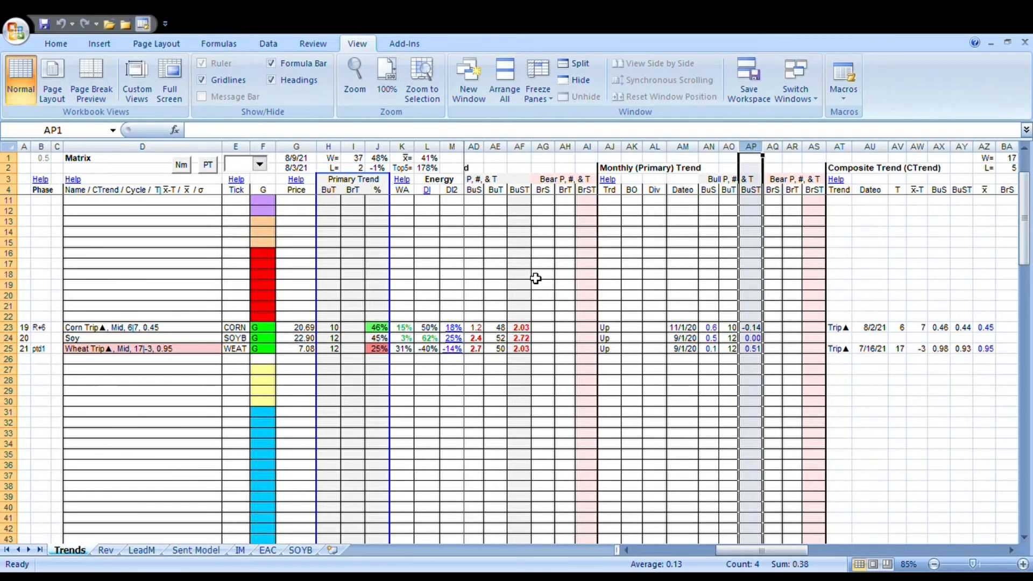
pyautogui.moveTo(461, 327)
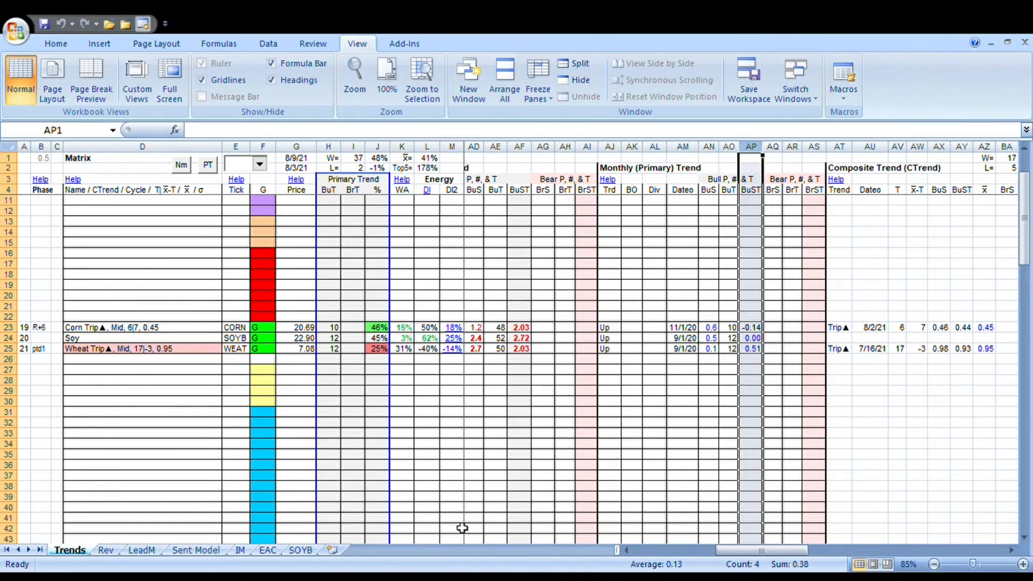
pyautogui.hscroll(3)
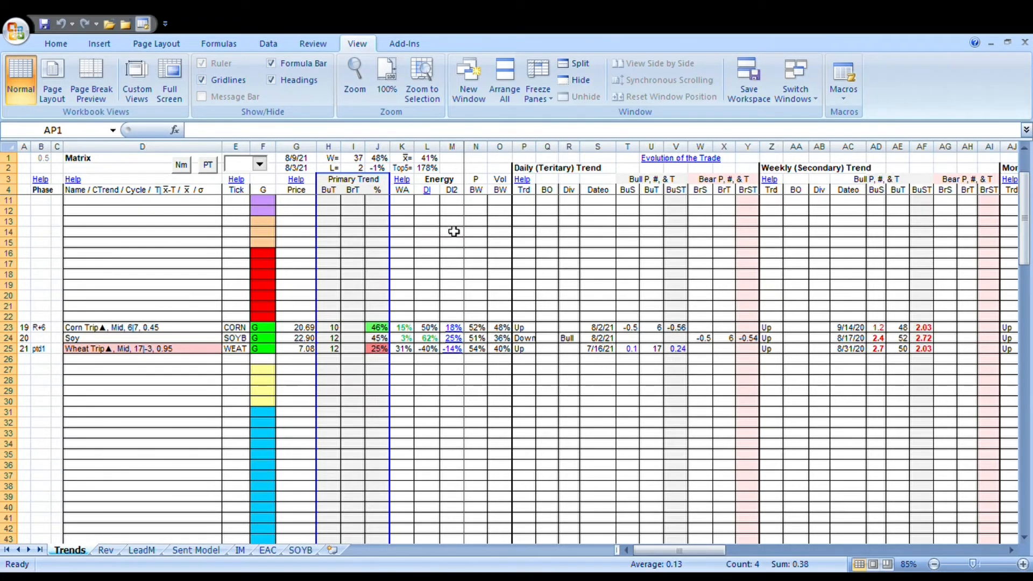
pyautogui.moveTo(483, 119)
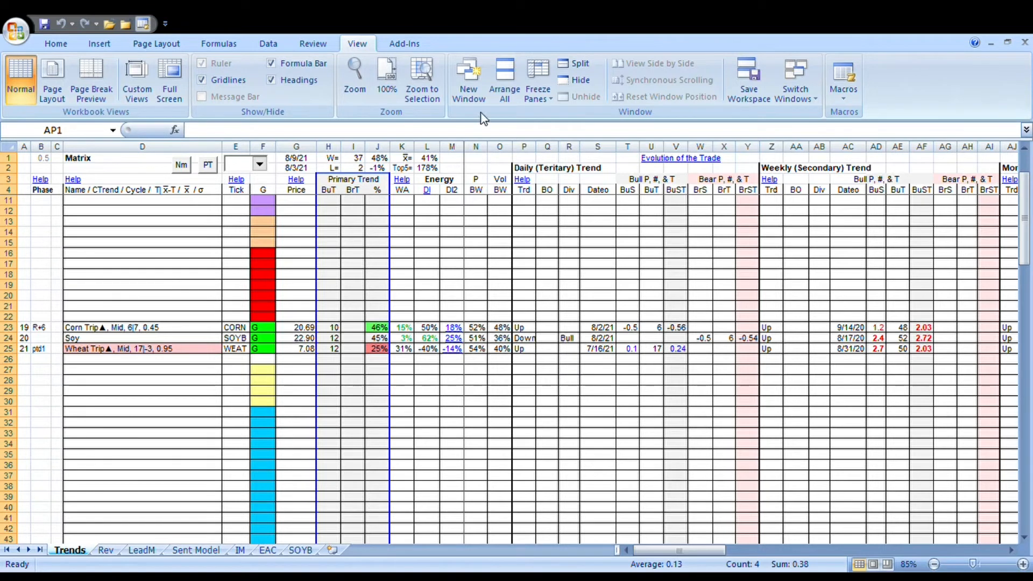
pyautogui.moveTo(451, 219)
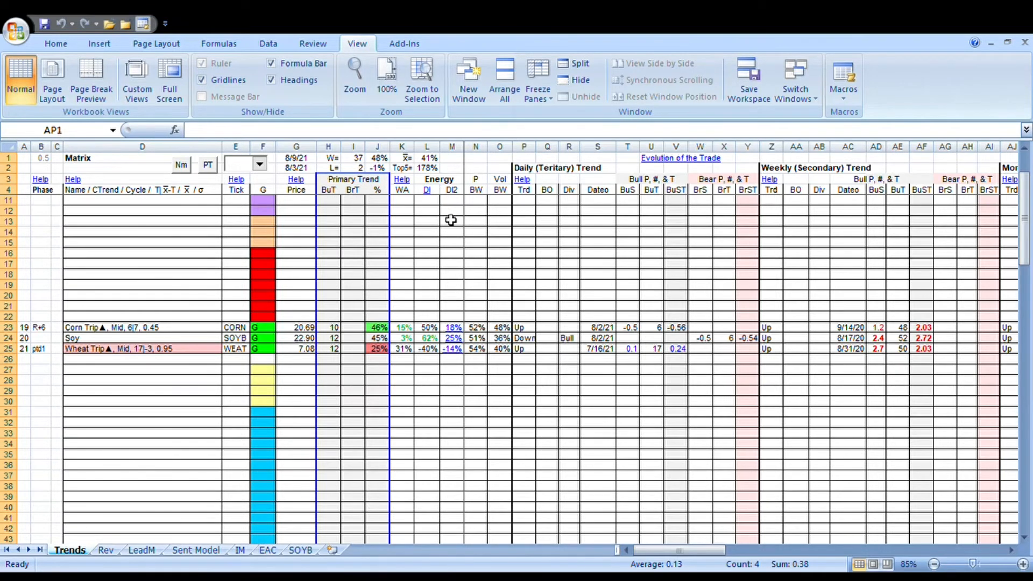
pyautogui.moveTo(450, 239)
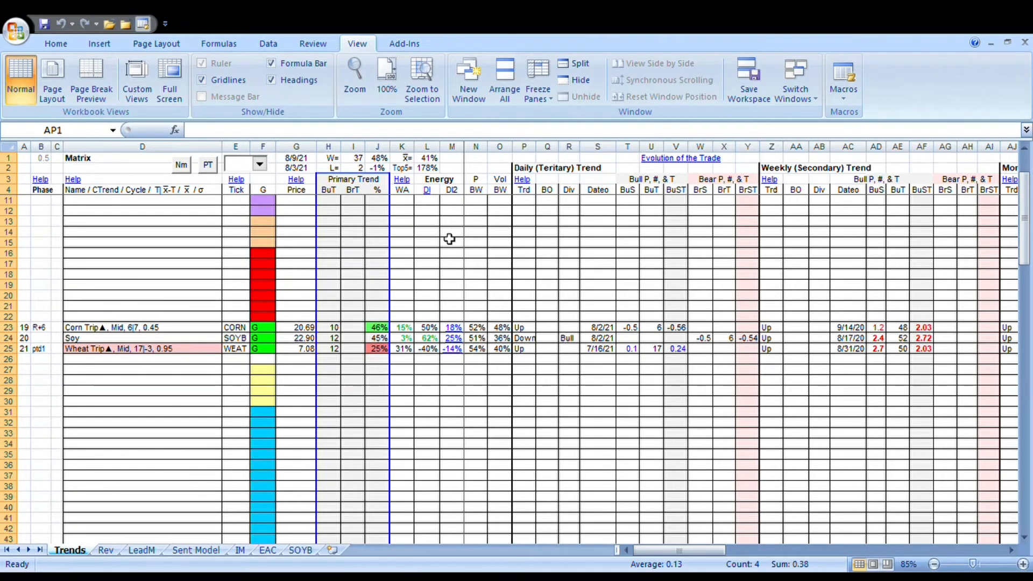
pyautogui.moveTo(439, 278)
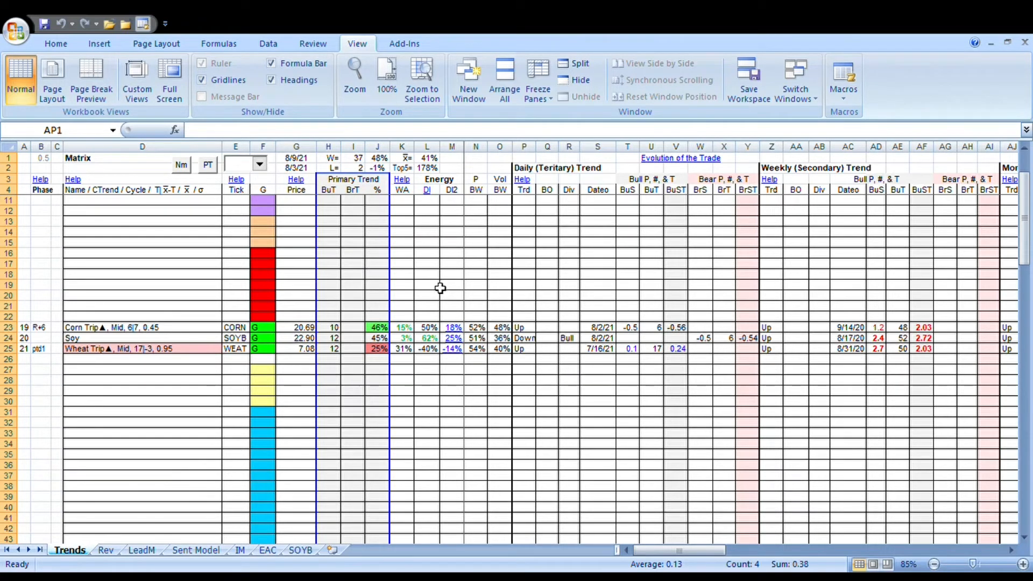
pyautogui.moveTo(439, 295)
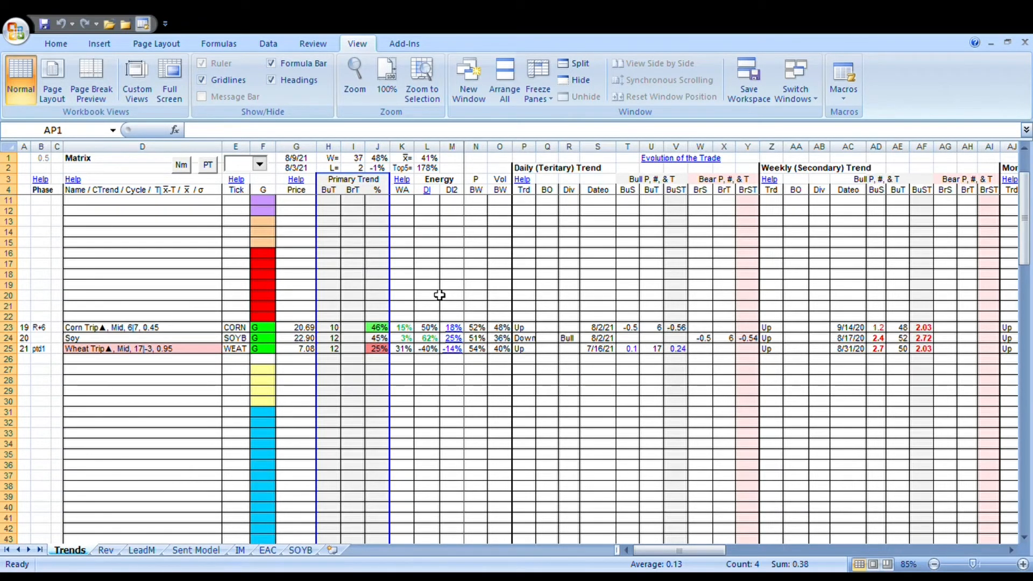
pyautogui.moveTo(466, 276)
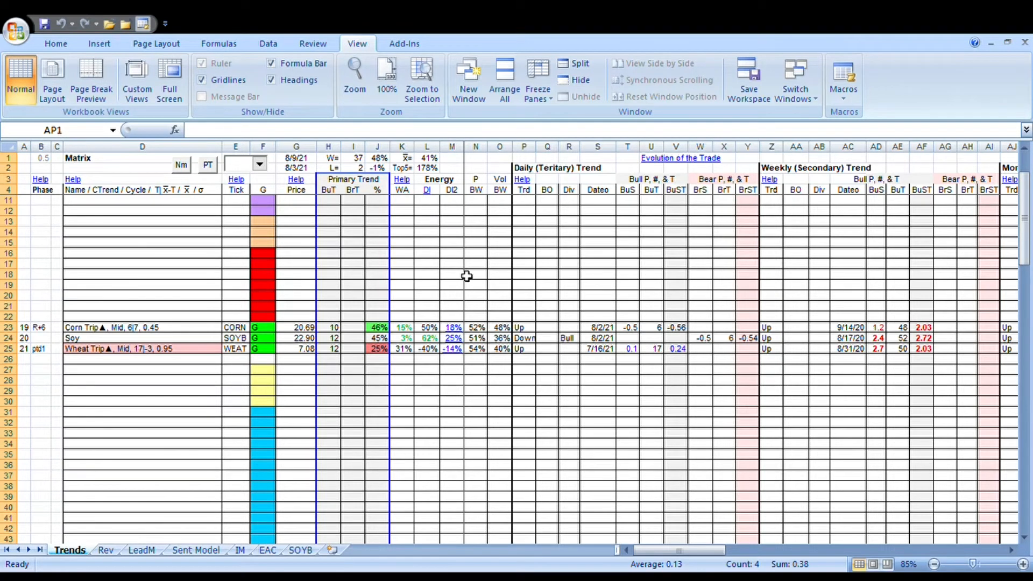
pyautogui.moveTo(473, 232)
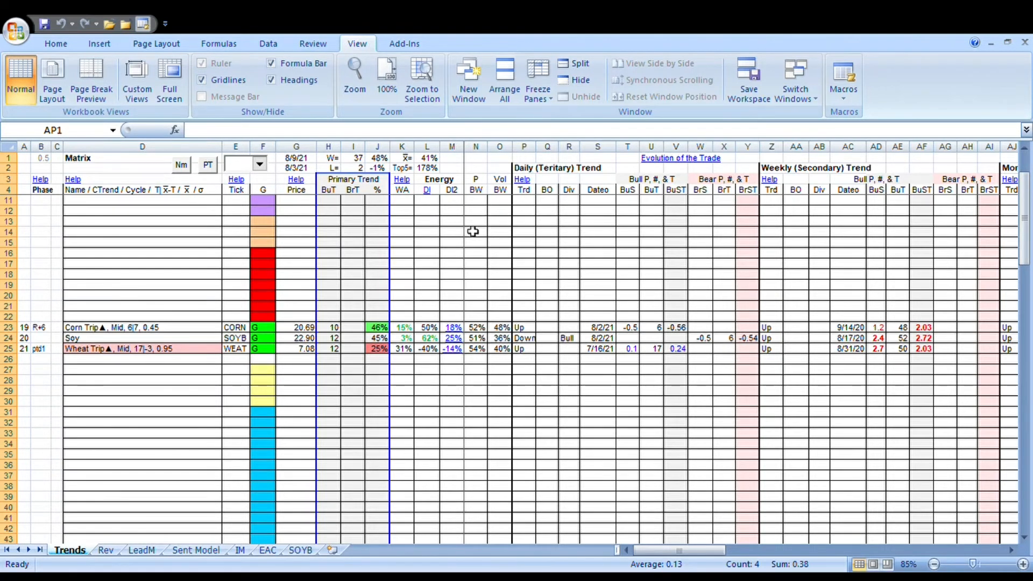
pyautogui.moveTo(454, 320)
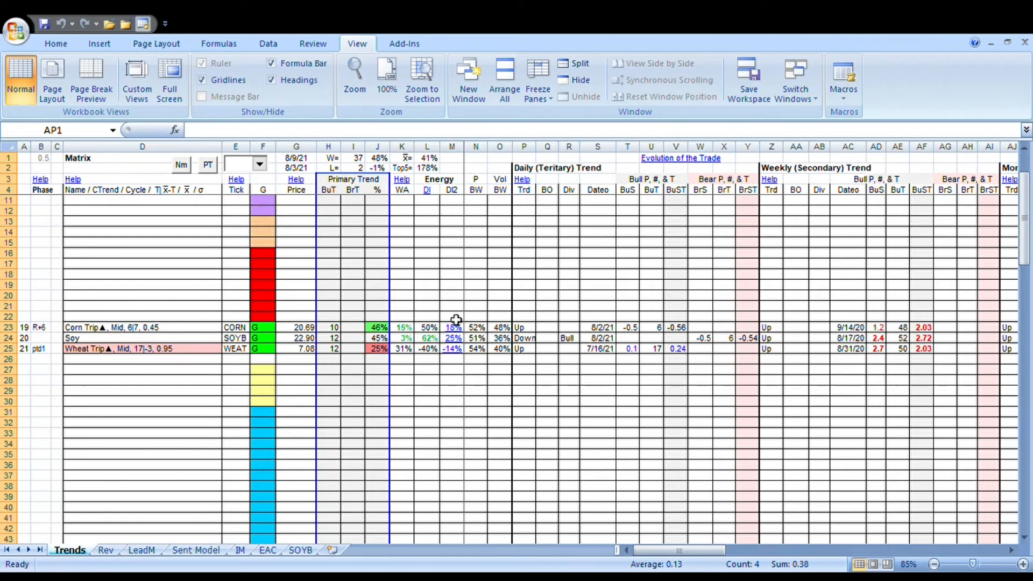
pyautogui.moveTo(565, 263)
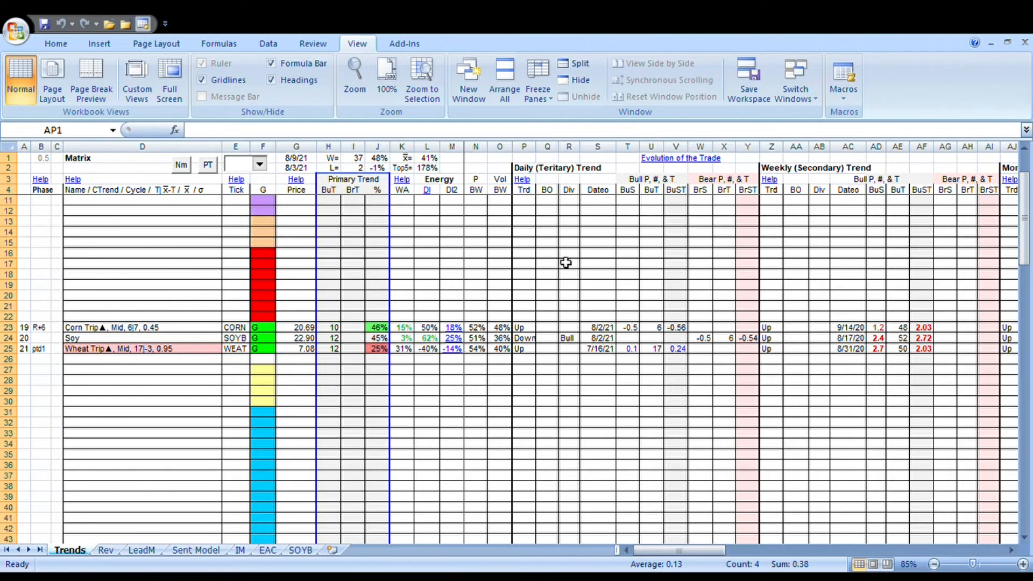
pyautogui.moveTo(519, 281)
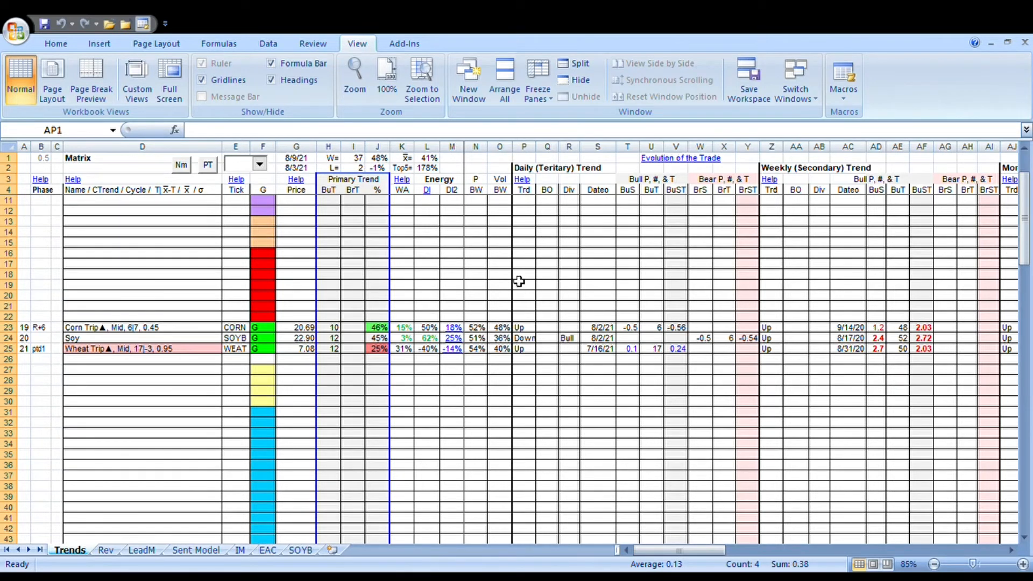
pyautogui.moveTo(420, 256)
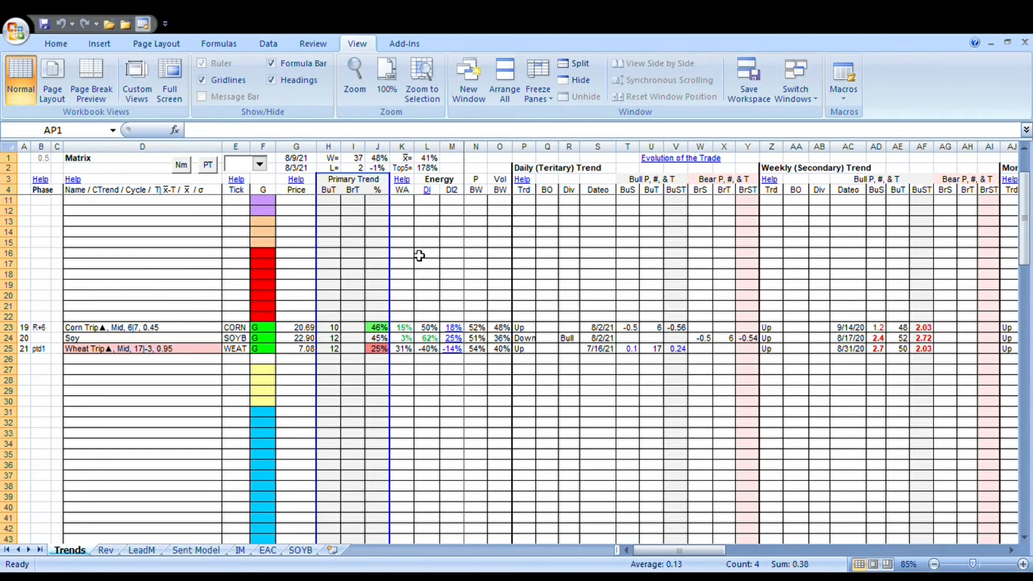
pyautogui.moveTo(228, 261)
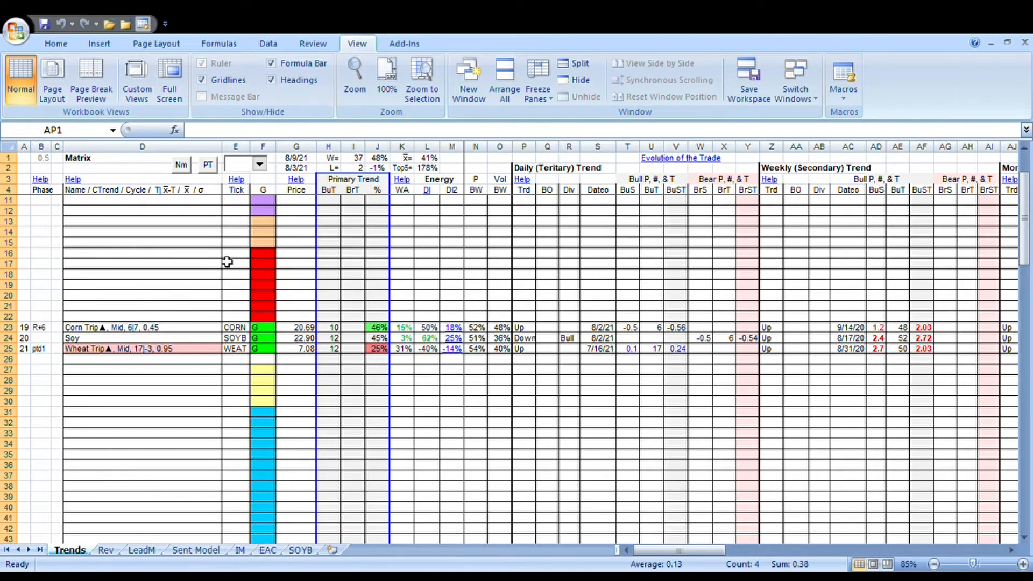
pyautogui.moveTo(168, 206)
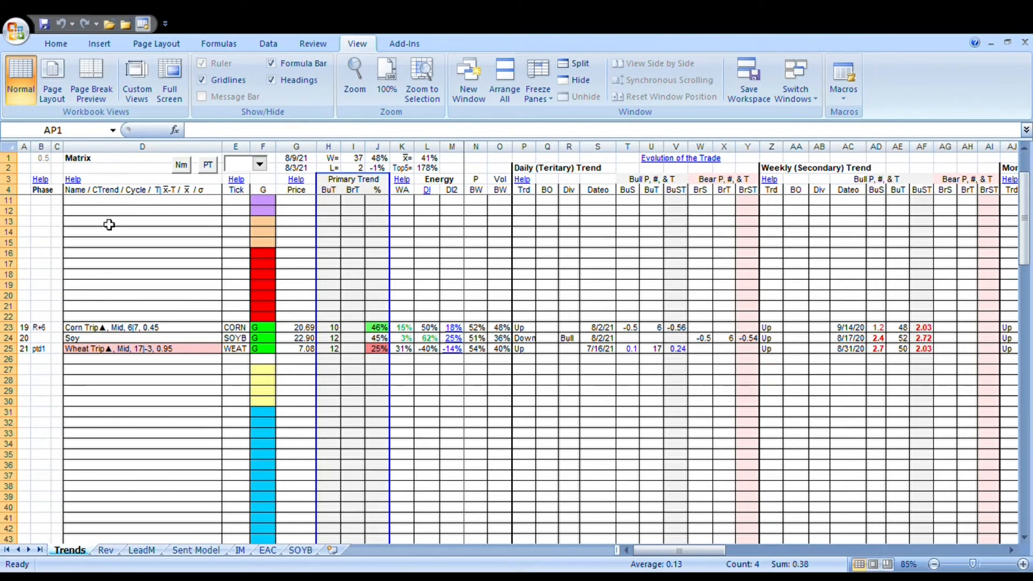
pyautogui.moveTo(111, 249)
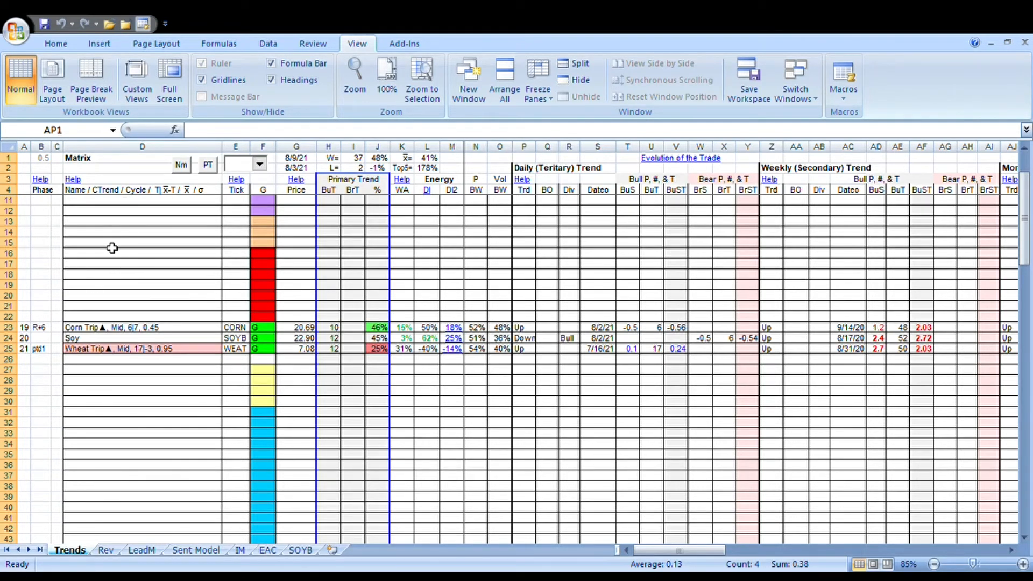
pyautogui.moveTo(130, 204)
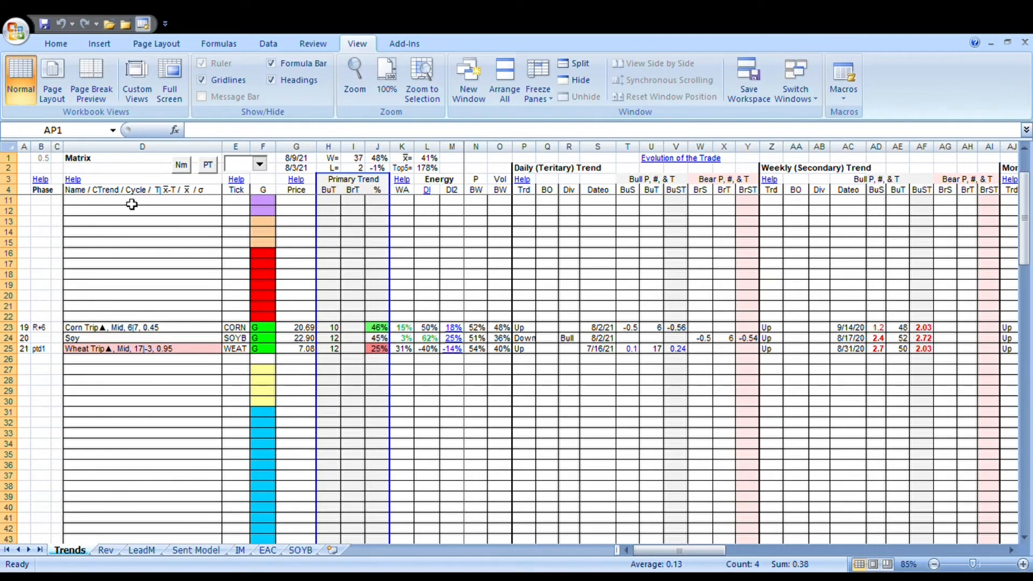
pyautogui.moveTo(93, 203)
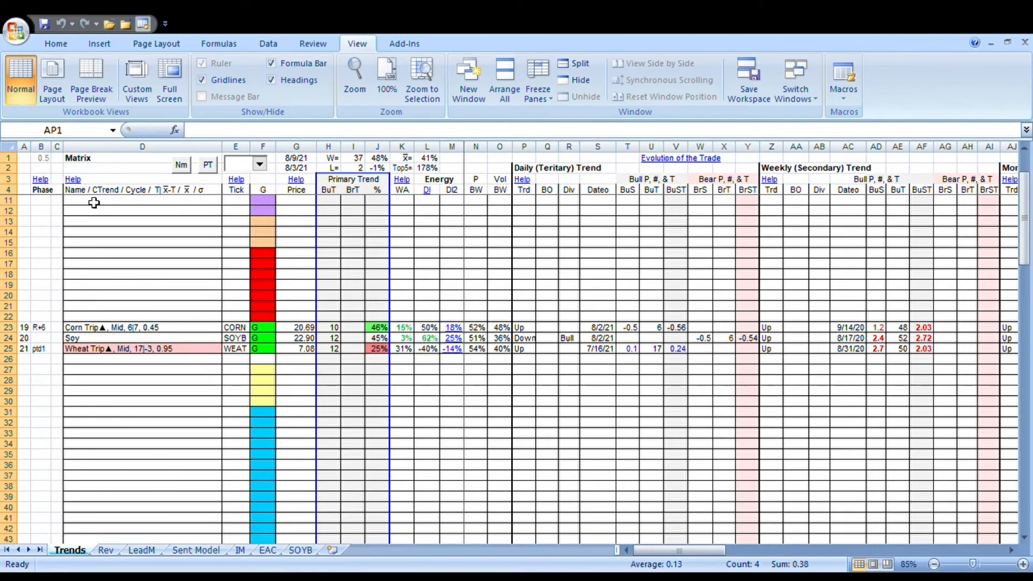
pyautogui.moveTo(201, 233)
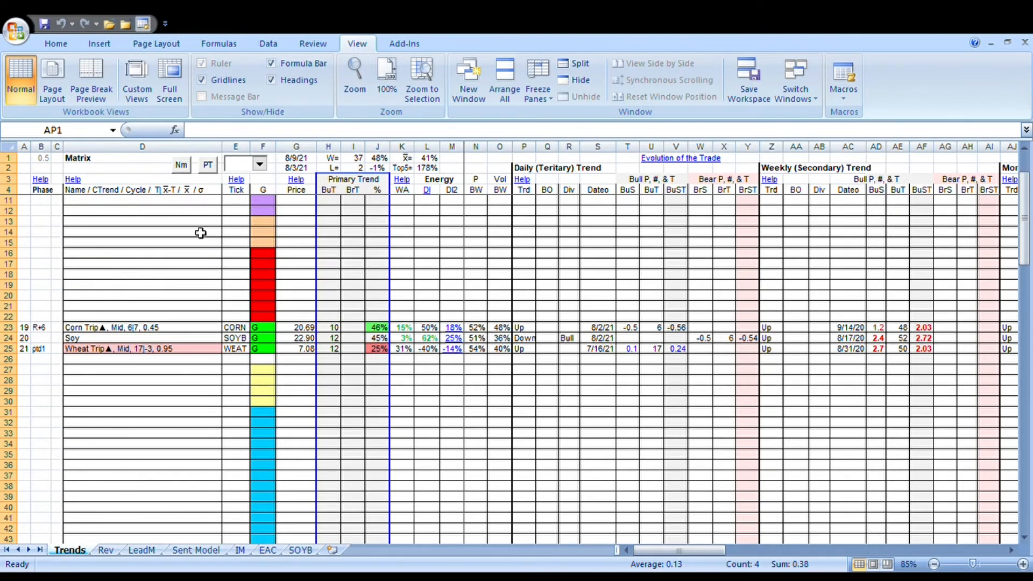
pyautogui.moveTo(203, 252)
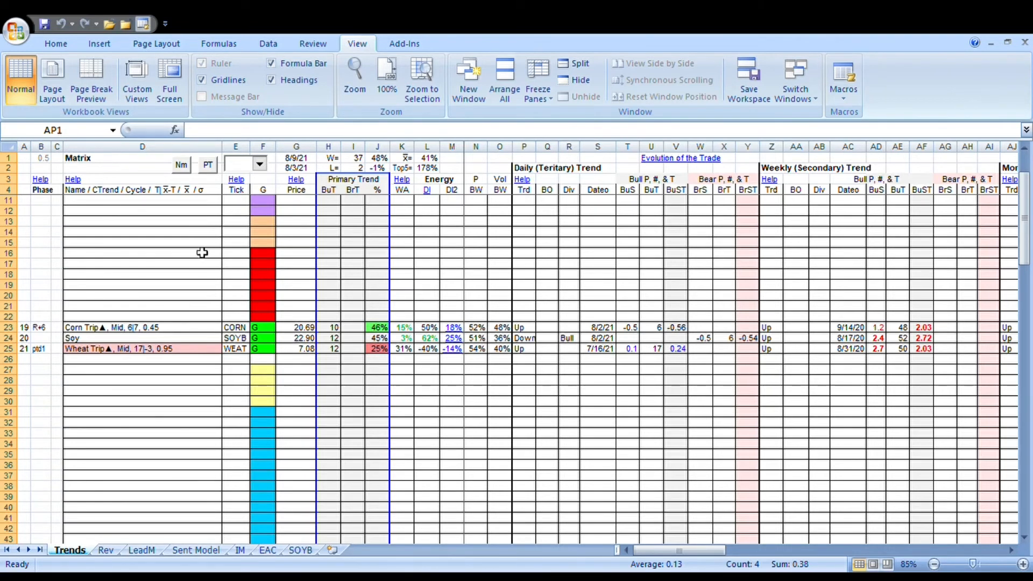
pyautogui.moveTo(158, 265)
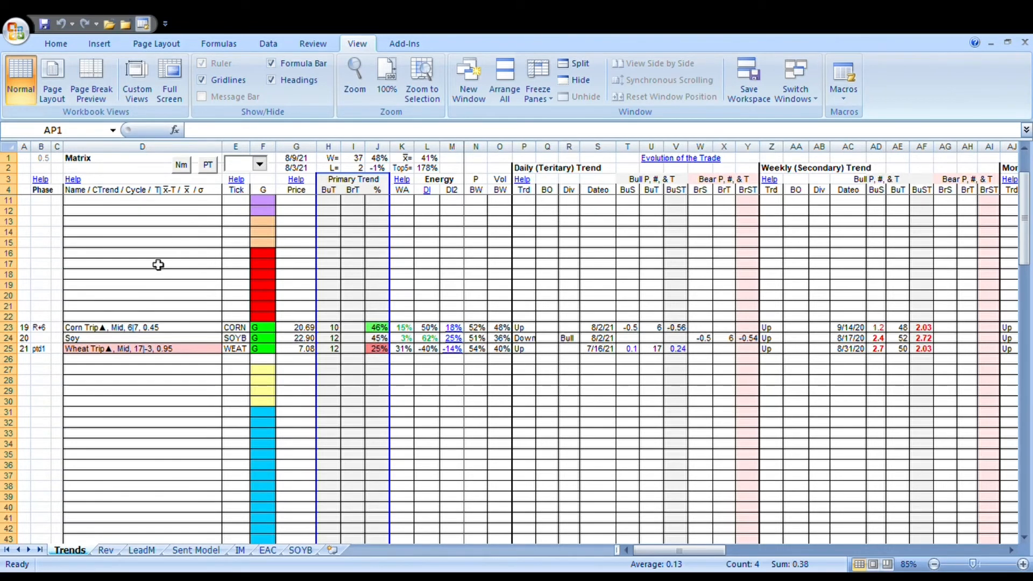
pyautogui.moveTo(136, 242)
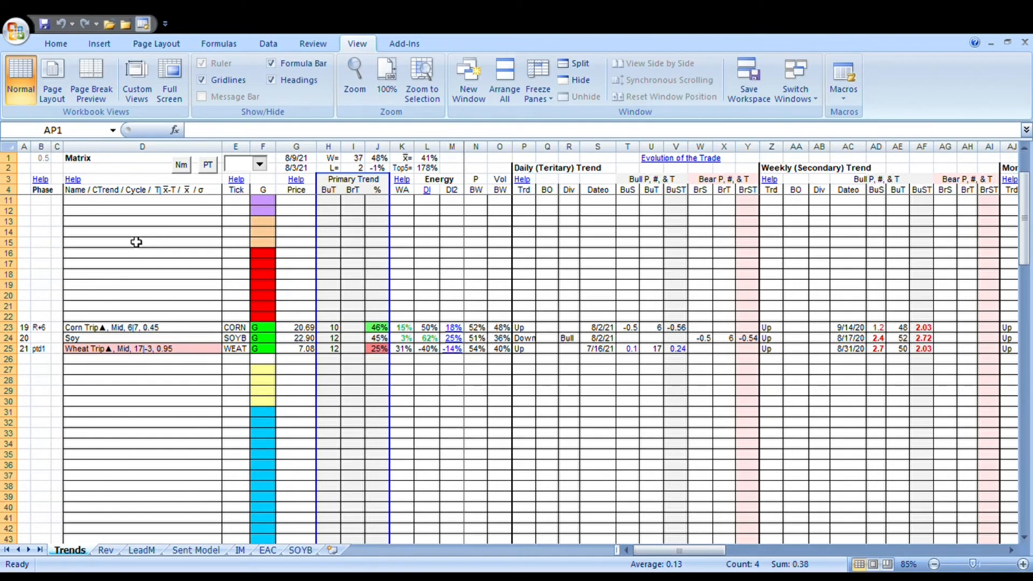
pyautogui.moveTo(139, 295)
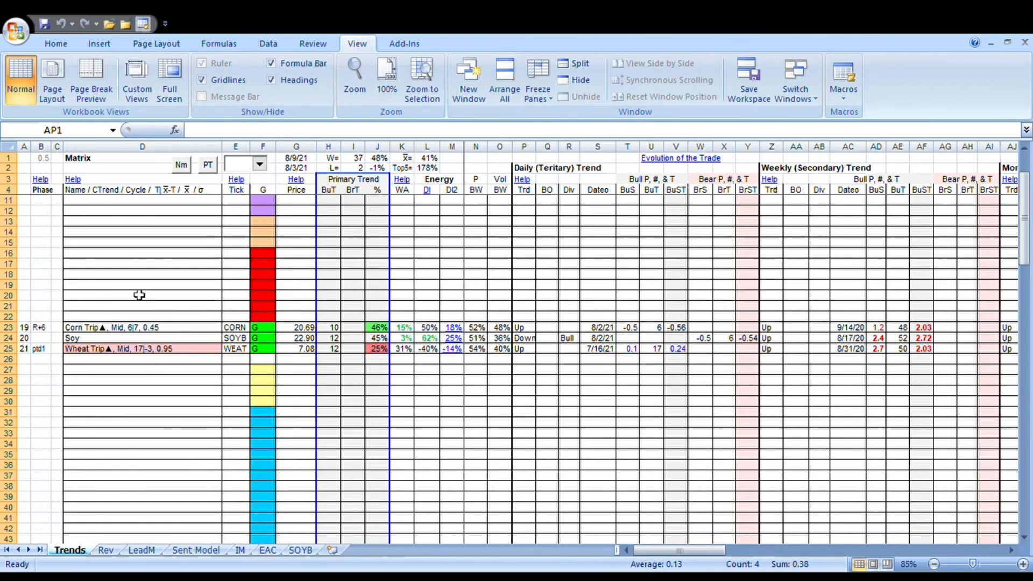
pyautogui.moveTo(126, 295)
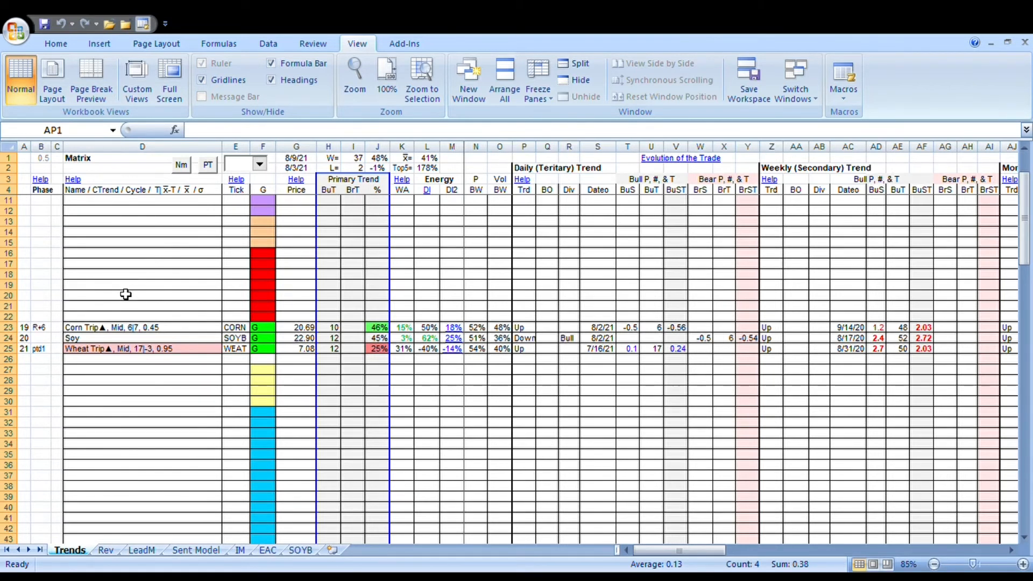
pyautogui.moveTo(130, 300)
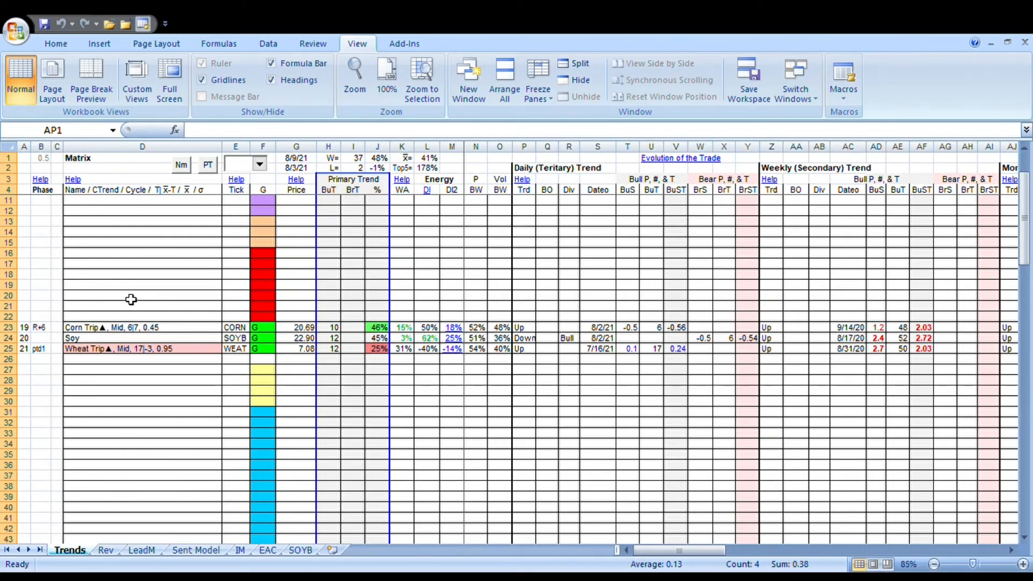
pyautogui.moveTo(155, 243)
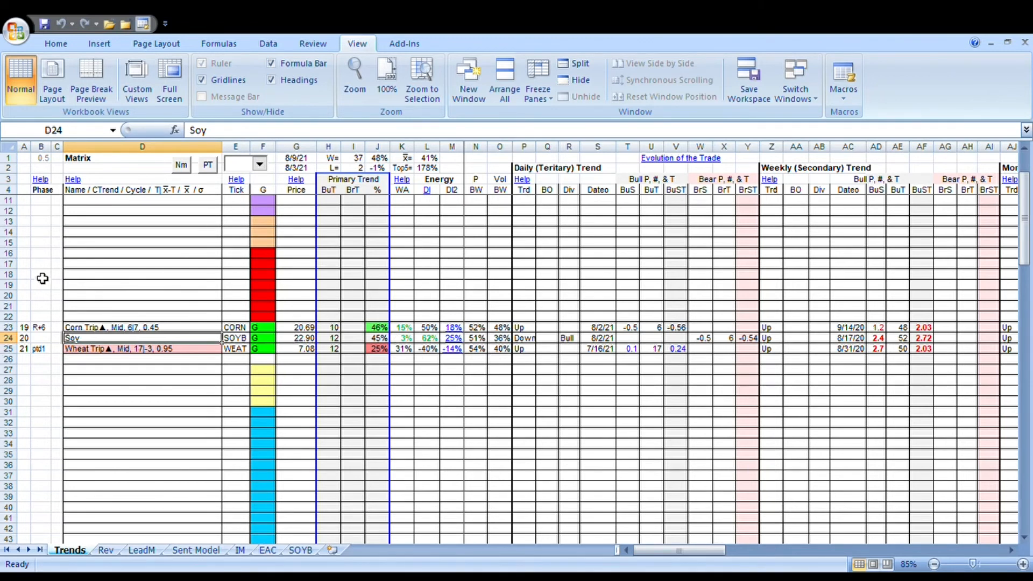
pyautogui.moveTo(84, 166)
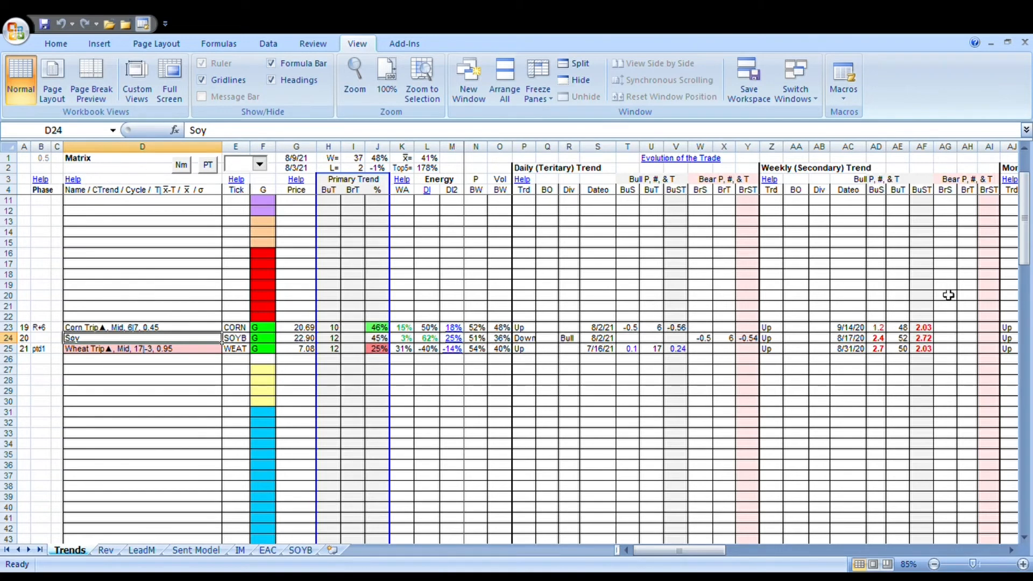
pyautogui.moveTo(180, 234)
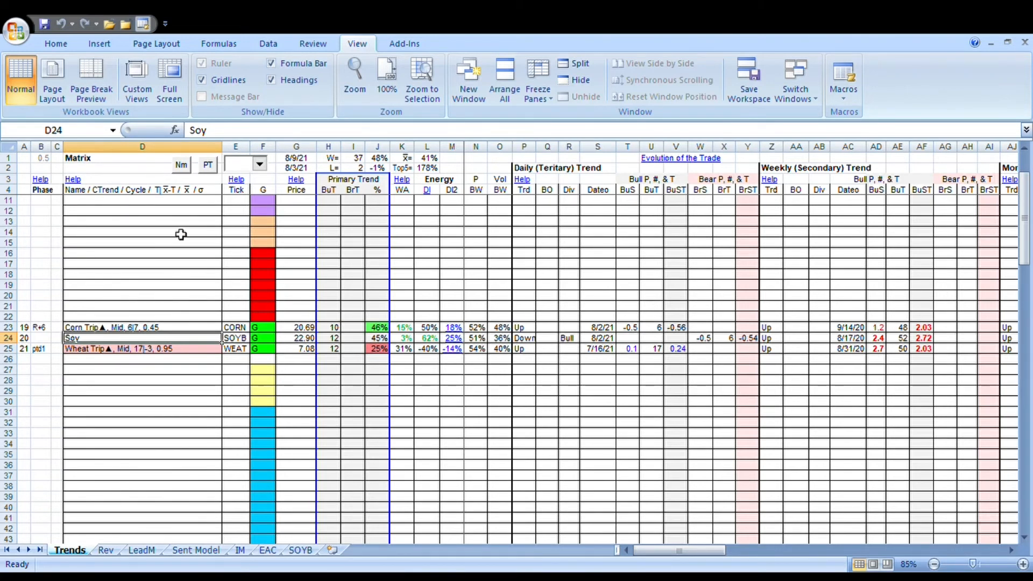
pyautogui.moveTo(396, 229)
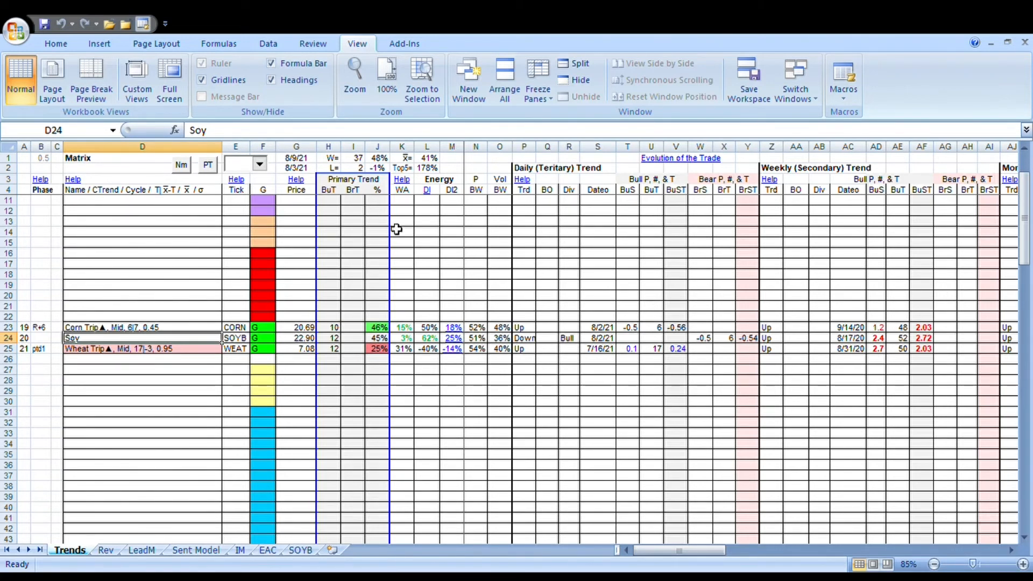
pyautogui.moveTo(320, 215)
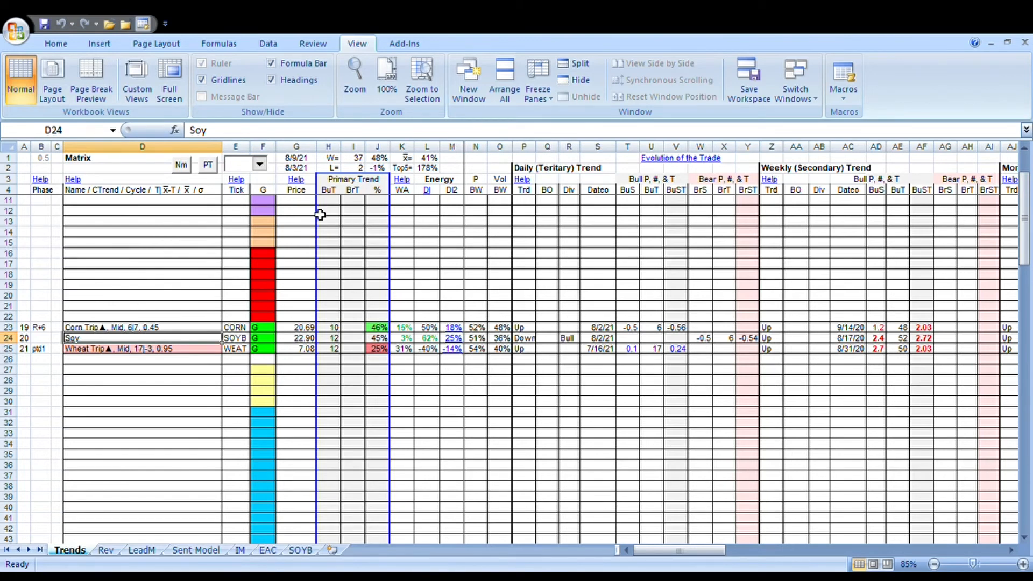
pyautogui.moveTo(93, 305)
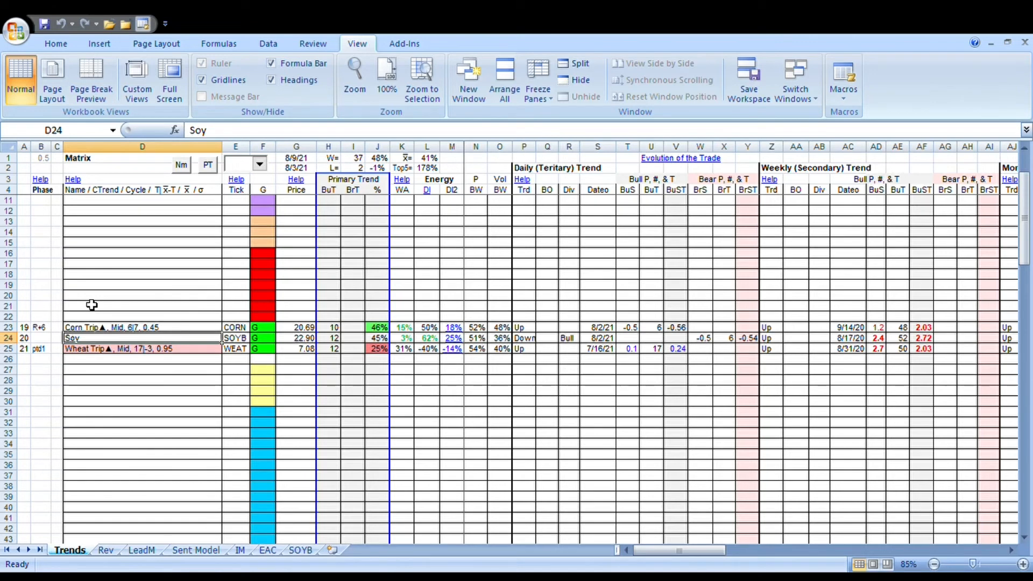
pyautogui.moveTo(160, 227)
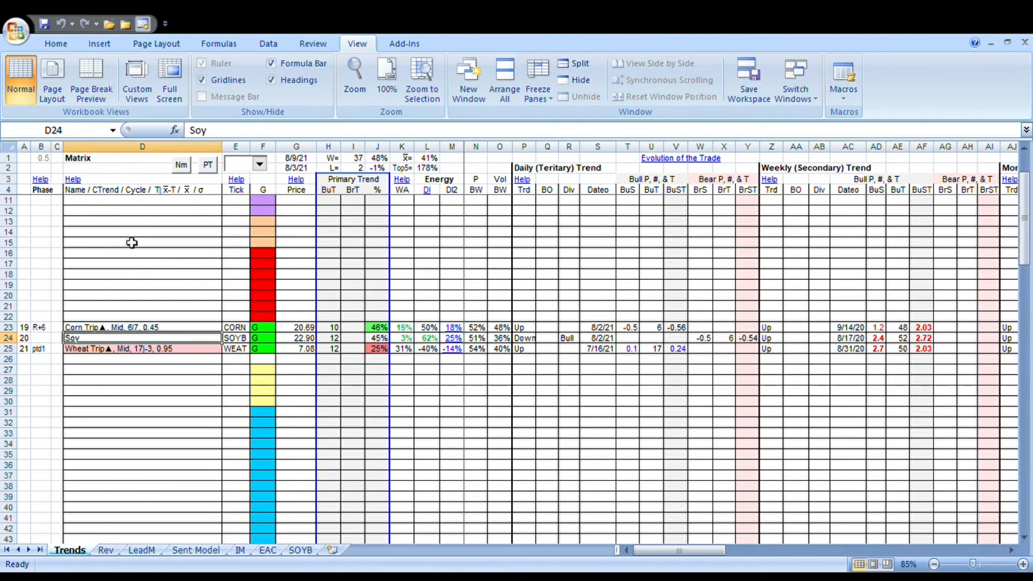
pyautogui.moveTo(57, 315)
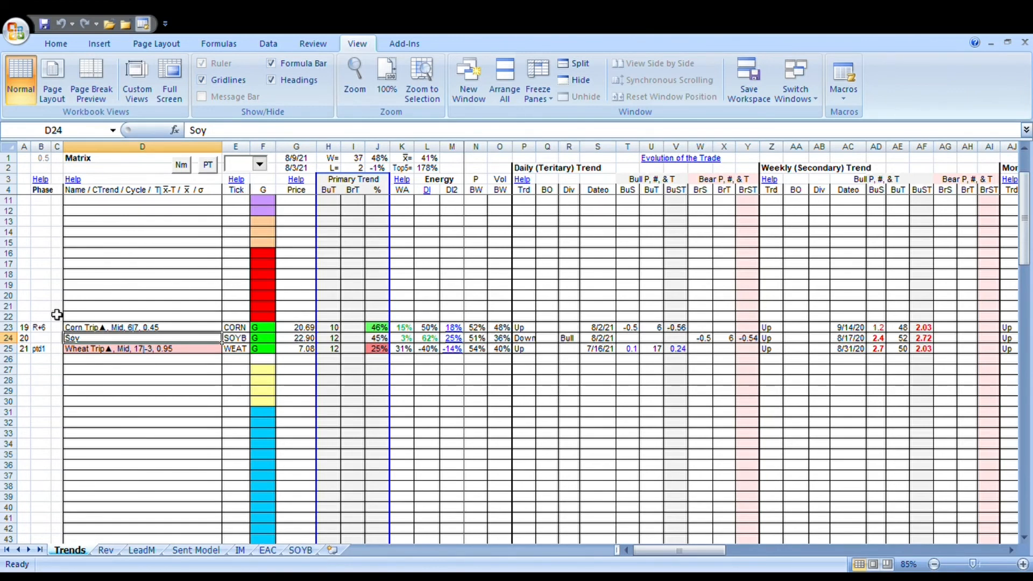
pyautogui.moveTo(72, 246)
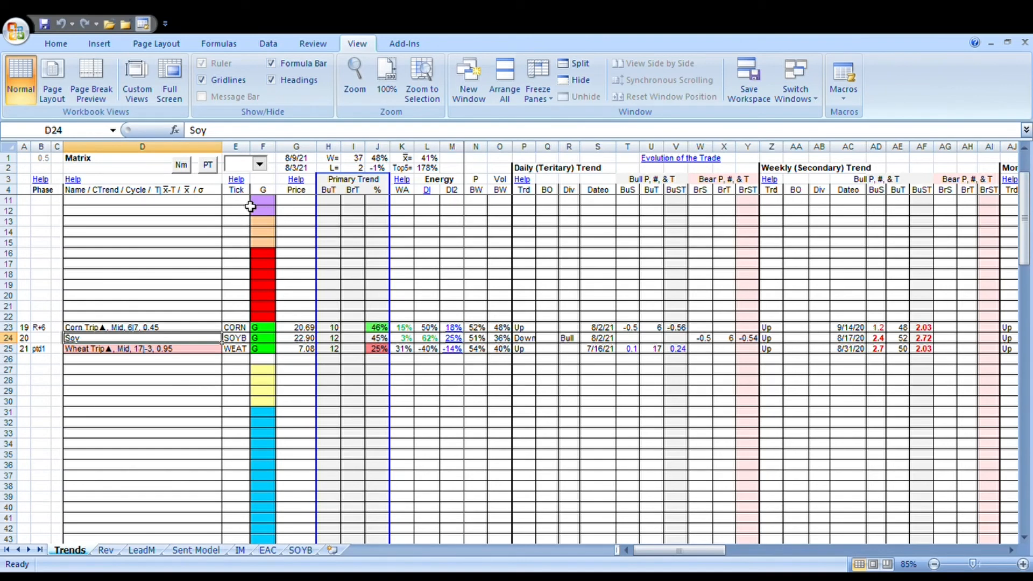
pyautogui.moveTo(227, 268)
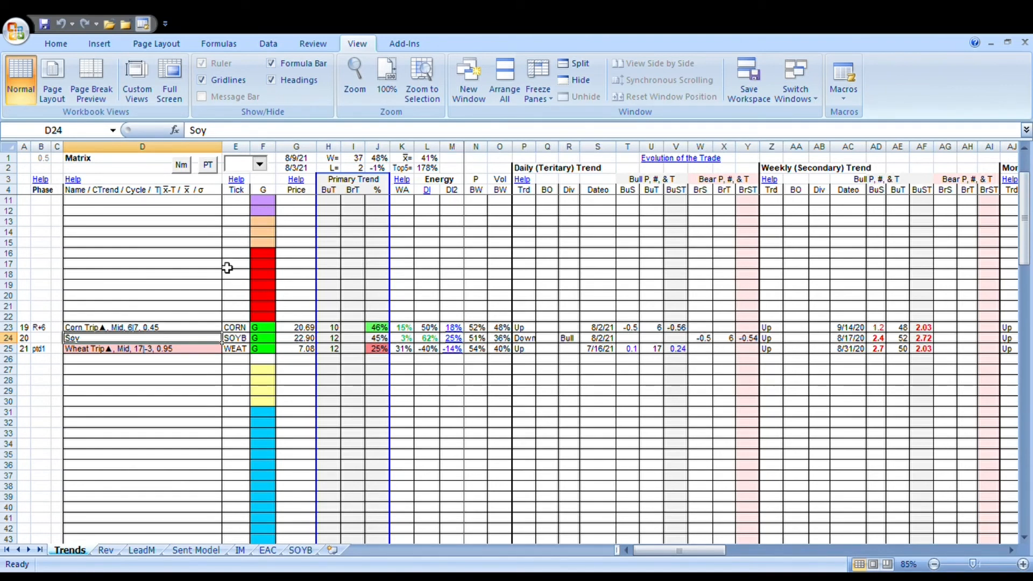
pyautogui.moveTo(214, 223)
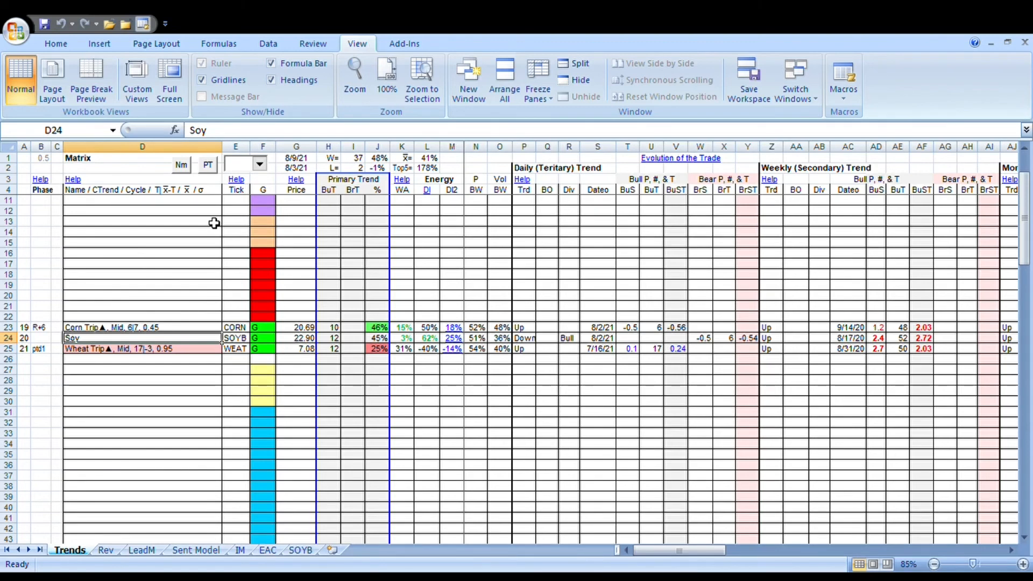
pyautogui.moveTo(121, 354)
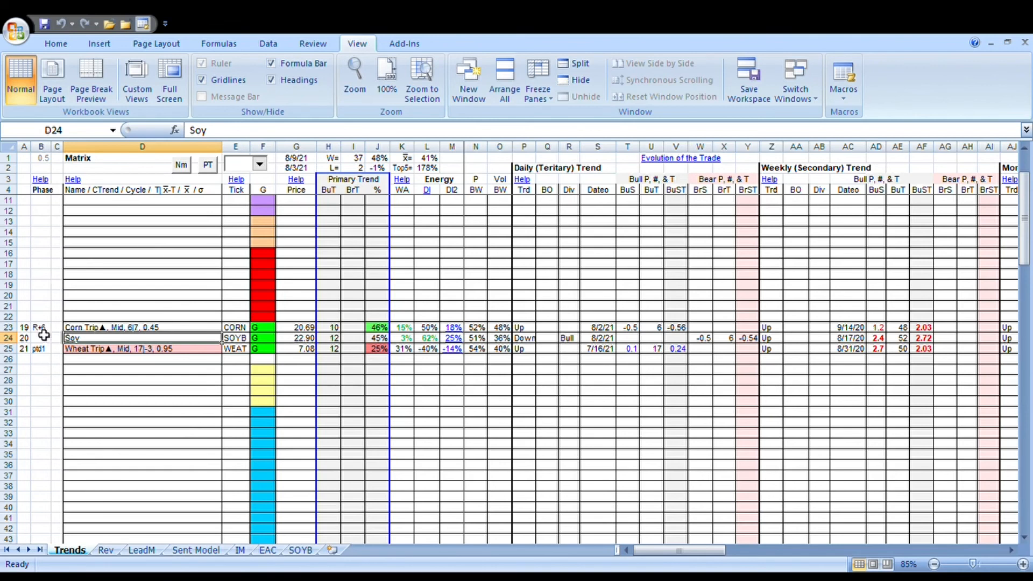
pyautogui.moveTo(172, 332)
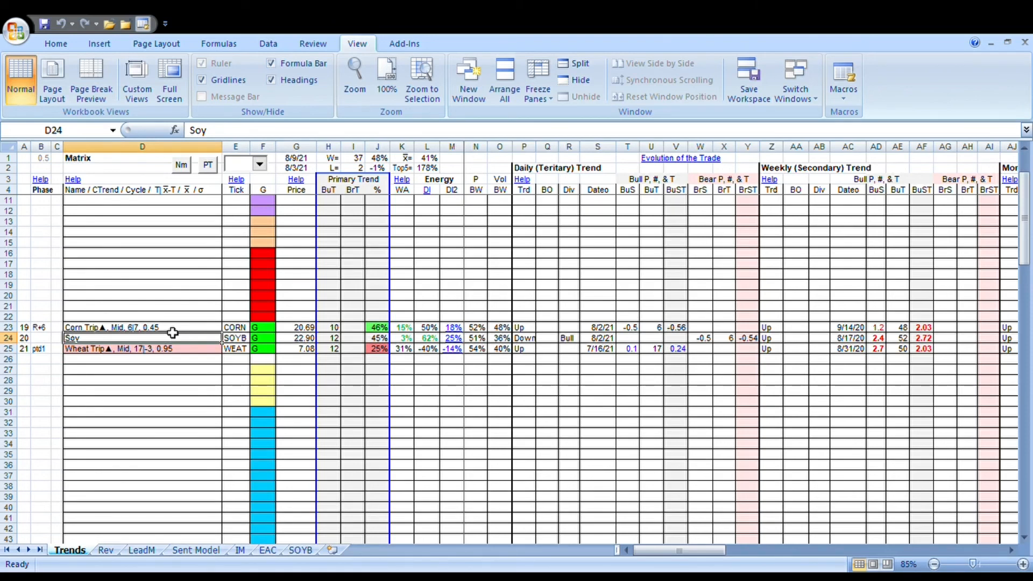
pyautogui.moveTo(265, 238)
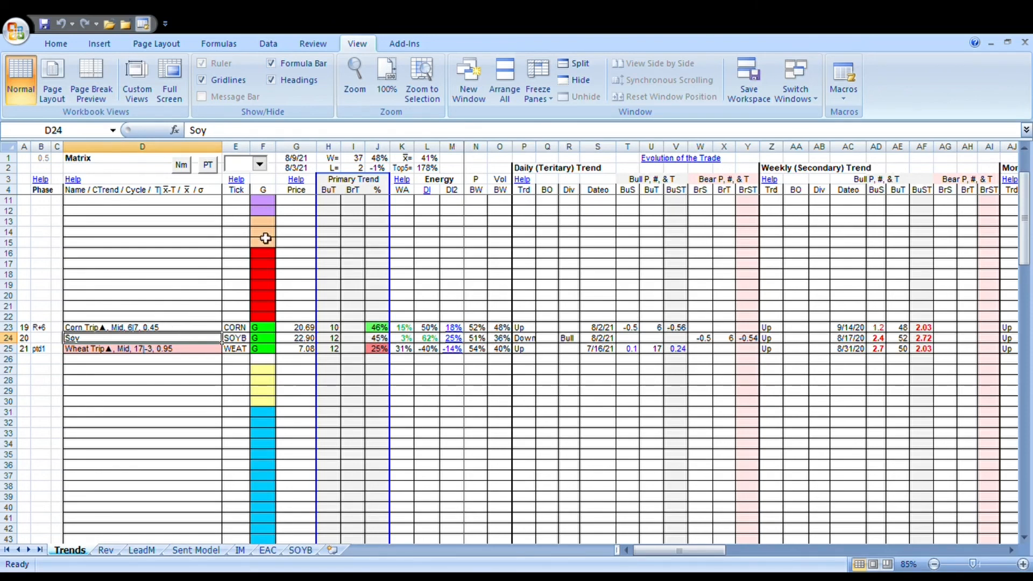
pyautogui.click(142, 316)
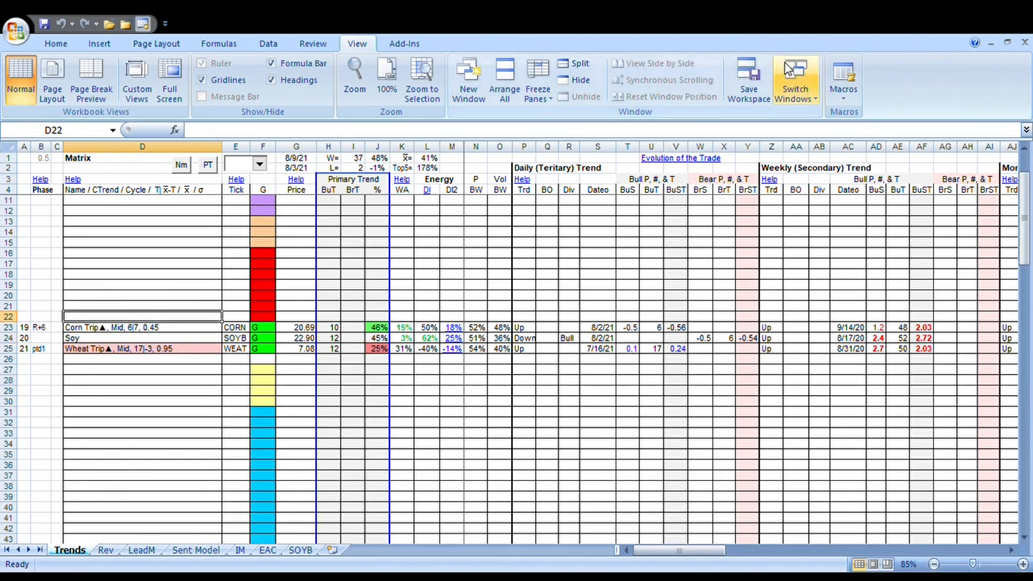
pyautogui.moveTo(487, 184)
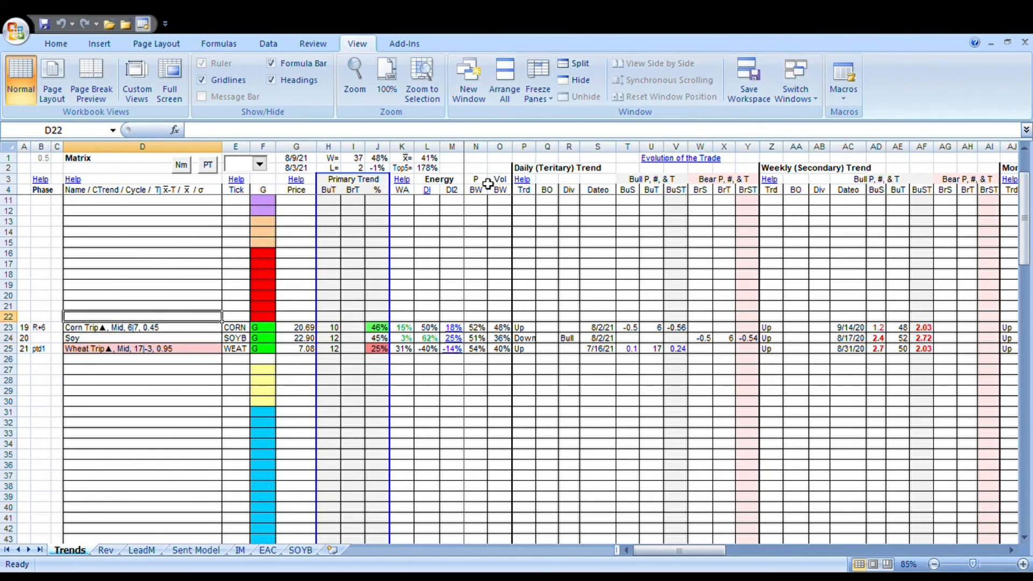